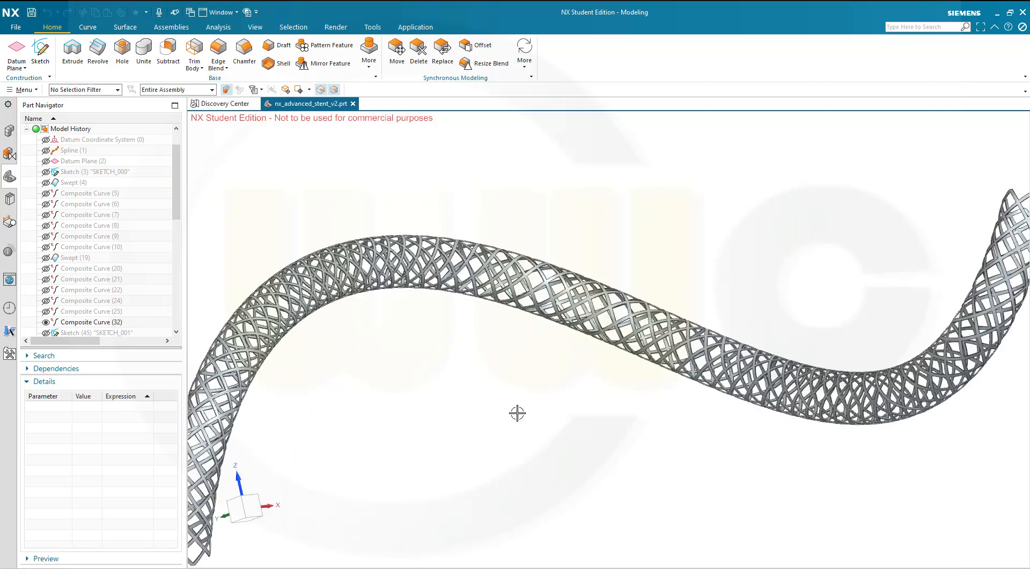
mouse_move(517, 399)
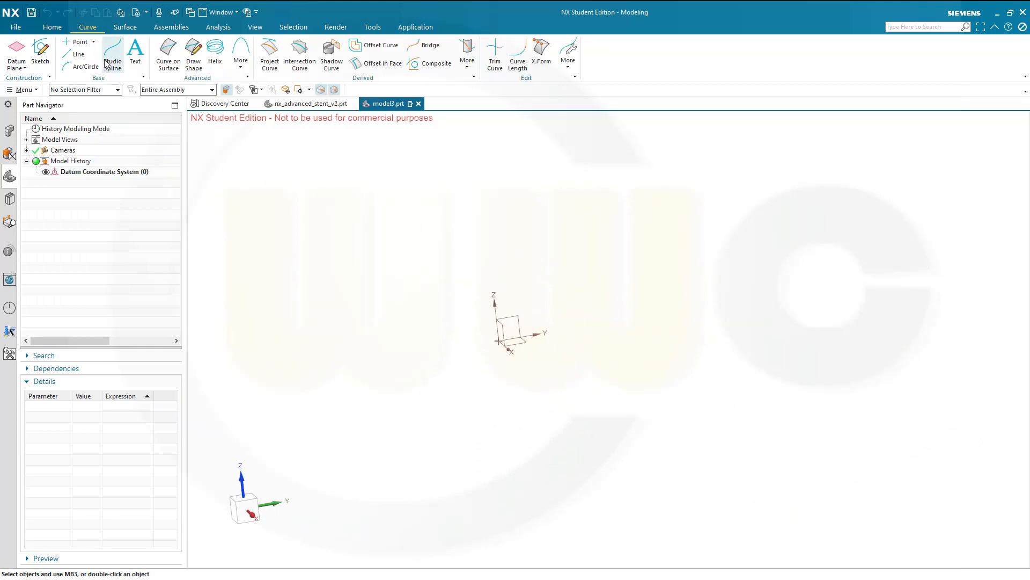
Create a Studio Spline through five points and fit it in view
left_click(113, 55)
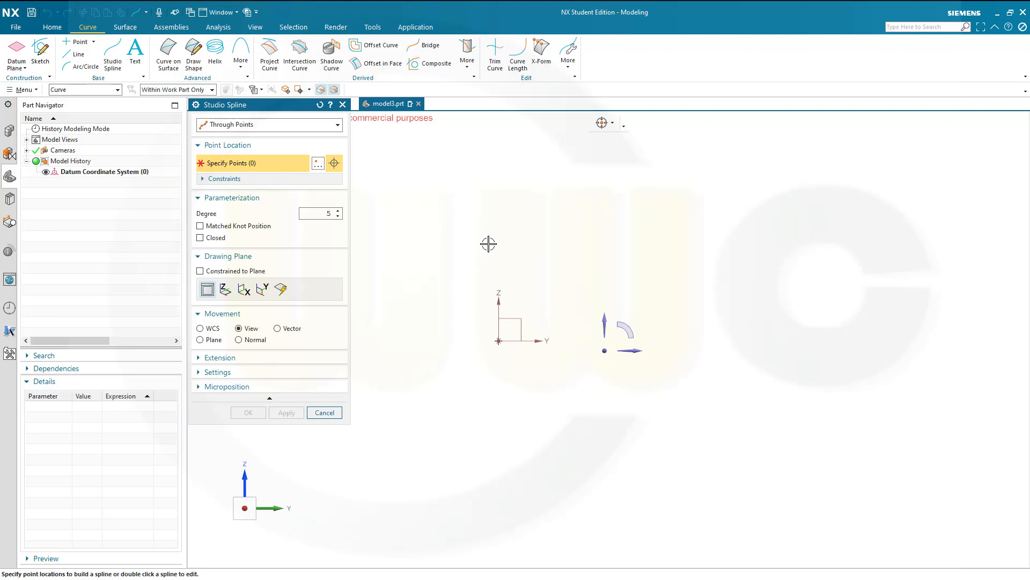
left_click(490, 233)
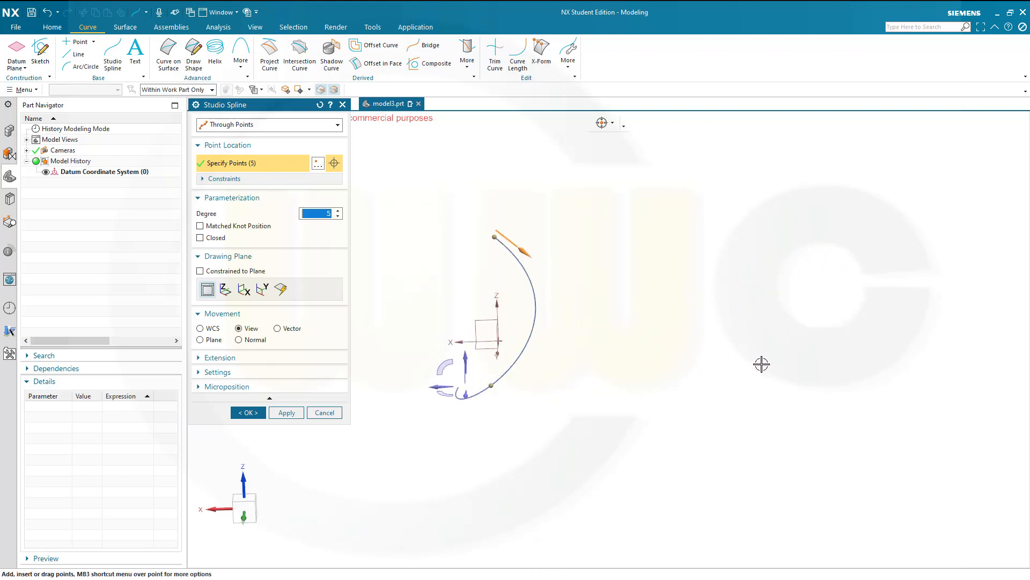
mouse_move(266, 352)
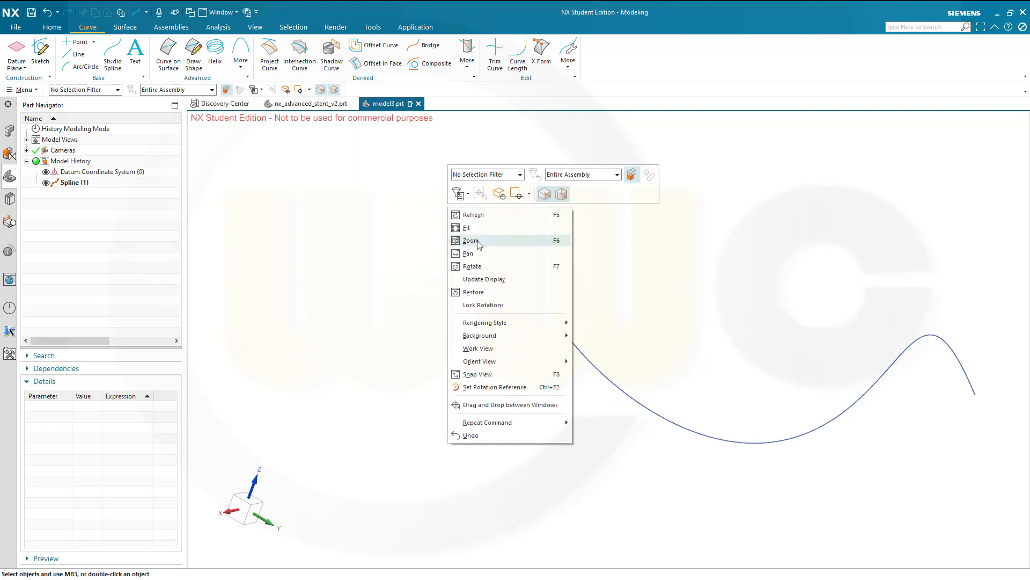
left_click(466, 228)
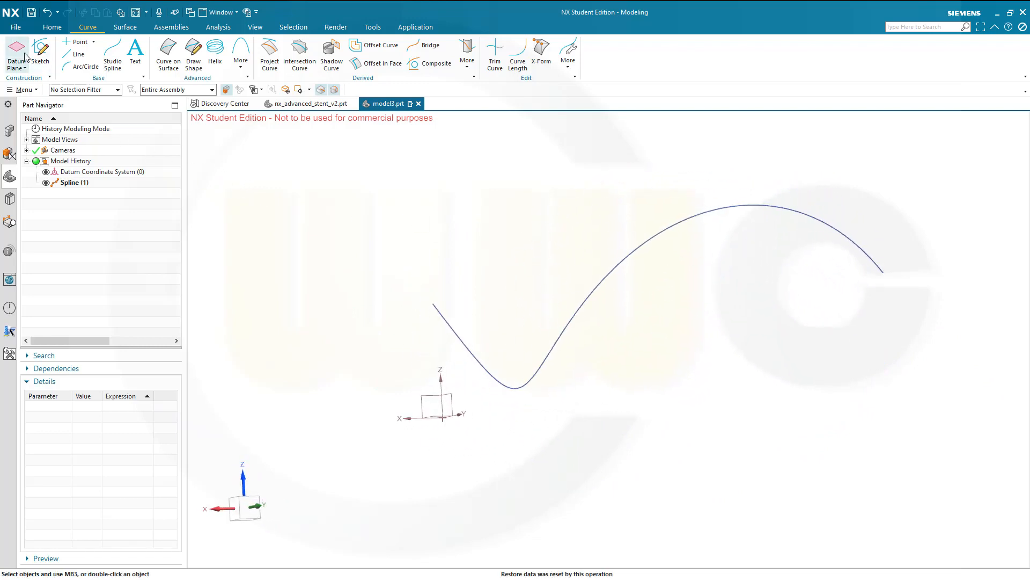
Create a Datum Plane on the spline at 0% arc length and start a sketch on it
left_click(16, 54)
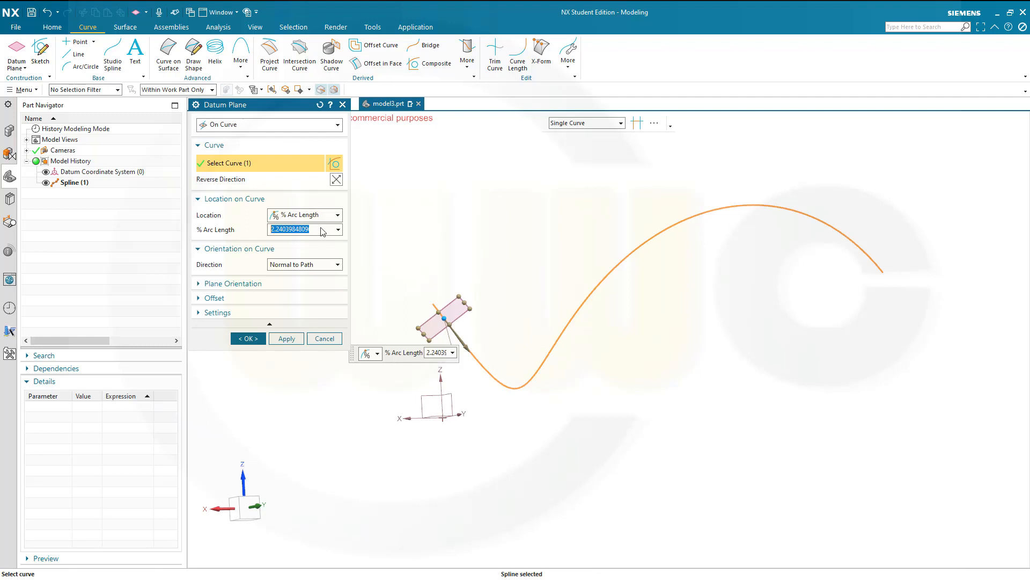
type("0")
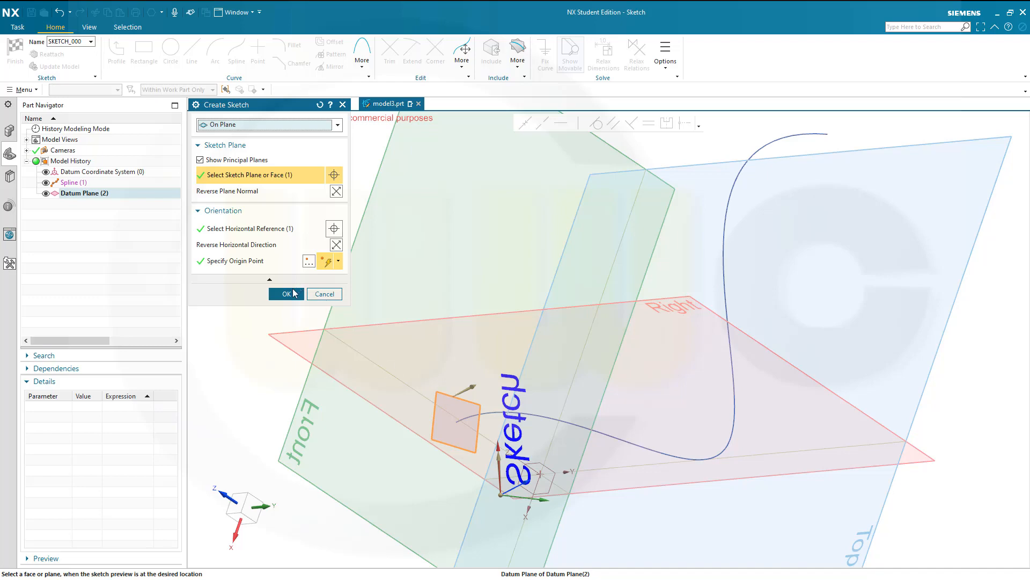
Confirm the sketch plane and add the spline's Intersection Point with it
left_click(285, 294)
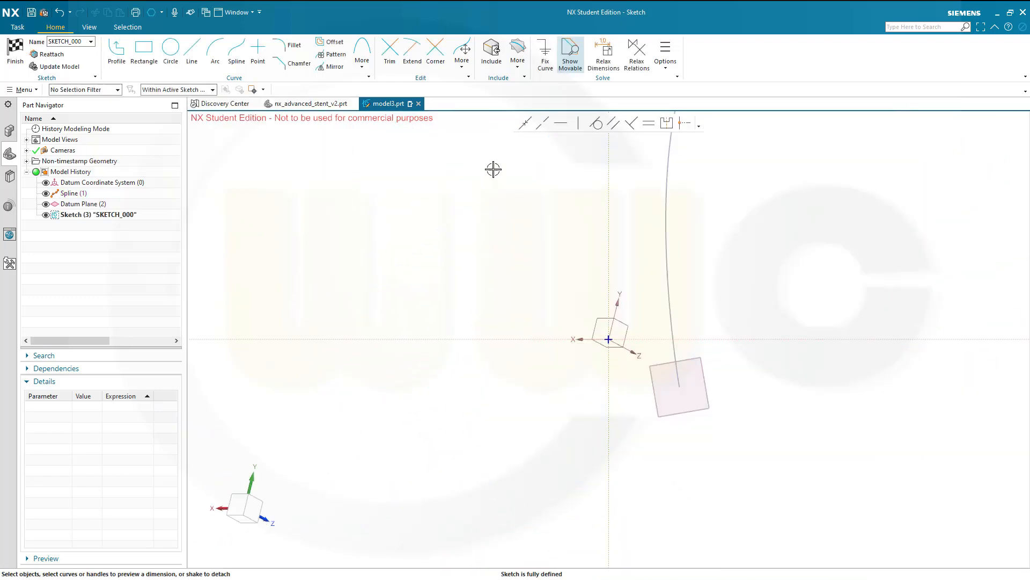
left_click(666, 52)
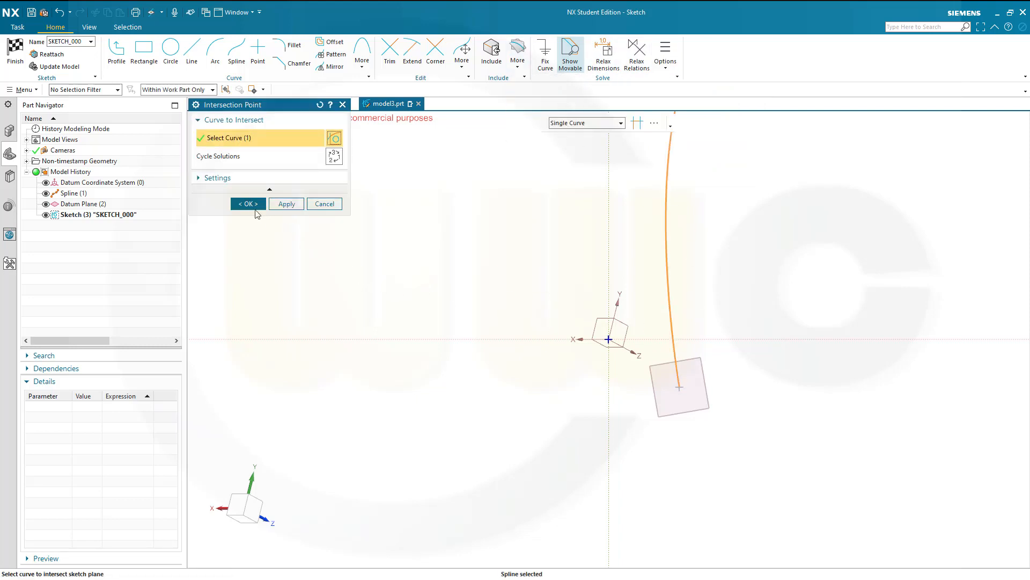
left_click(248, 203)
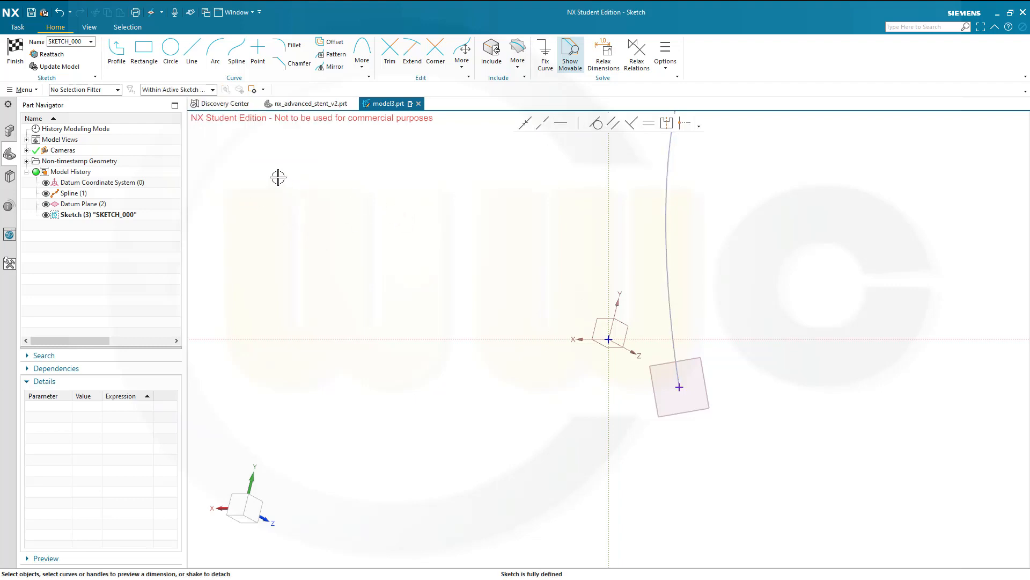
mouse_move(794, 274)
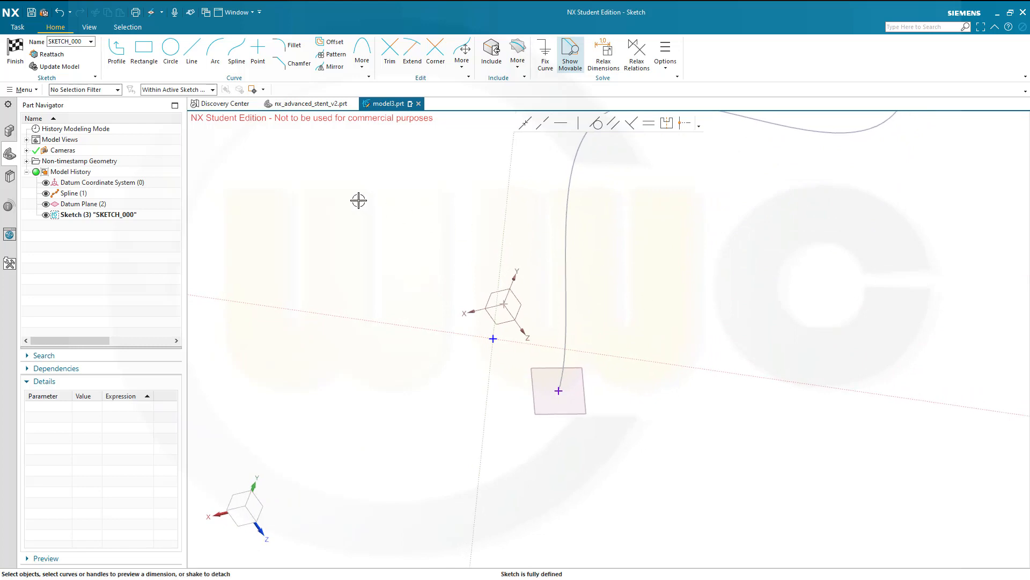
mouse_move(344, 203)
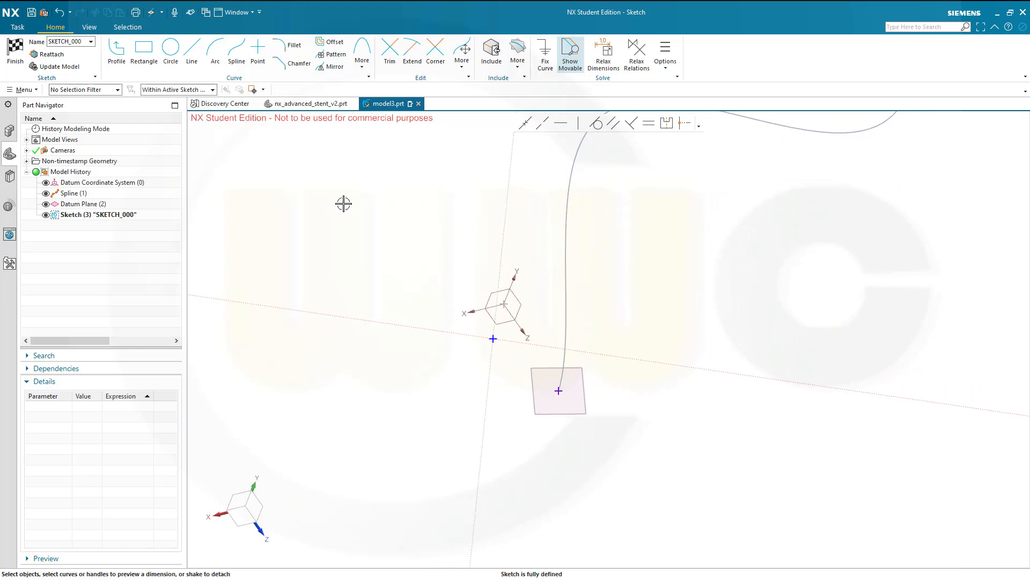
mouse_move(270, 206)
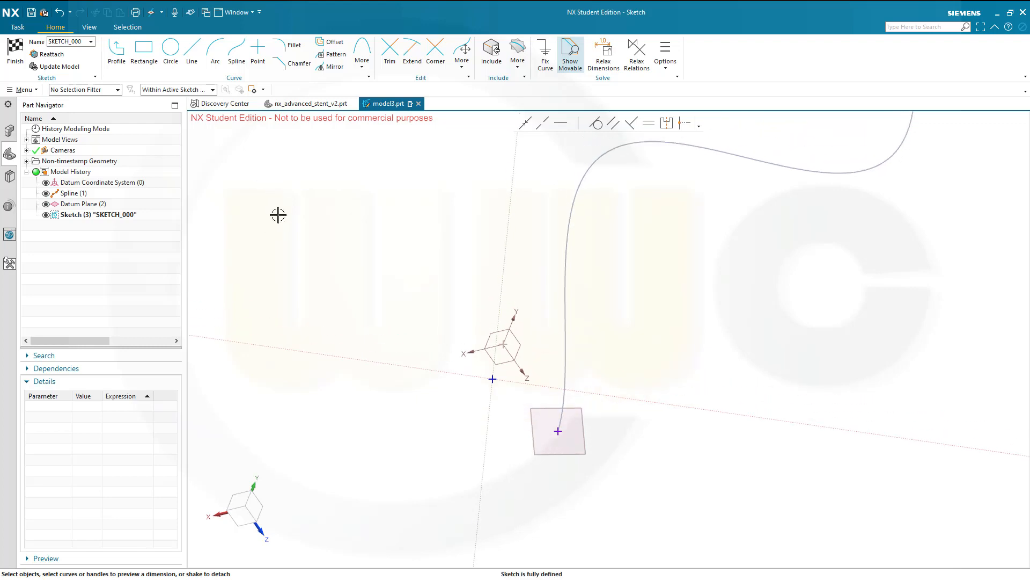
mouse_move(285, 207)
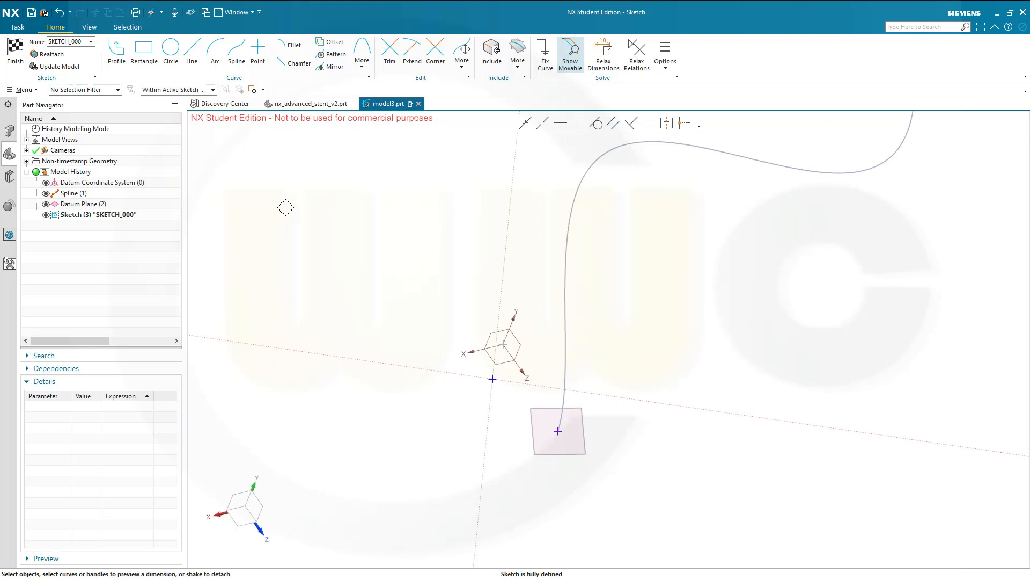
mouse_move(281, 186)
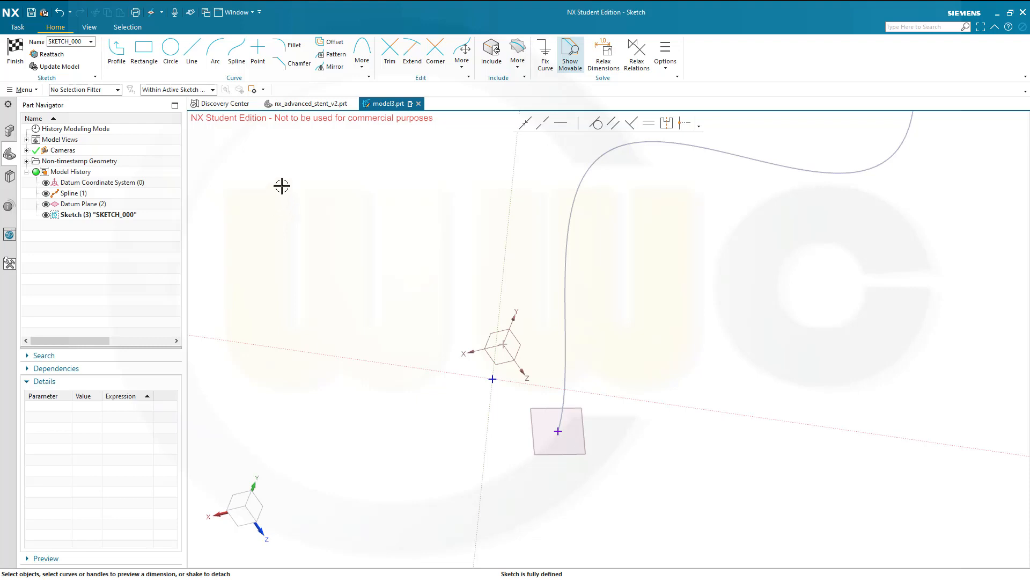
mouse_move(296, 150)
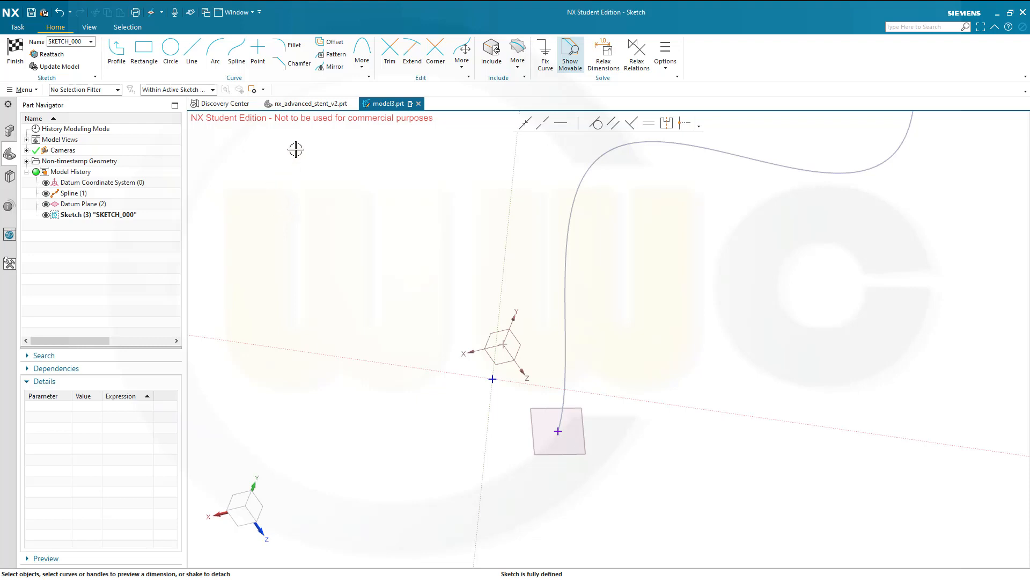
mouse_move(356, 95)
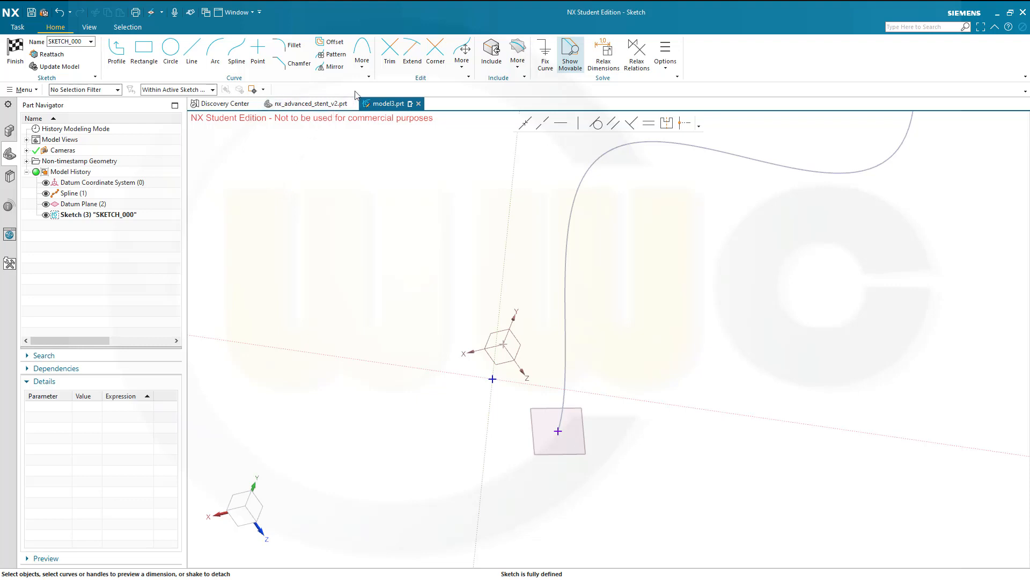
Place a 3-sided polygon centred on the intersection point with fixed rotation
left_click(362, 53)
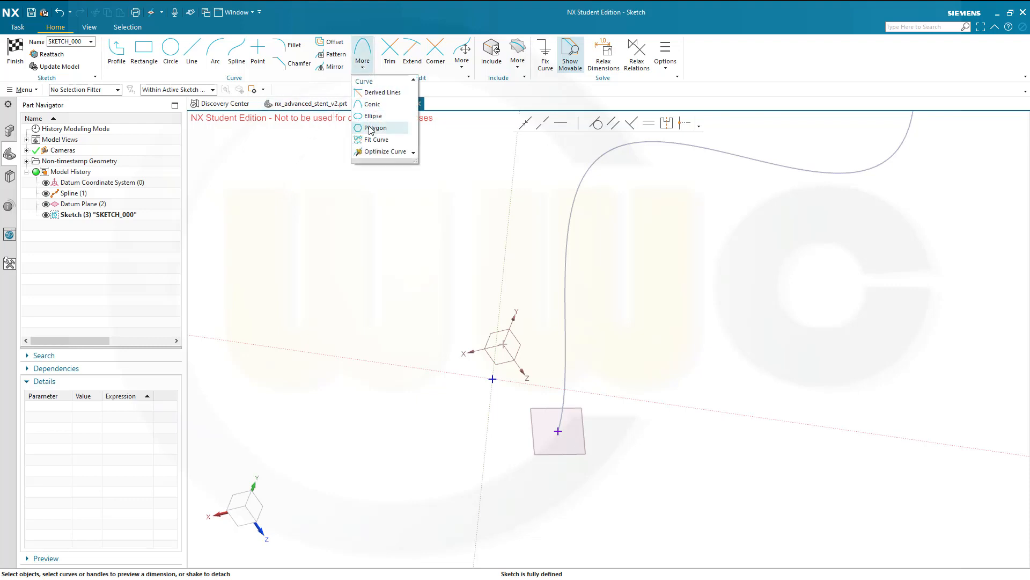
left_click(376, 127)
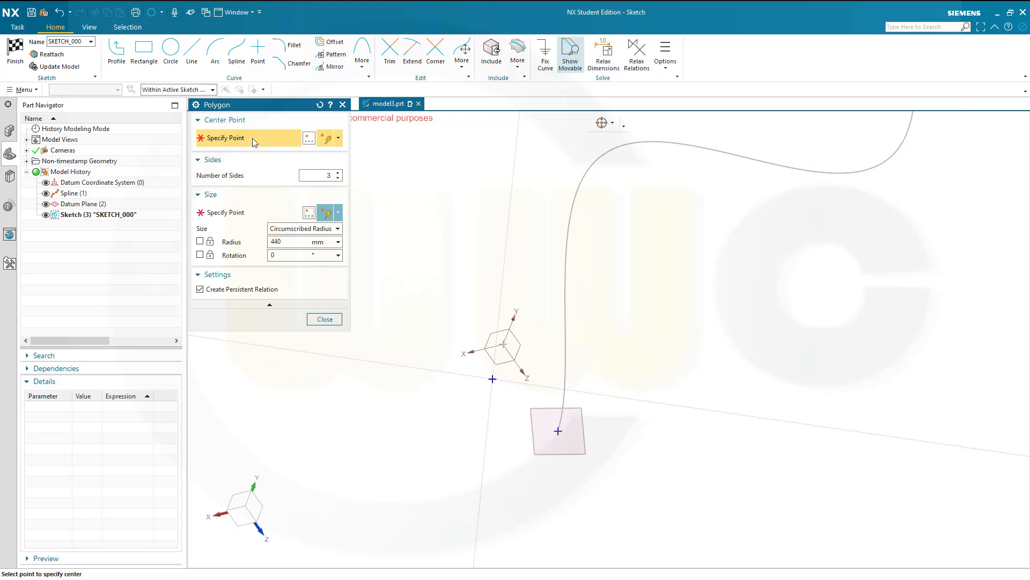
mouse_move(558, 430)
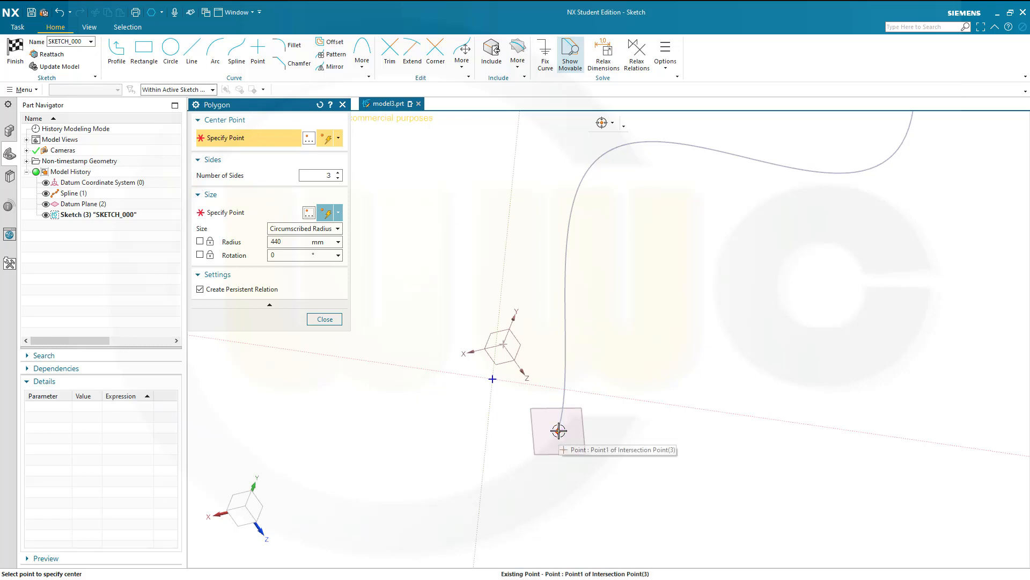
left_click(558, 430)
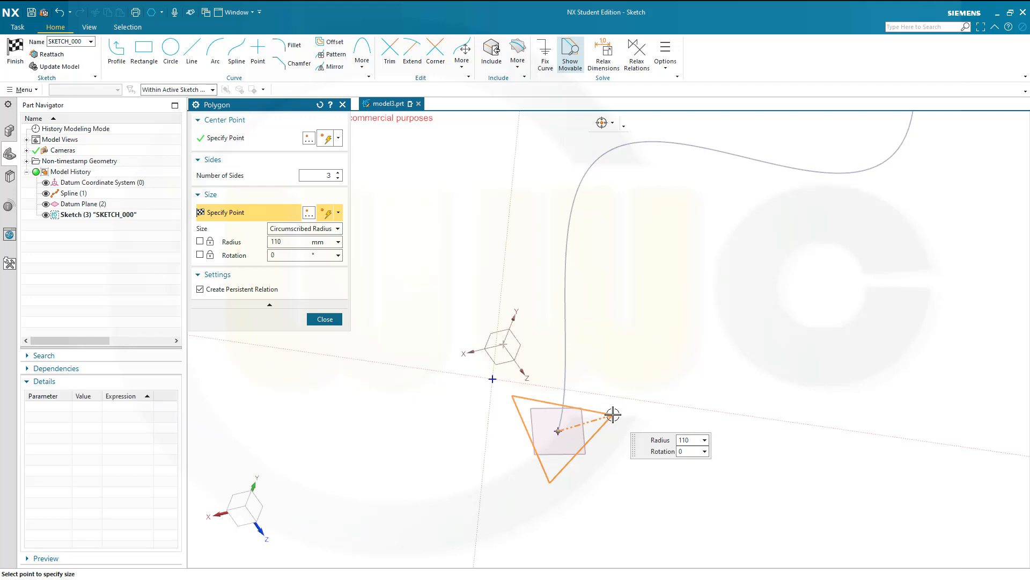
left_click(201, 255)
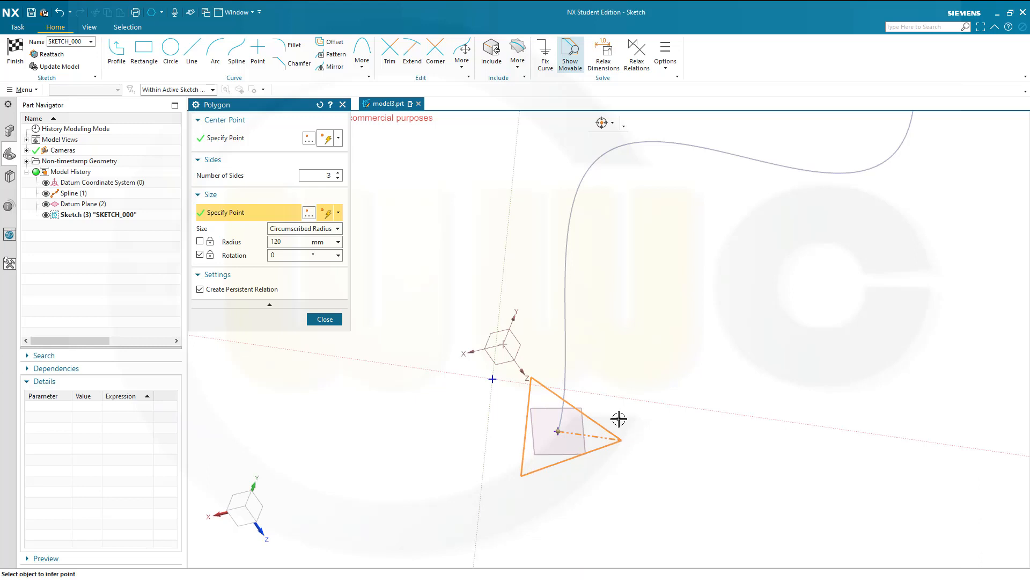
left_click(324, 319)
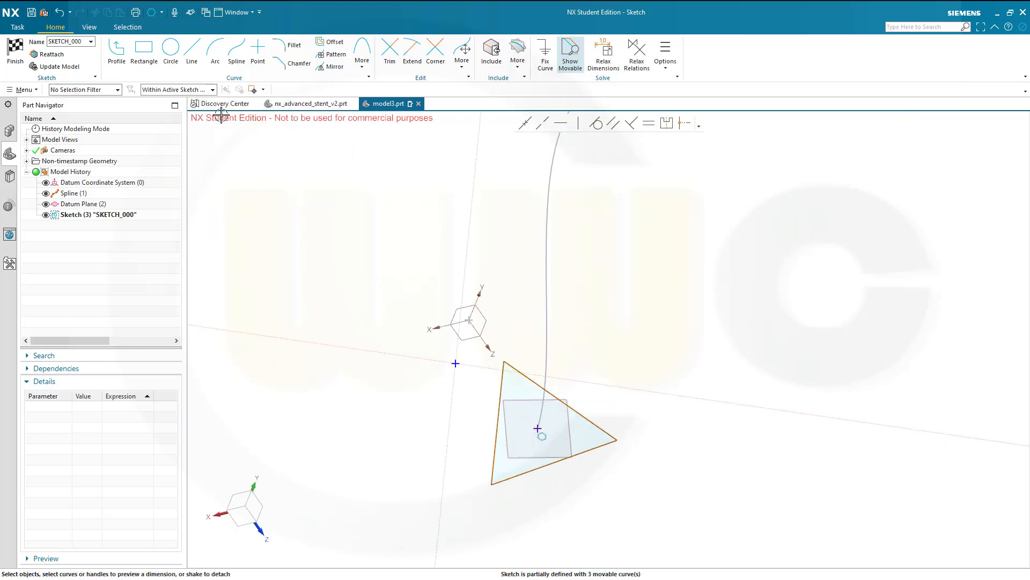
Circumscribe the triangle with a 40 mm reference circle through a vertex
left_click(169, 52)
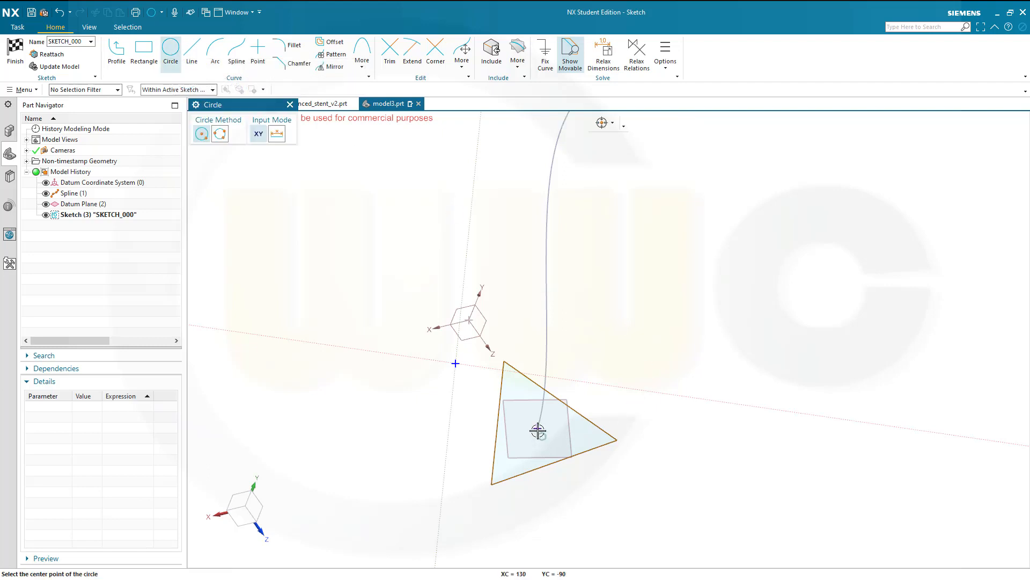
left_click(537, 430)
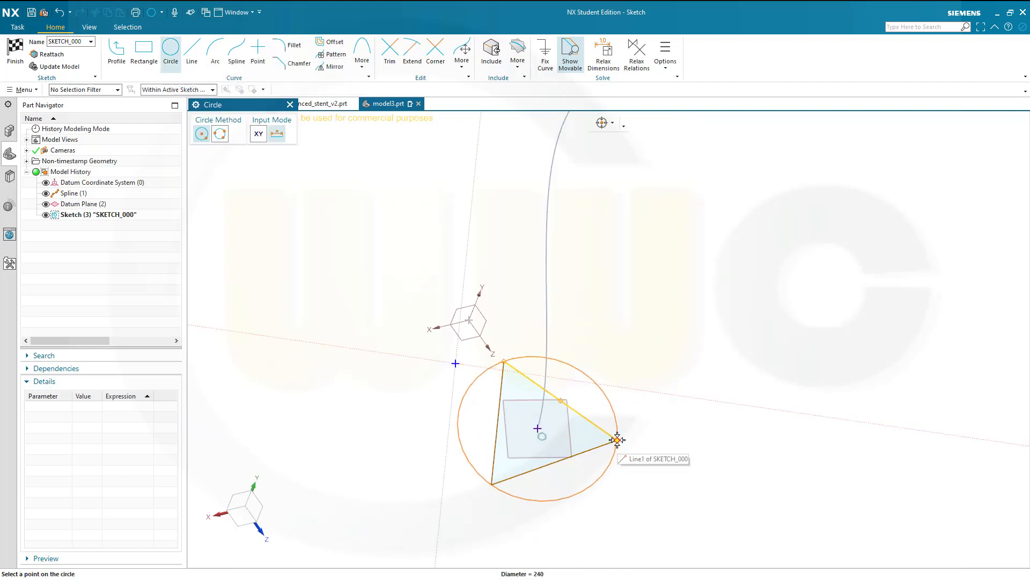
left_click(616, 440)
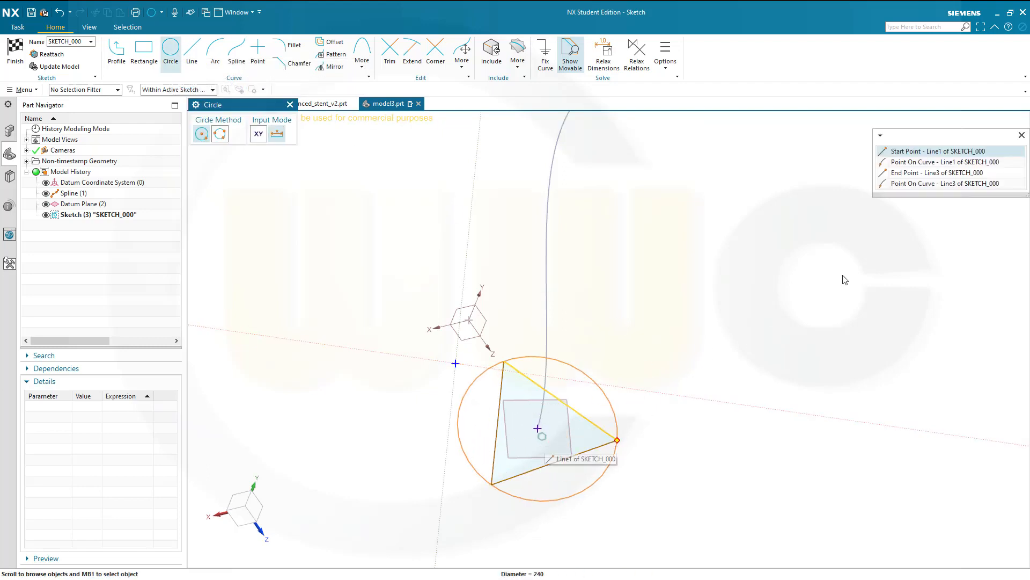
mouse_move(923, 152)
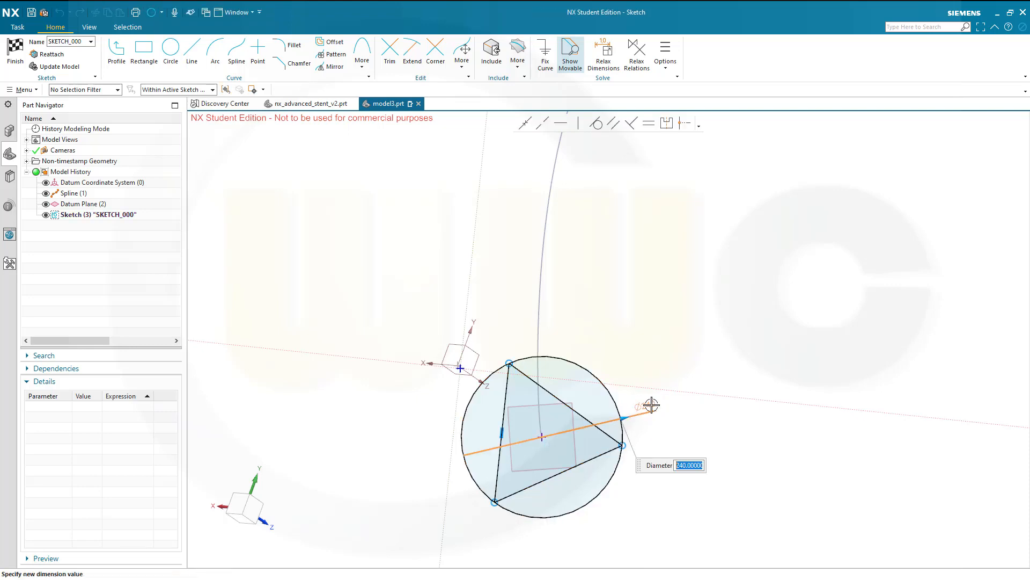
mouse_move(811, 406)
type("40")
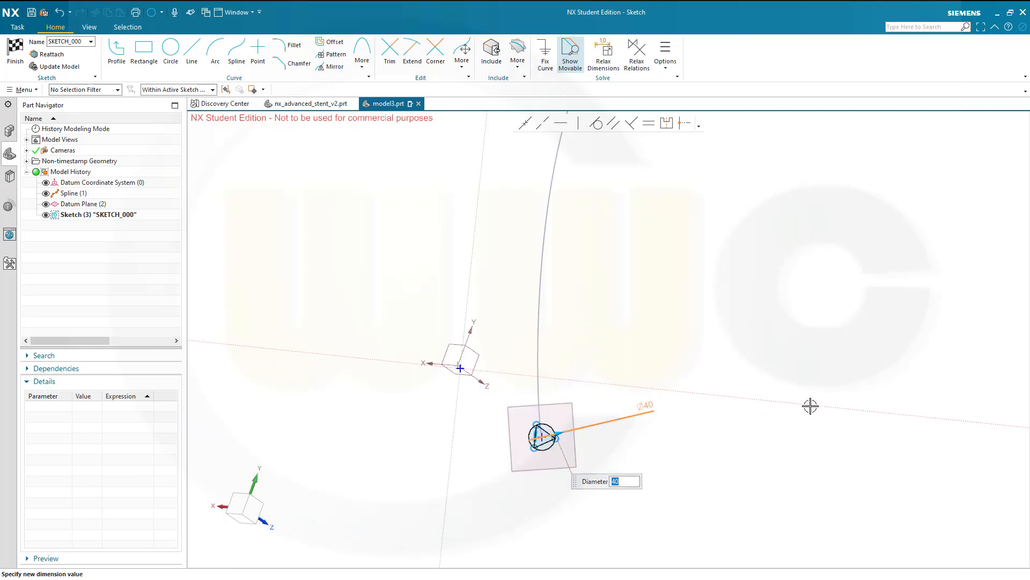
mouse_move(79, 90)
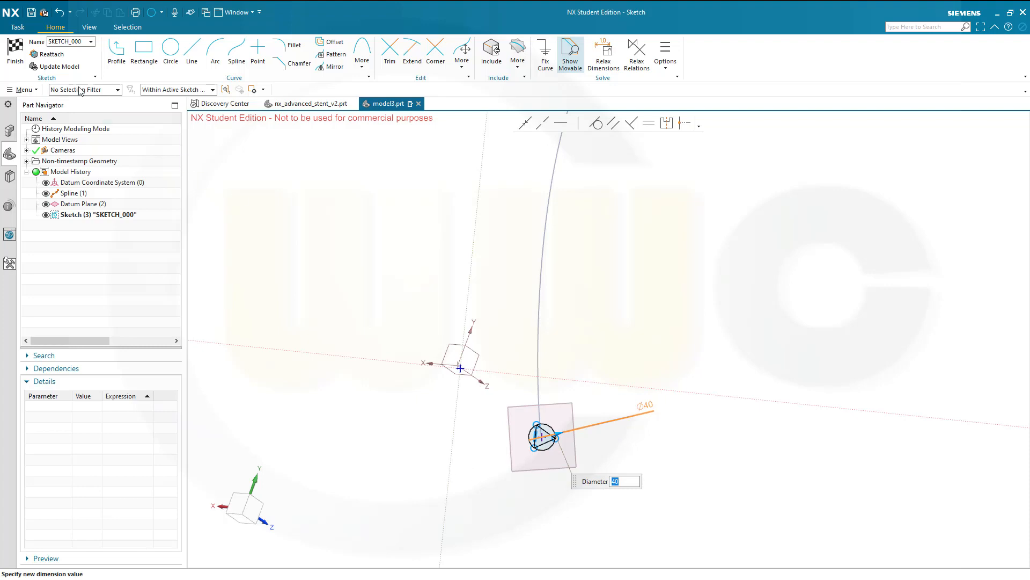
mouse_move(261, 212)
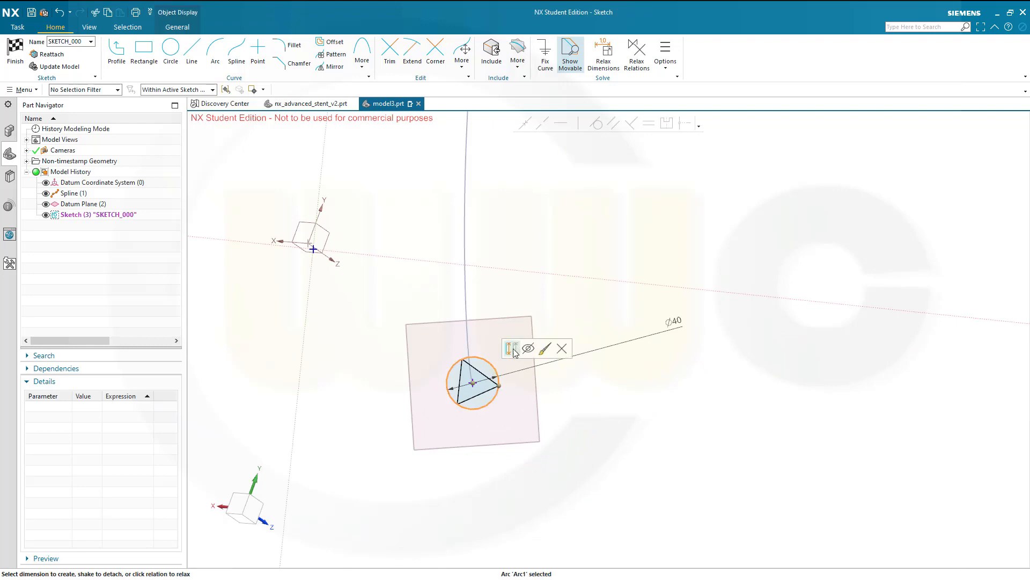
left_click(562, 347)
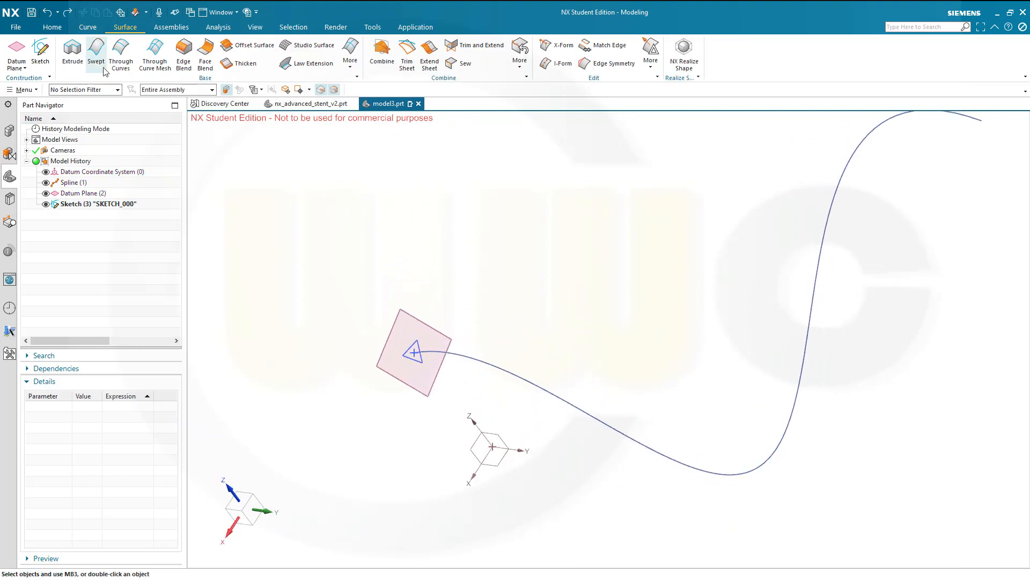
Sweep the triangle sketch along the spline with Angular Law twist 0 to 3600 degrees
left_click(96, 53)
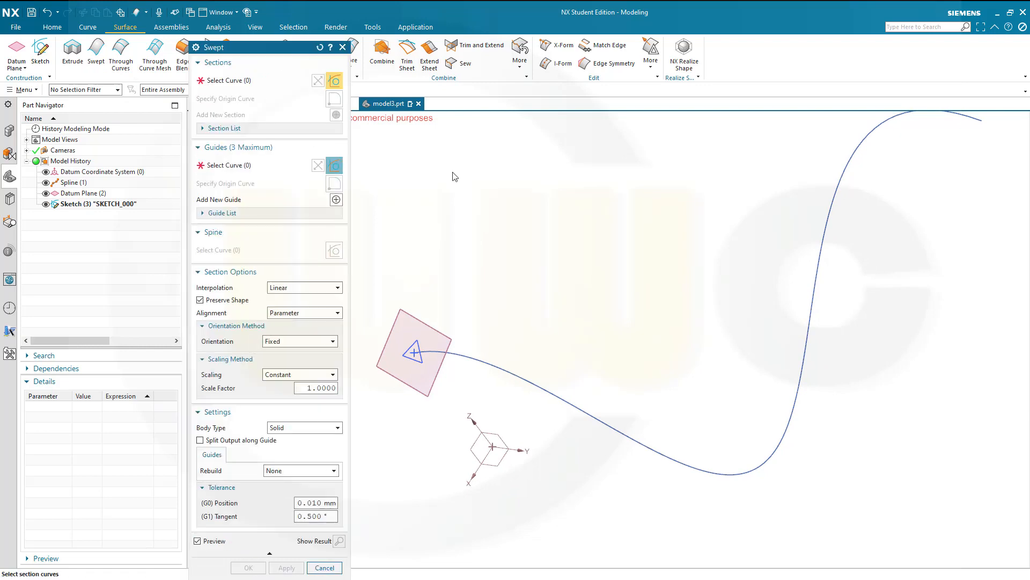
left_click(252, 80)
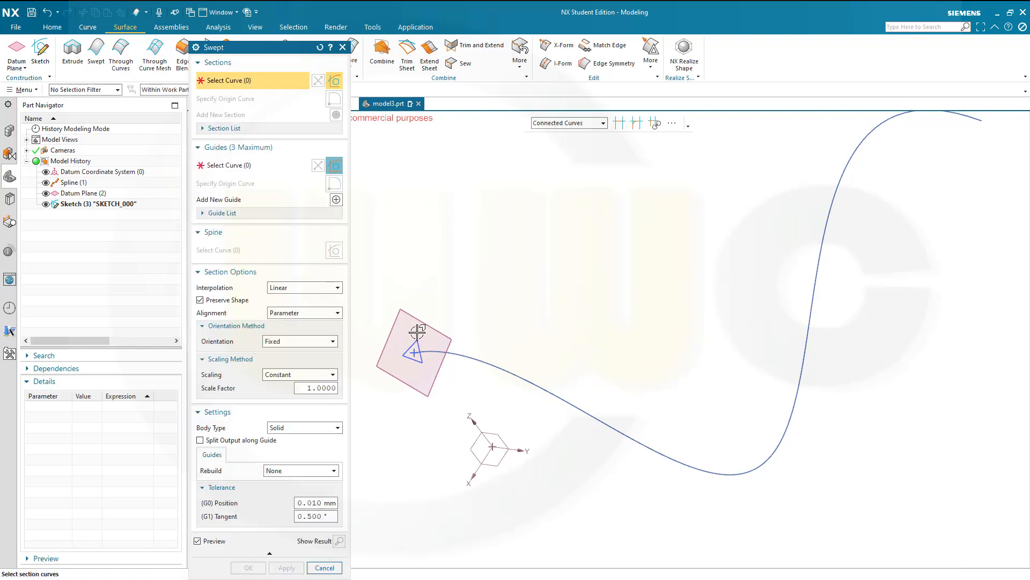
mouse_move(574, 150)
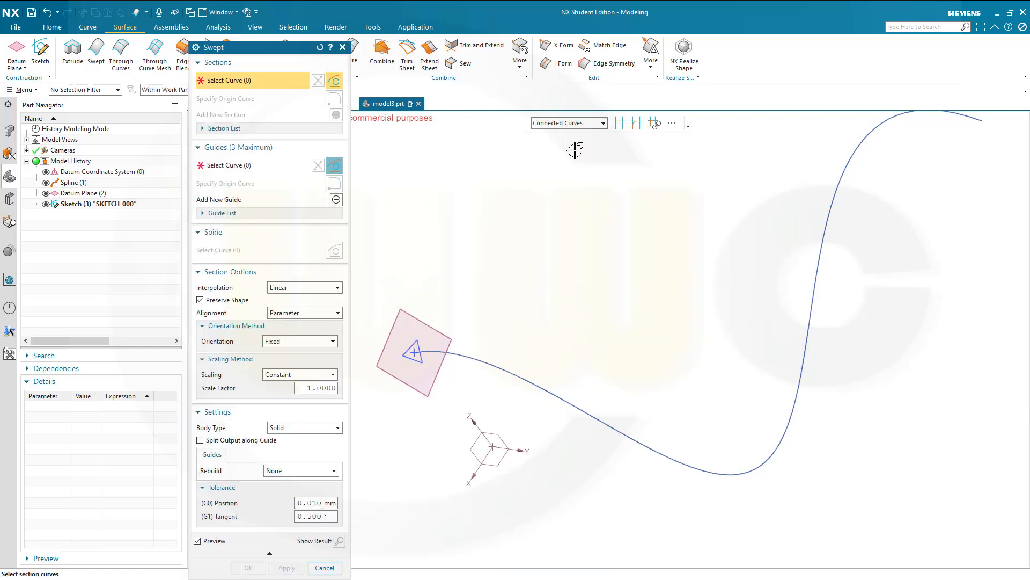
mouse_move(409, 347)
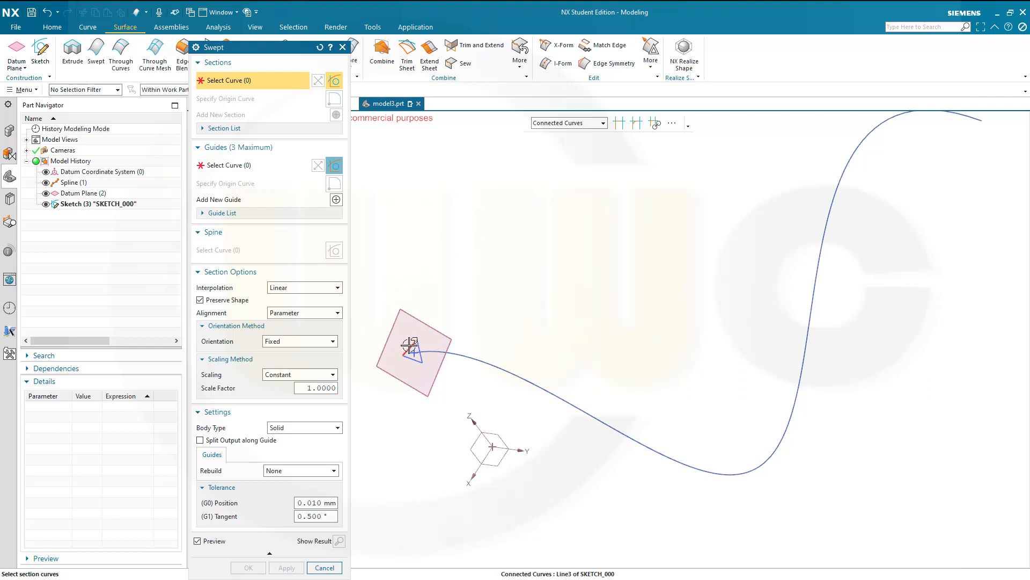
left_click(411, 356)
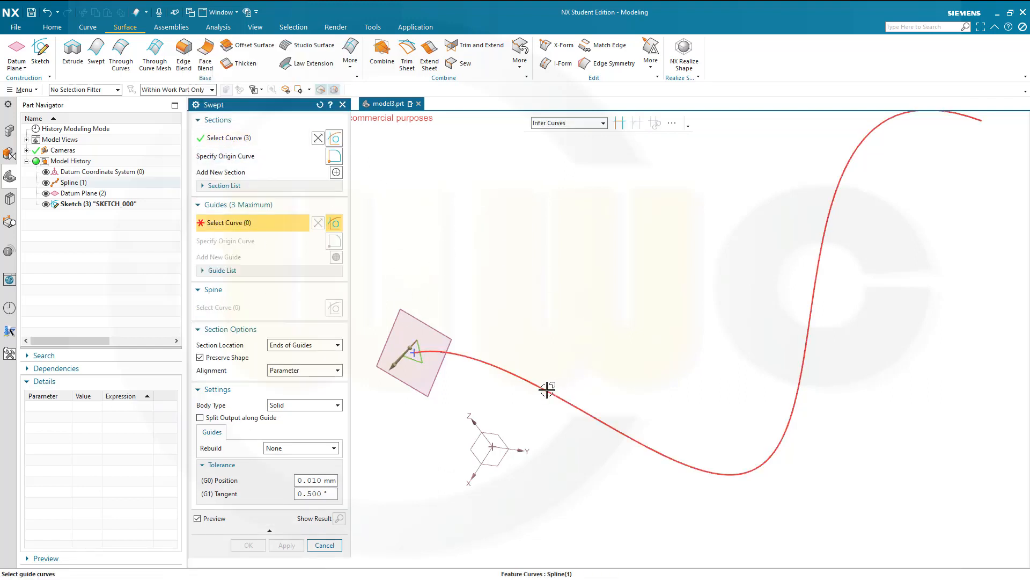
left_click(546, 388)
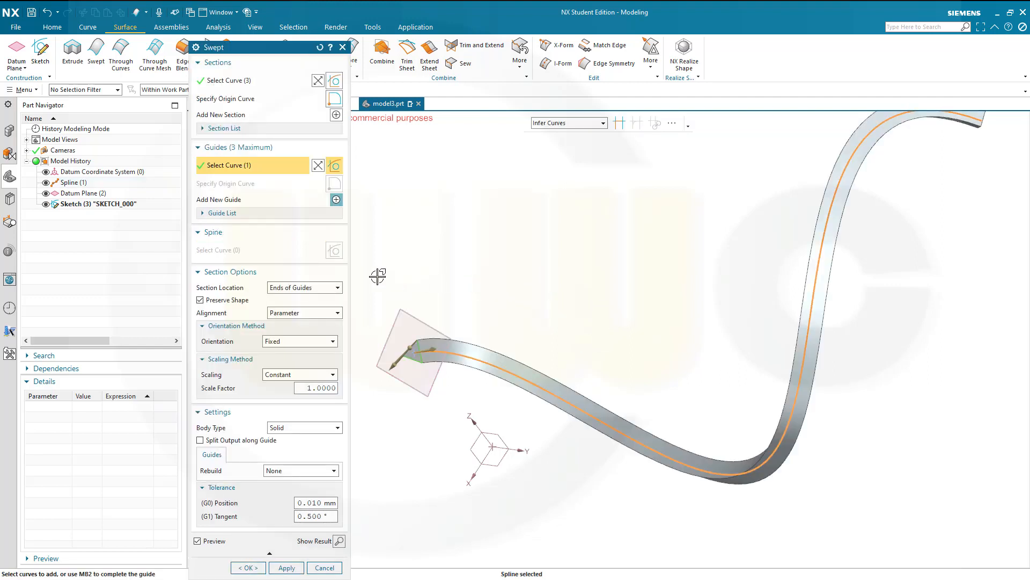
mouse_move(710, 238)
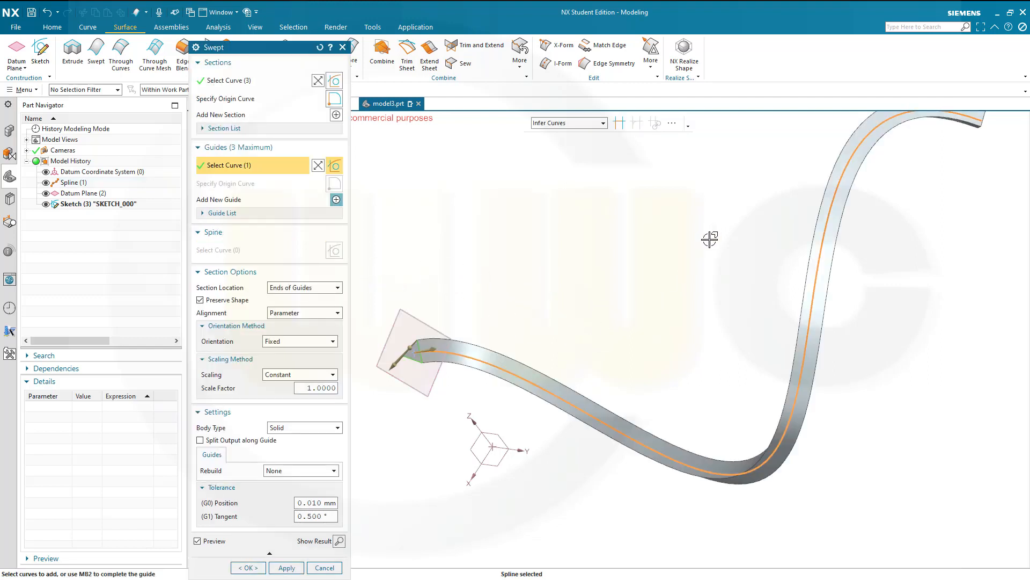
mouse_move(441, 271)
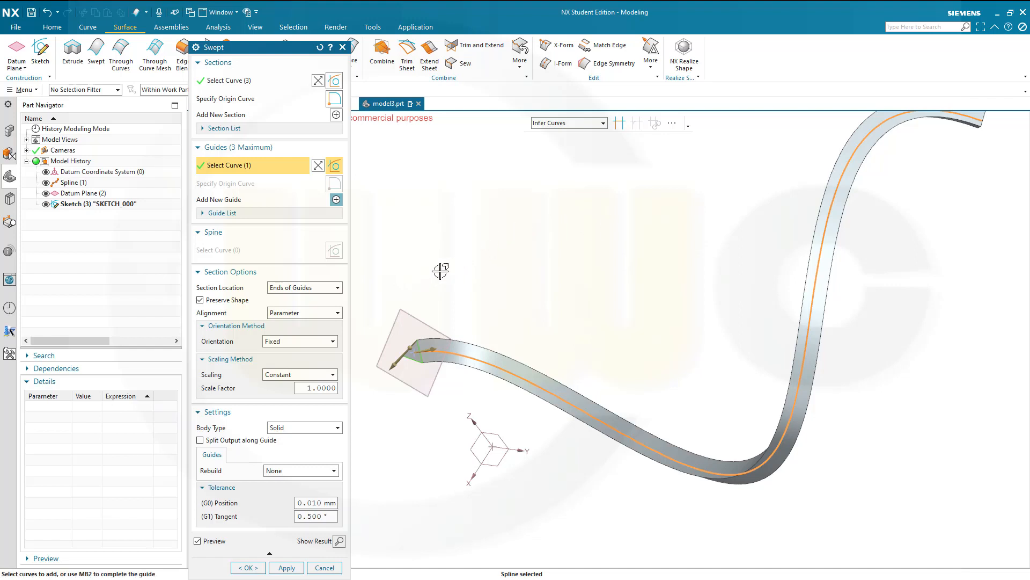
mouse_move(374, 453)
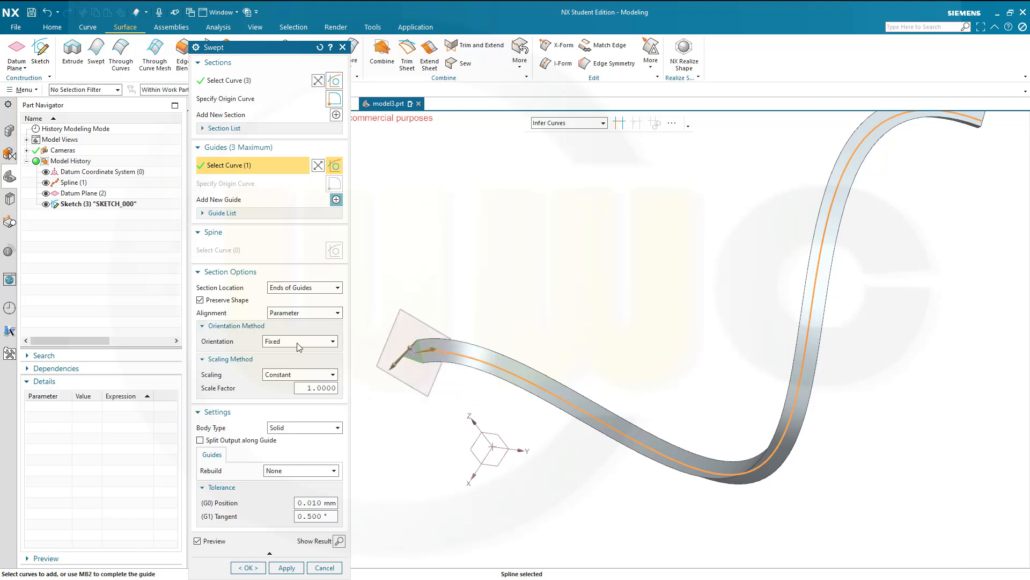
mouse_move(334, 346)
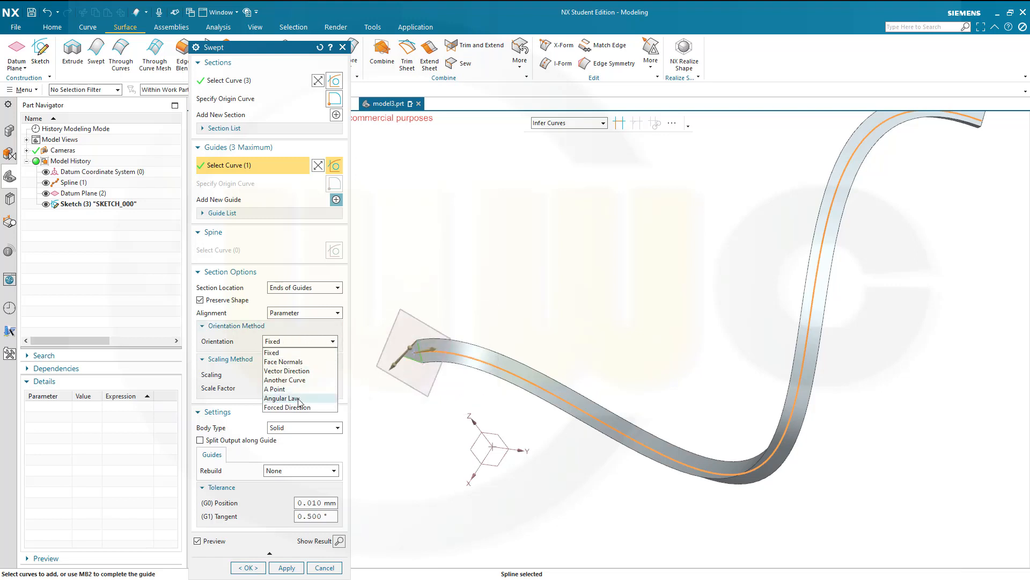
left_click(293, 398)
type("3600")
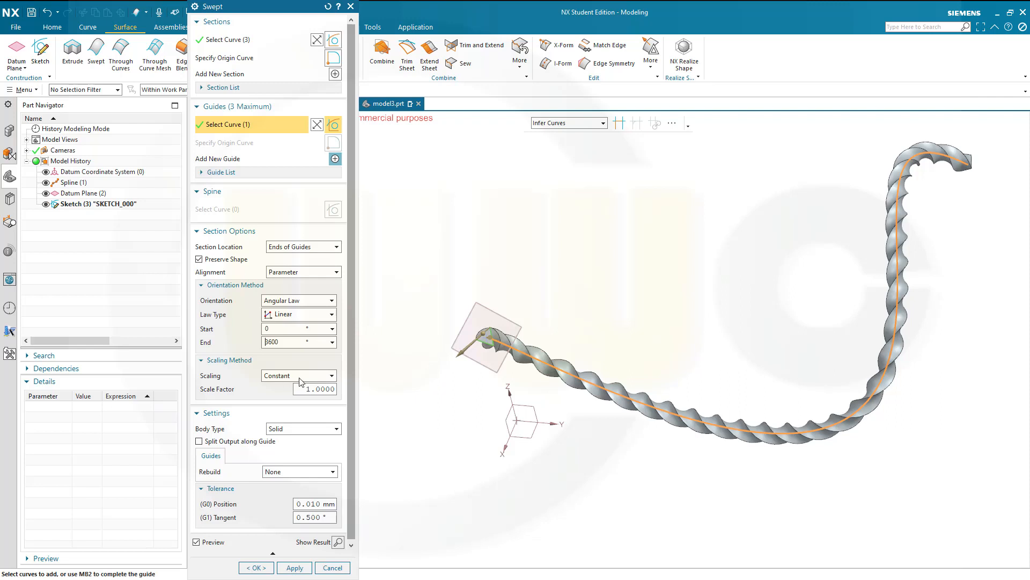
mouse_move(309, 437)
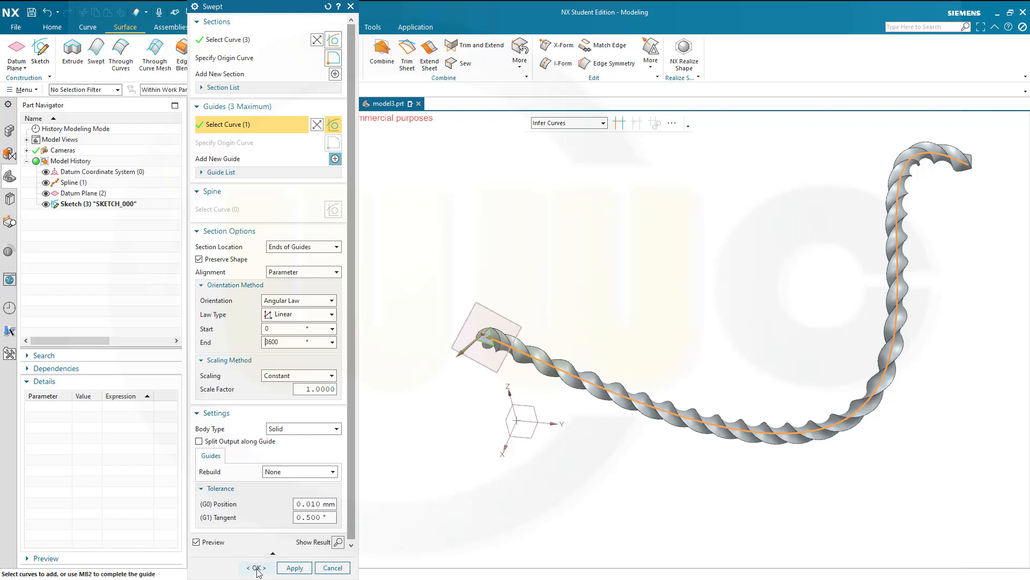
left_click(256, 567)
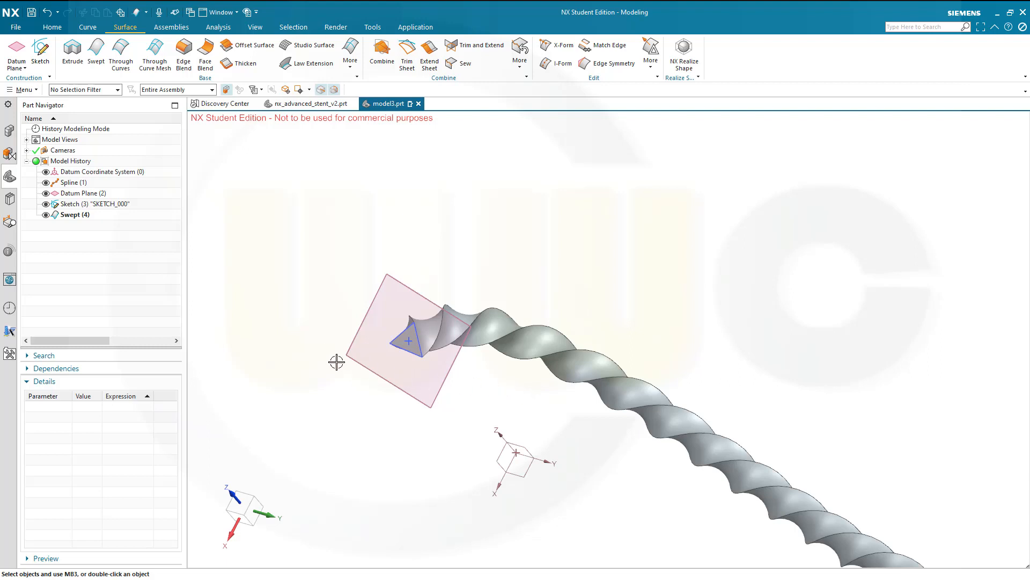
mouse_move(264, 338)
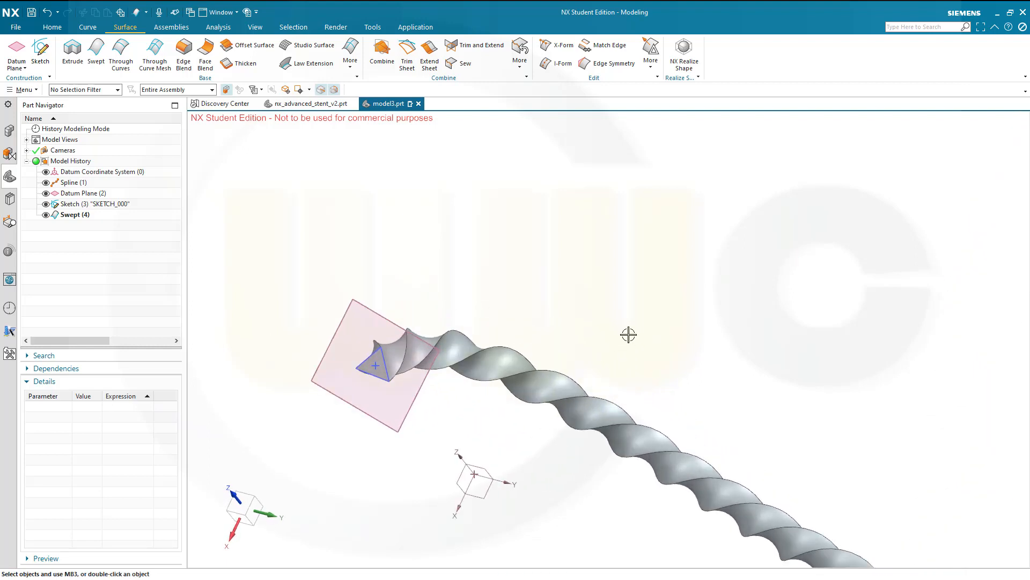
mouse_move(245, 149)
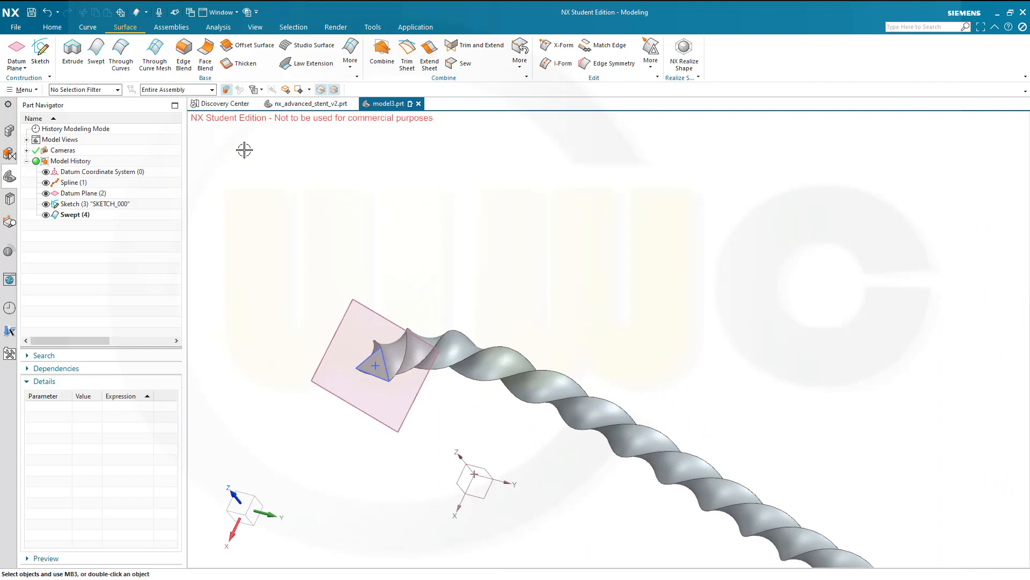
left_click(51, 26)
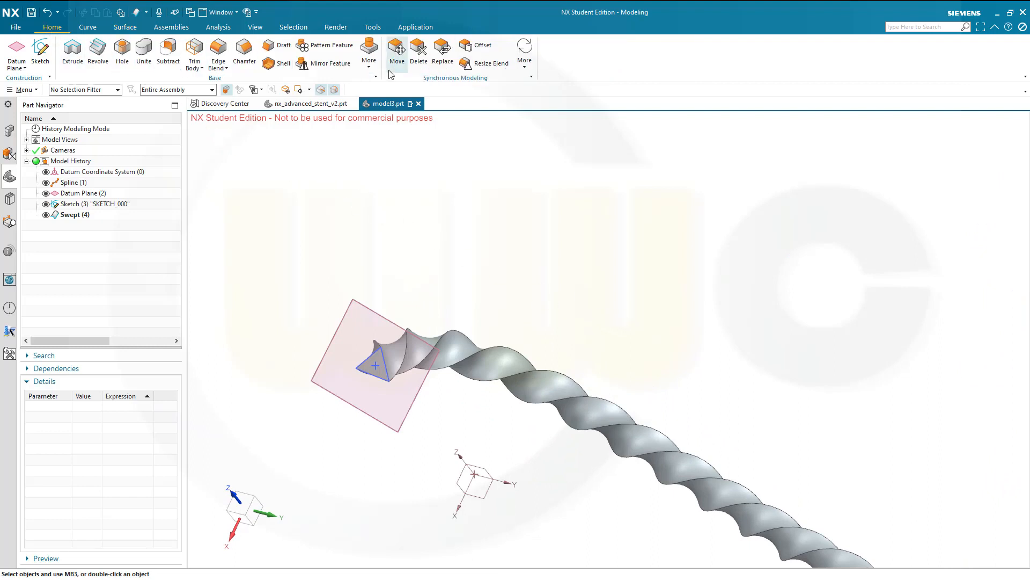
Start Extract Geometry Composite Curve with the Tangent Curves selection rule
left_click(368, 51)
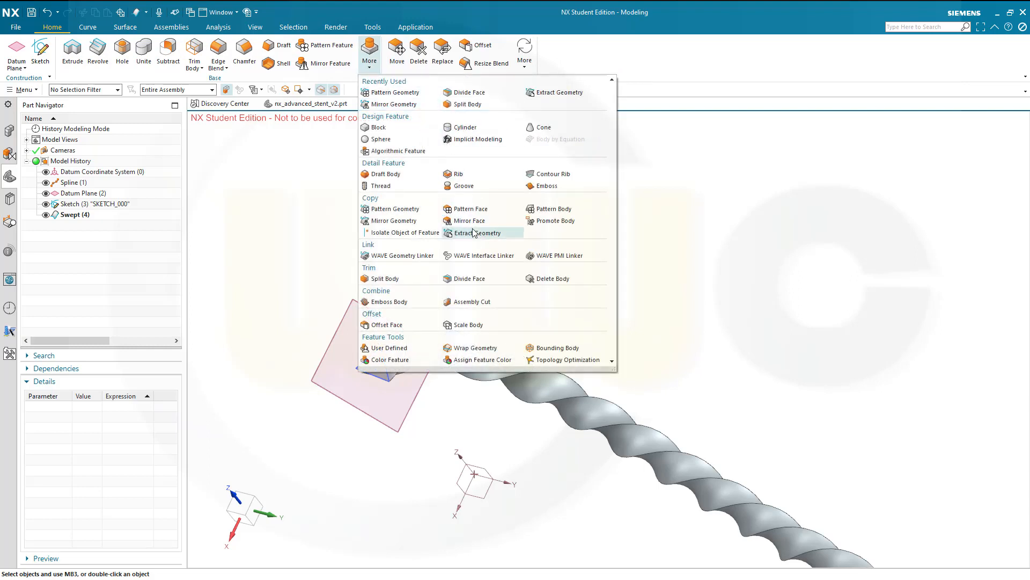
left_click(481, 233)
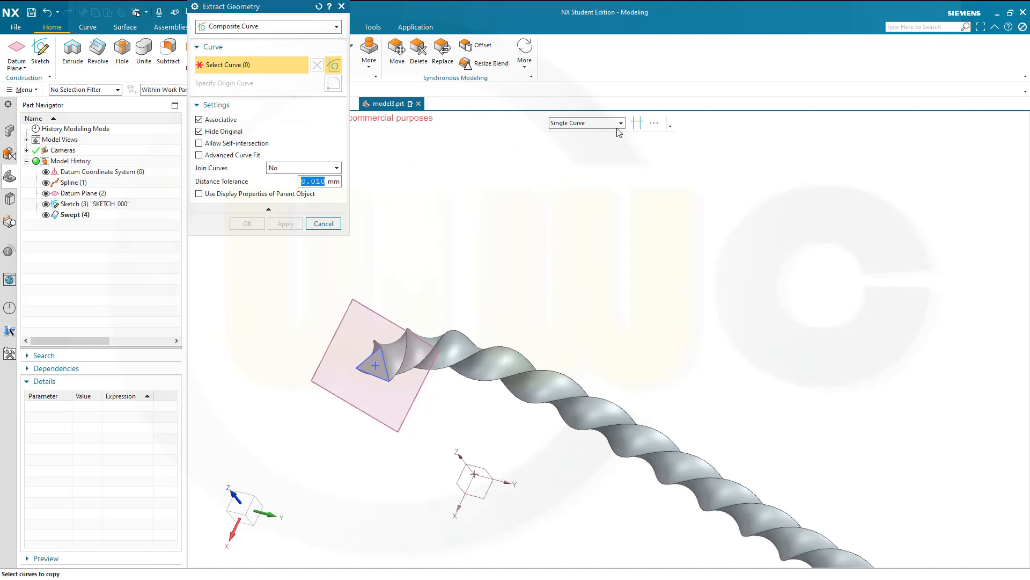
left_click(584, 122)
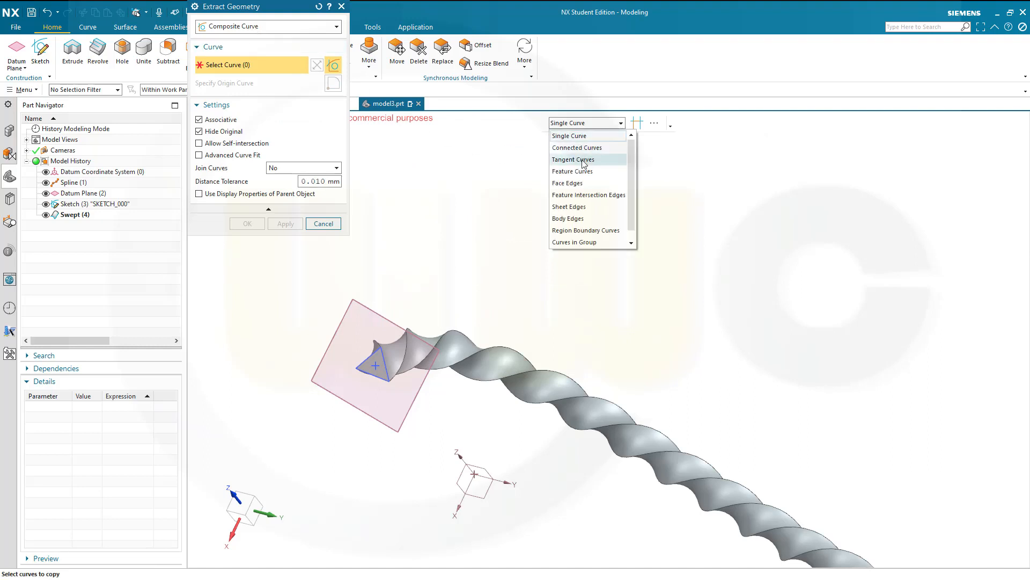
left_click(572, 159)
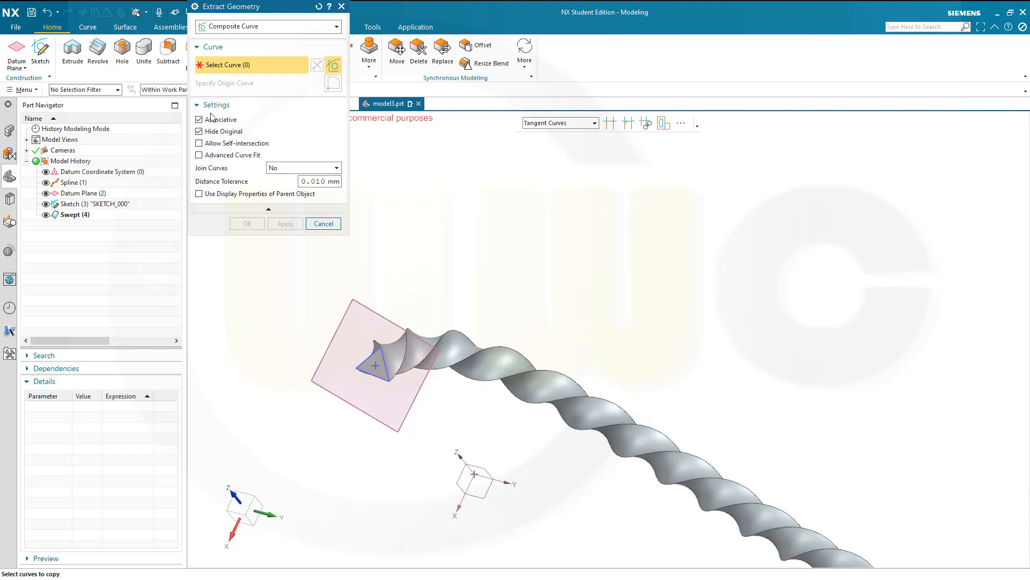
mouse_move(268, 135)
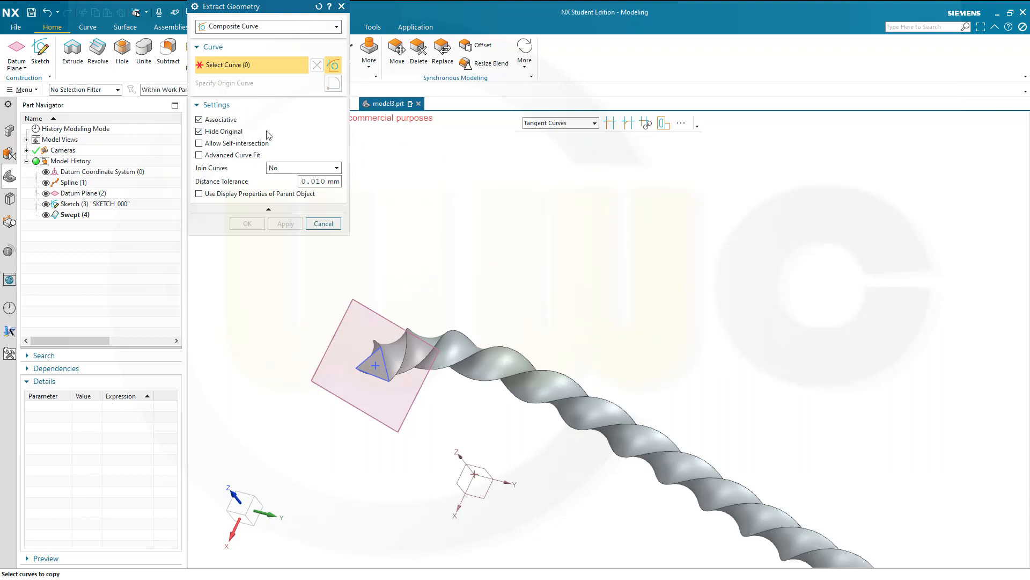
mouse_move(248, 191)
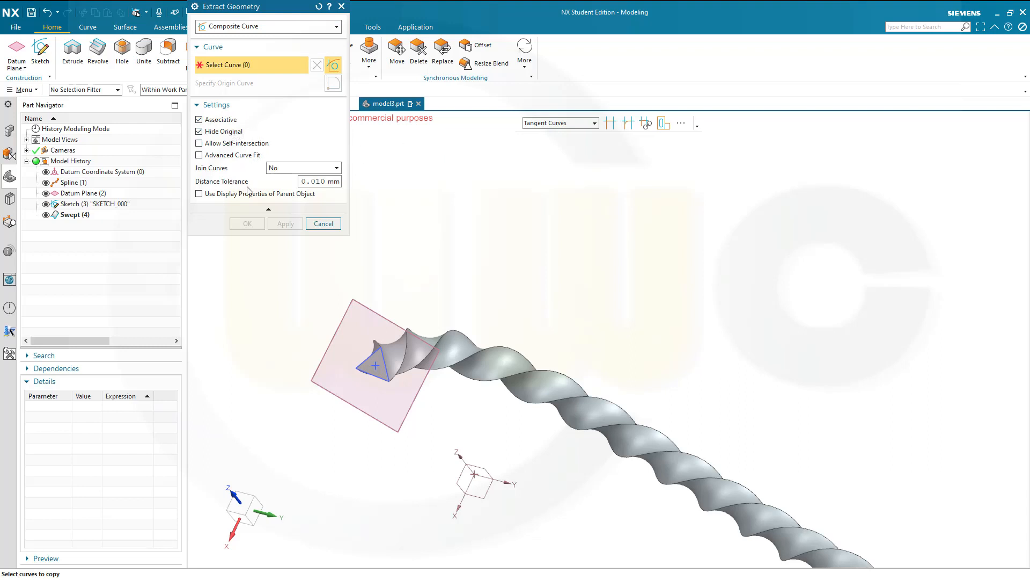
mouse_move(488, 294)
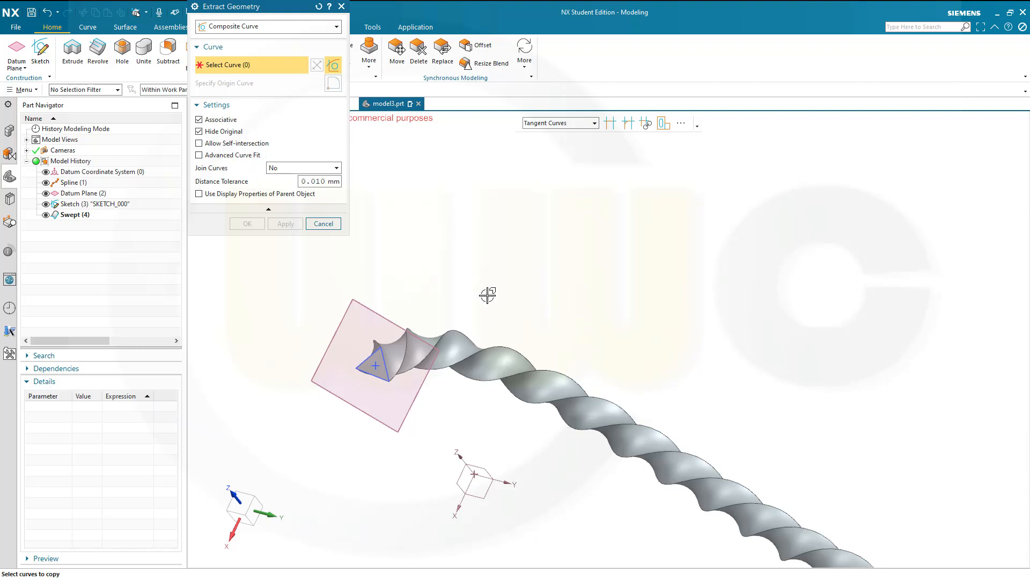
mouse_move(485, 324)
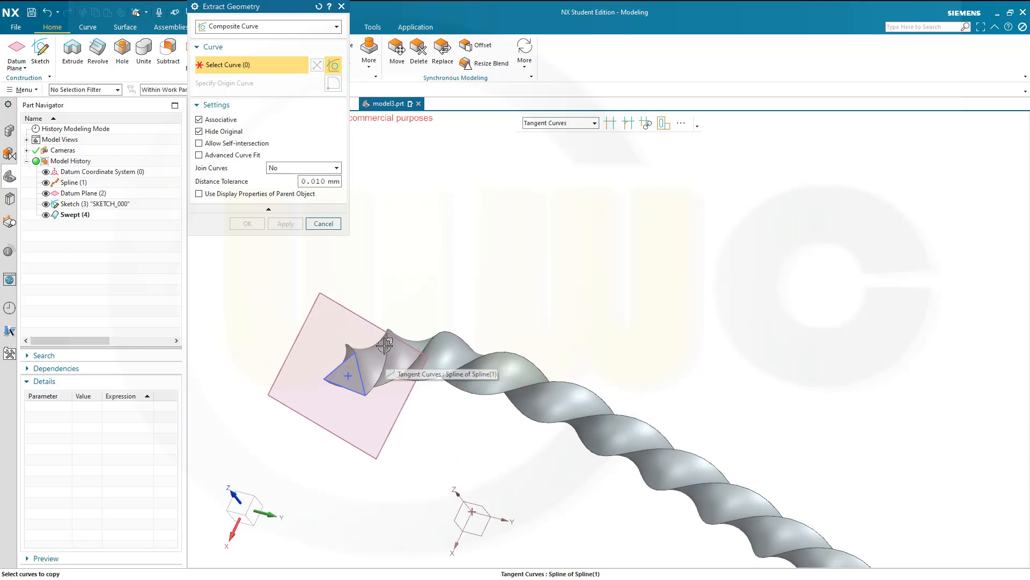
Extract each spiralling edge of the strand as a composite curve
left_click(387, 345)
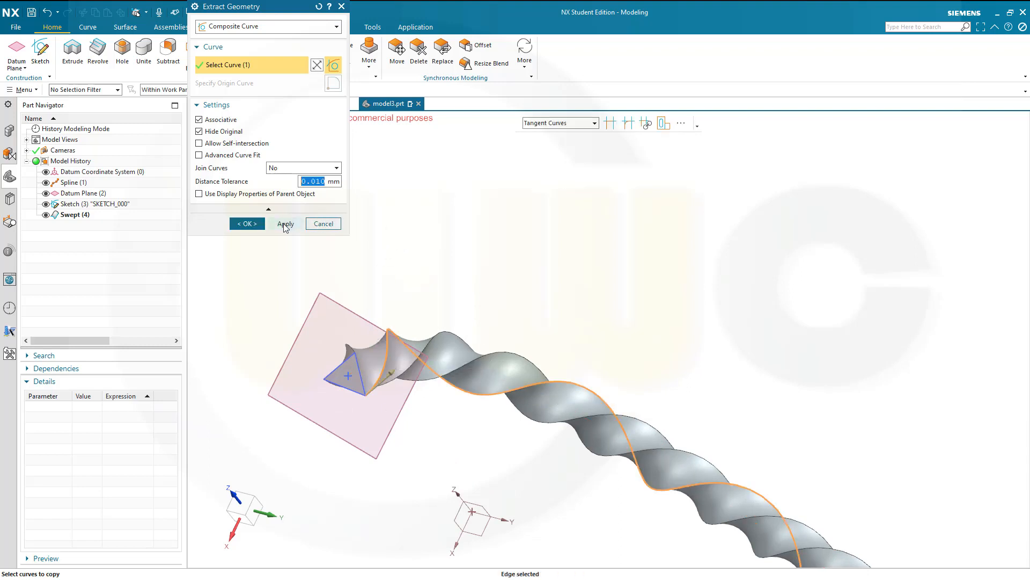
left_click(284, 223)
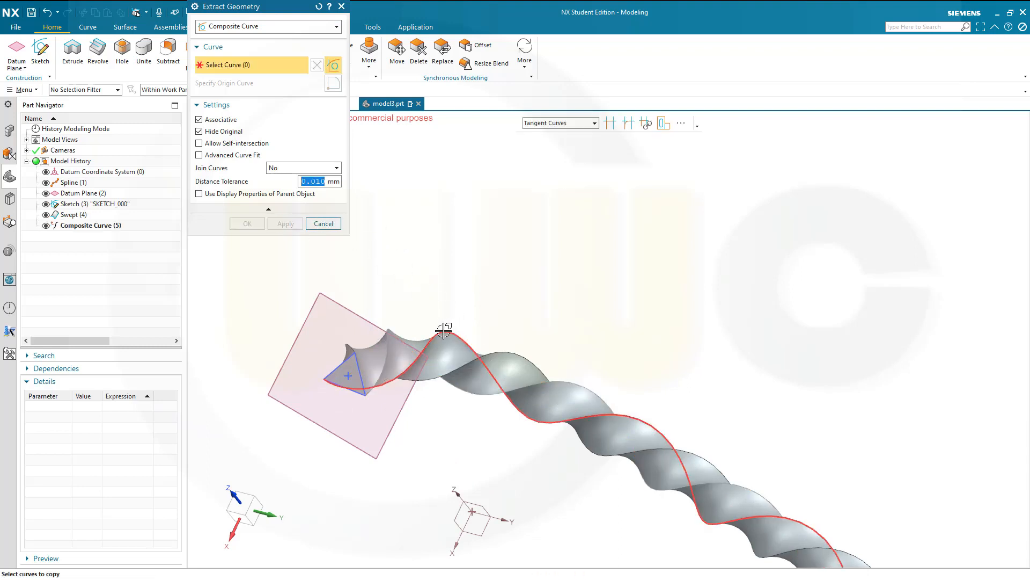
left_click(284, 223)
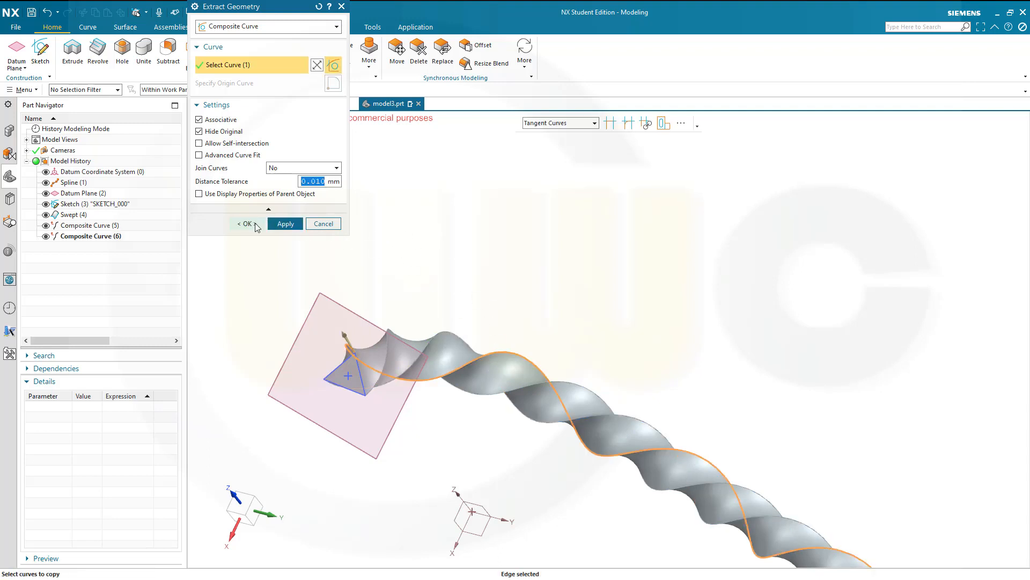
left_click(243, 224)
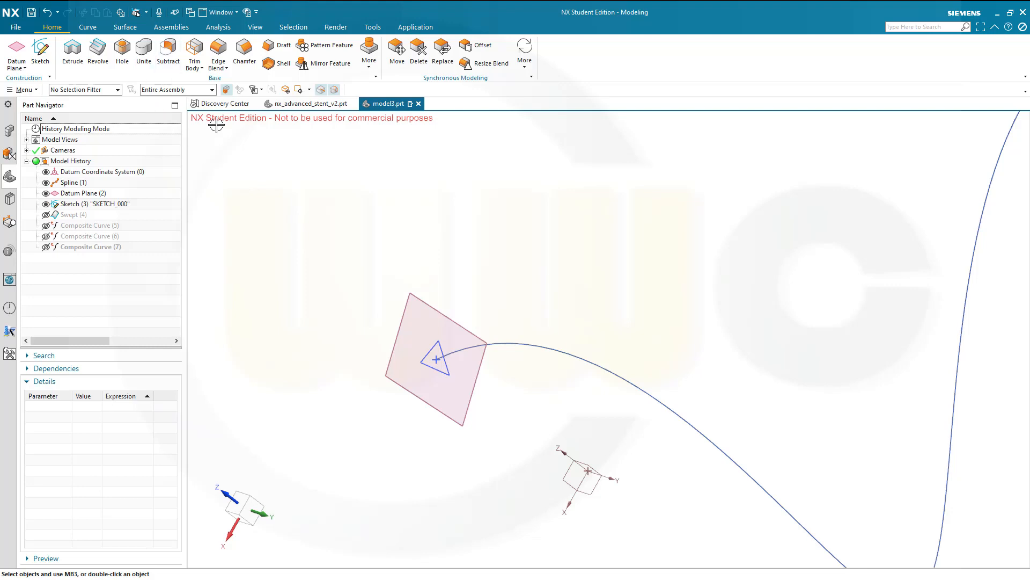
Begin a second Swept with the triangle sketch section and spline guide
left_click(124, 27)
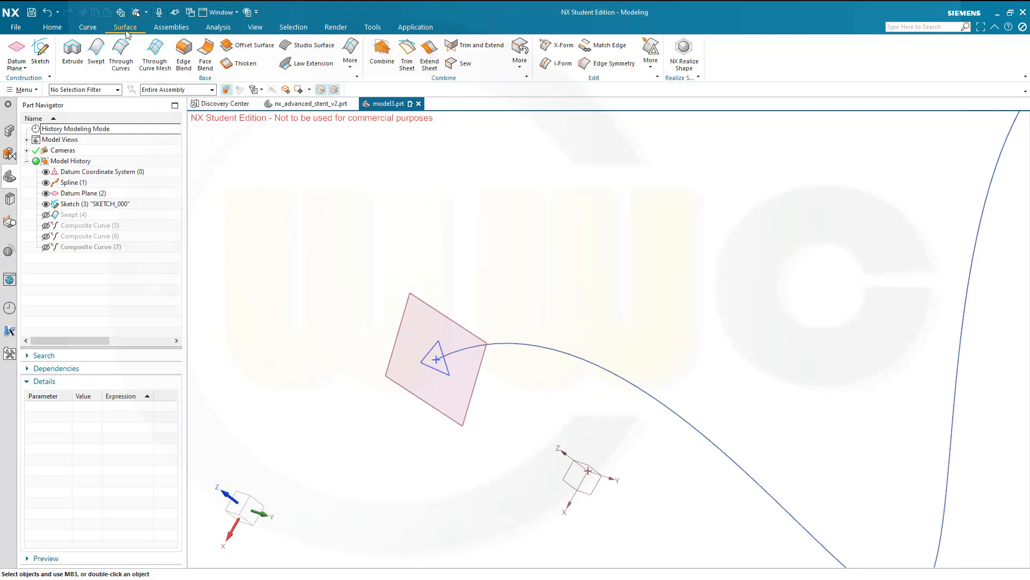
left_click(95, 54)
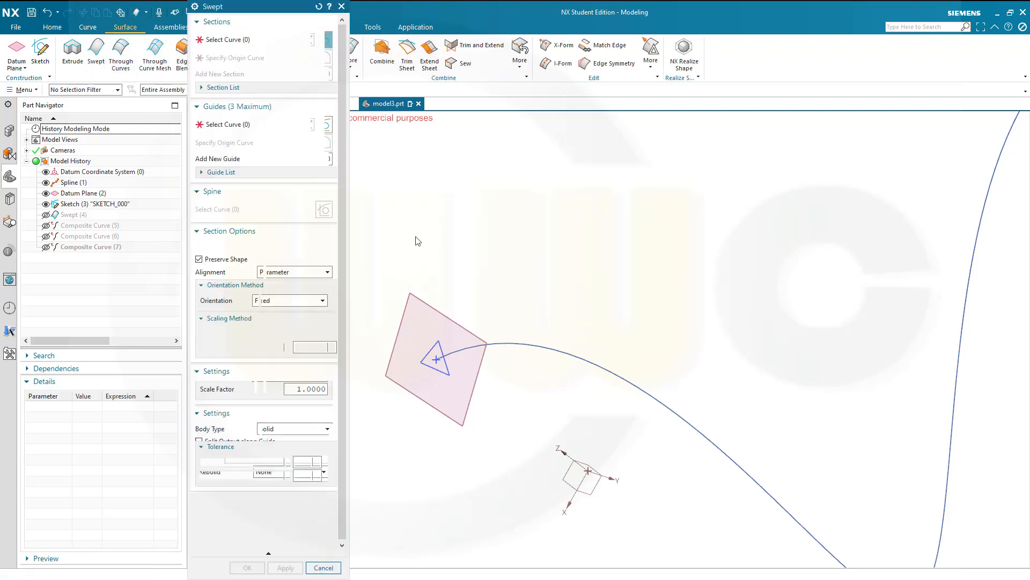
left_click(432, 359)
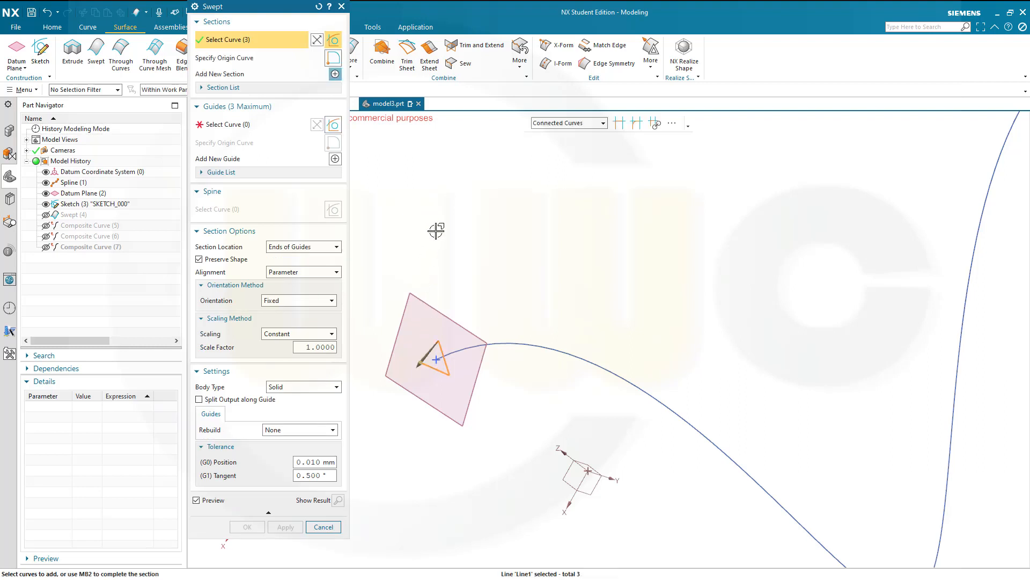
left_click(236, 125)
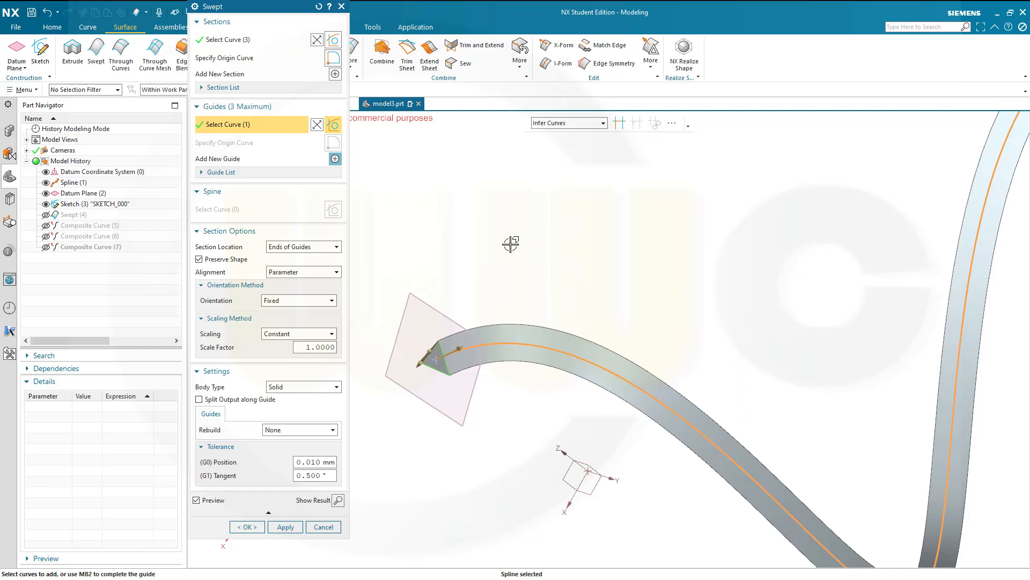
mouse_move(318, 309)
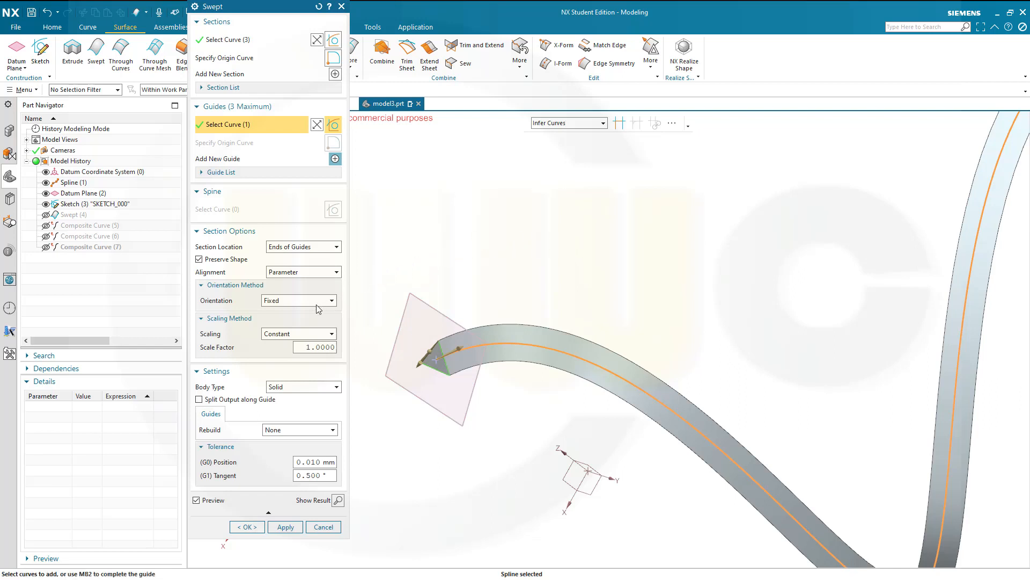
Set Angular Law orientation with end angle -3600 degrees and create the strand
left_click(331, 301)
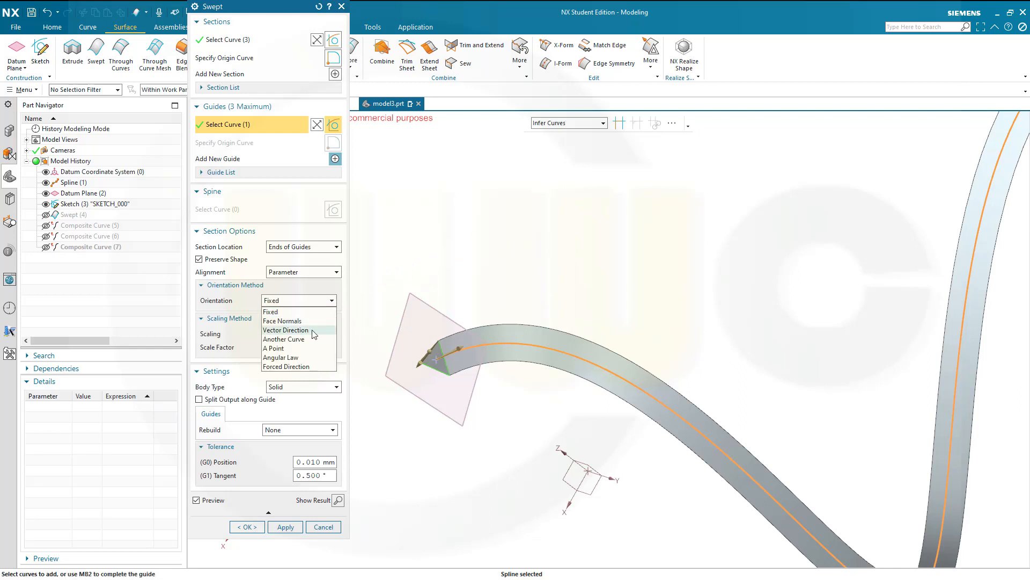
left_click(280, 356)
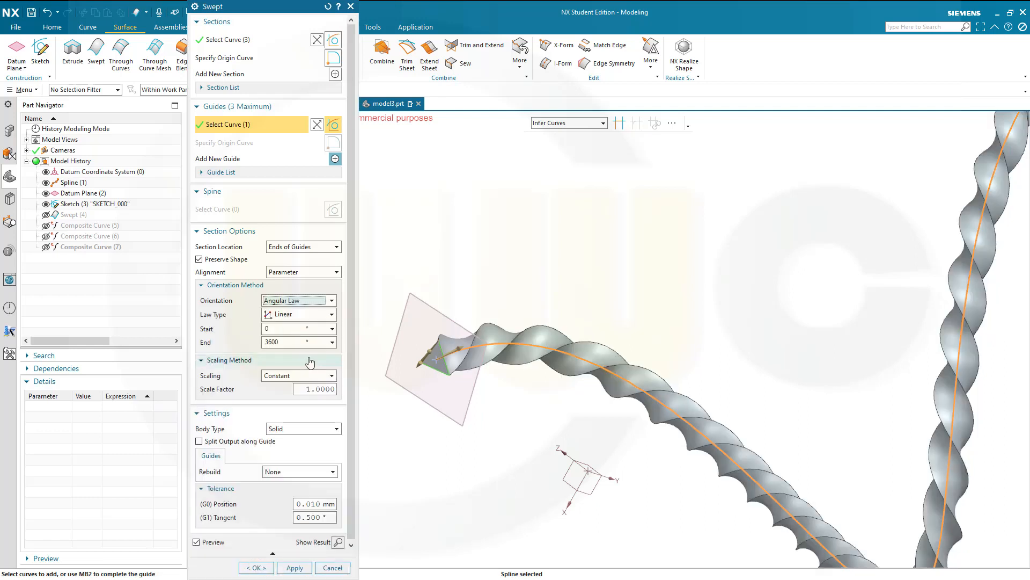
left_click(294, 342)
type("-3600")
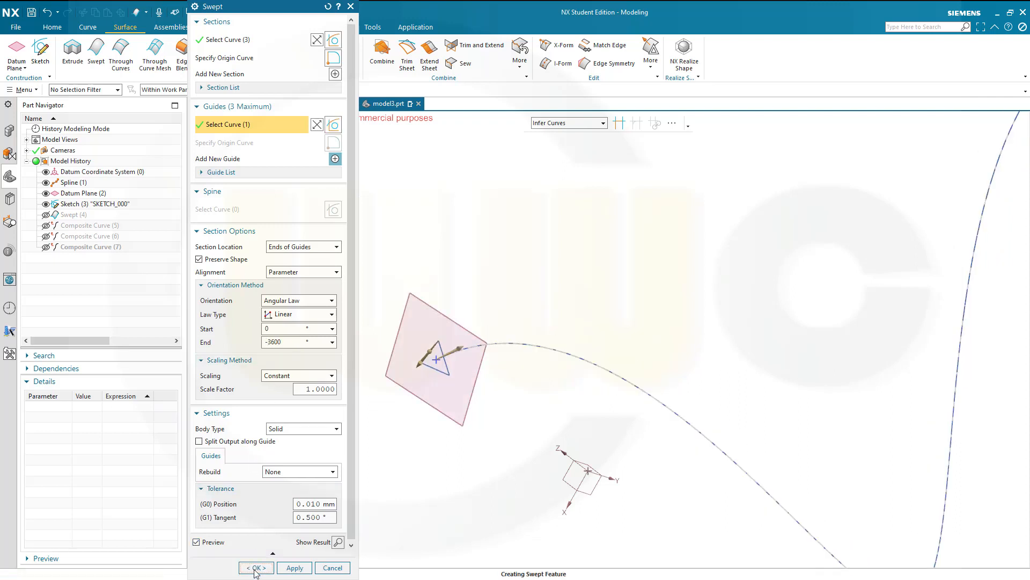
left_click(255, 567)
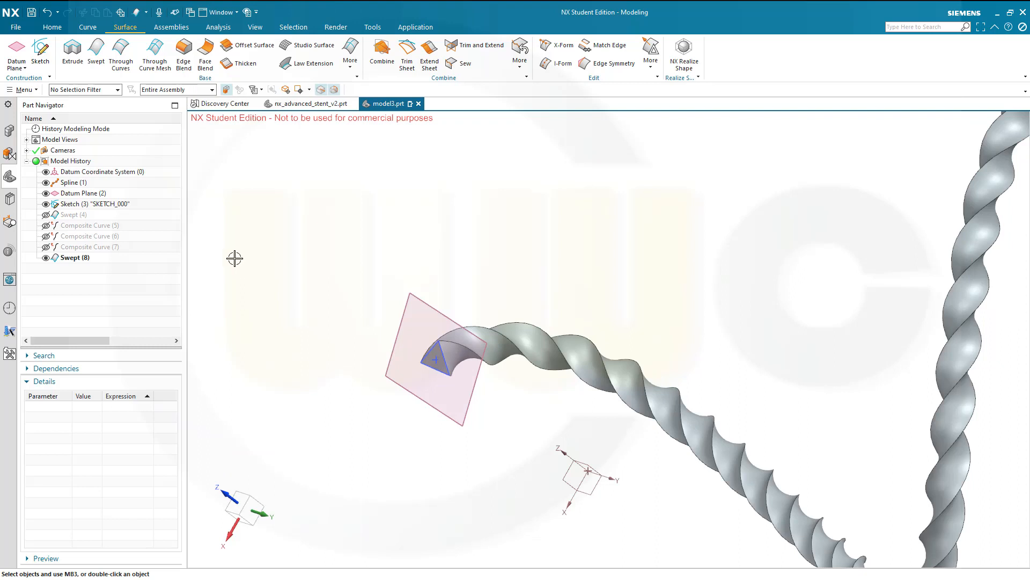
mouse_move(143, 25)
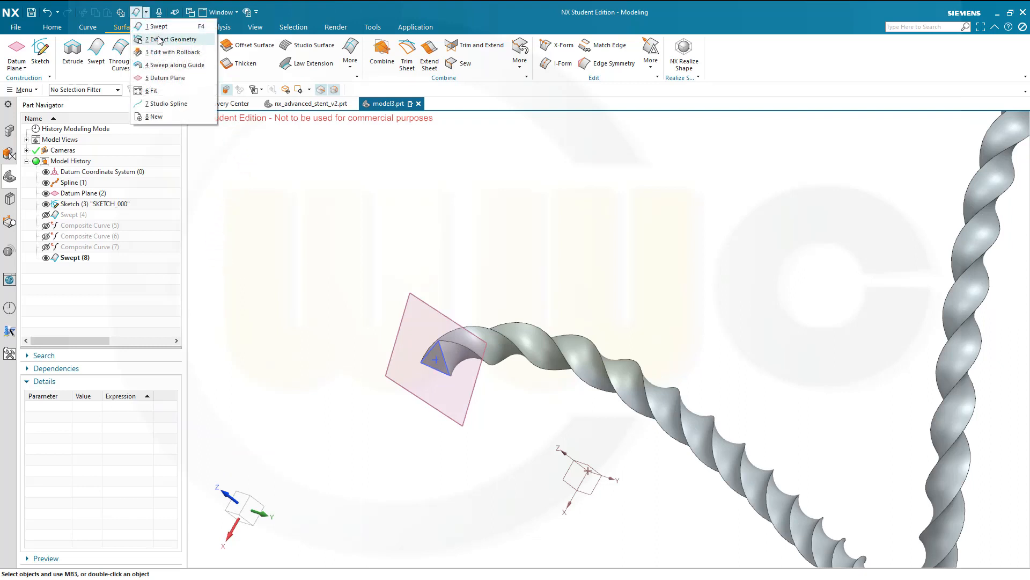
Extract the second strand's helical edges as Composite Curves (9)-(11)
left_click(170, 39)
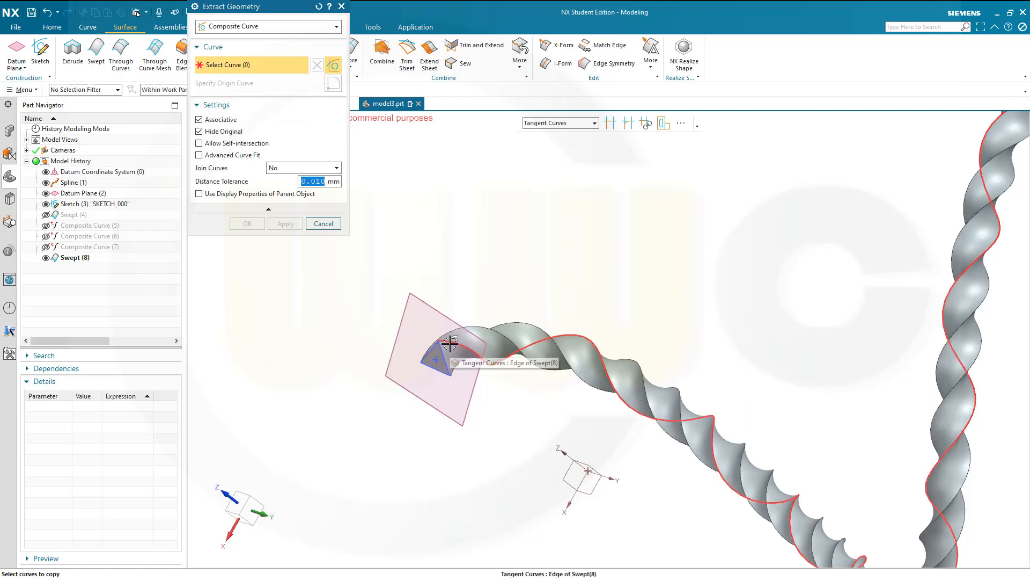
mouse_move(449, 270)
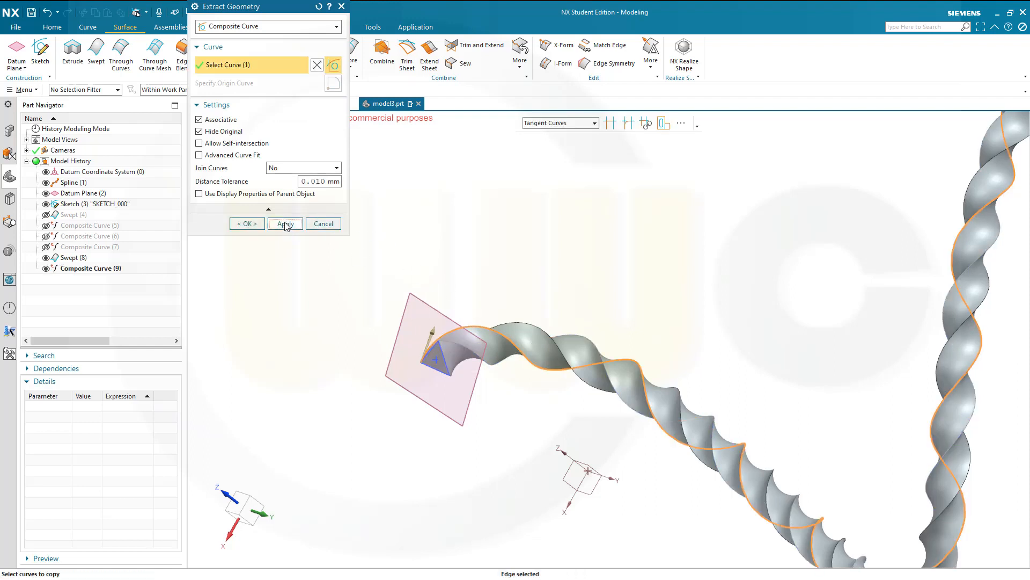
left_click(286, 224)
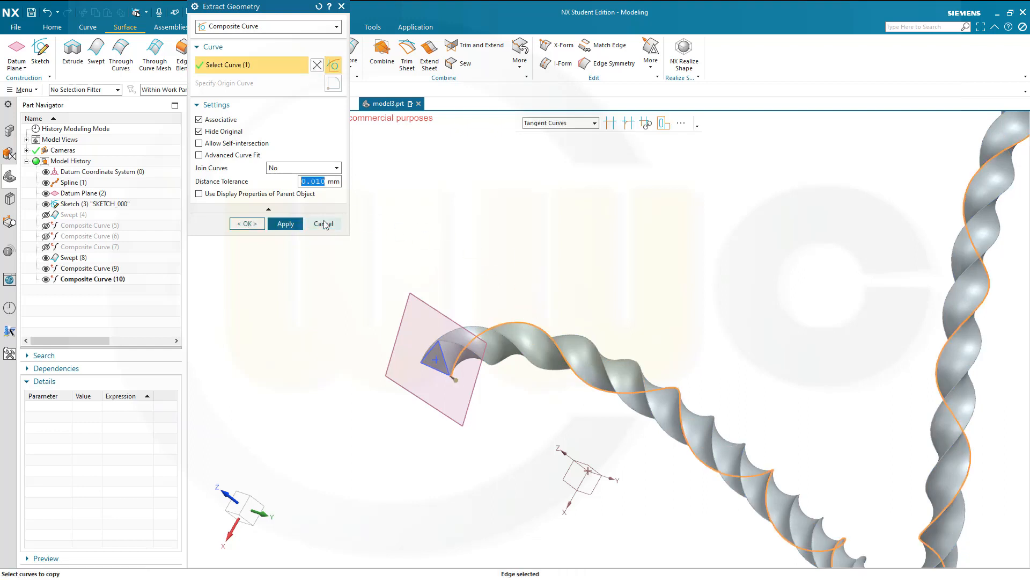
left_click(247, 223)
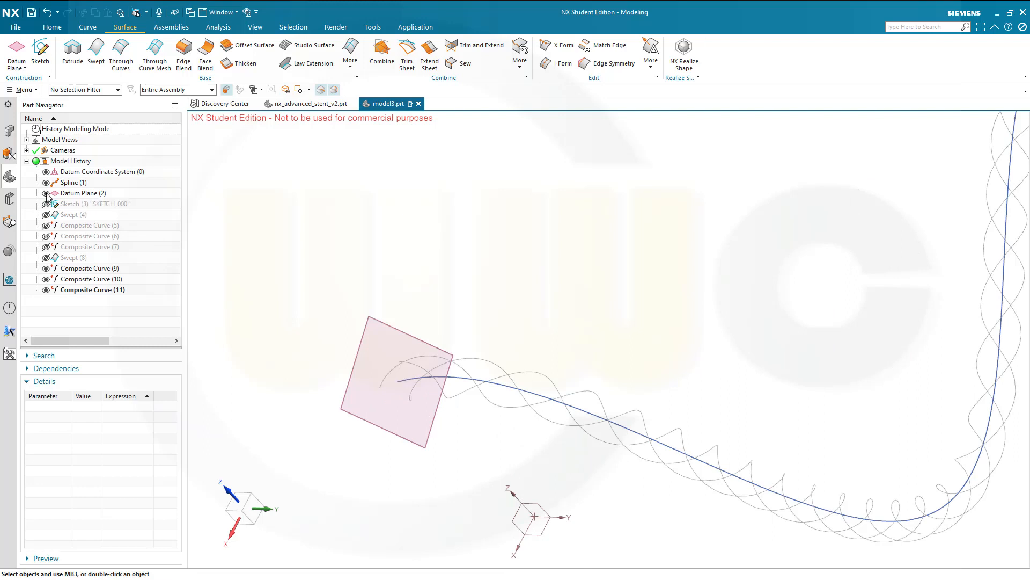
Hide Spline (1) and Datum Plane (2) in the Part Navigator
left_click(45, 193)
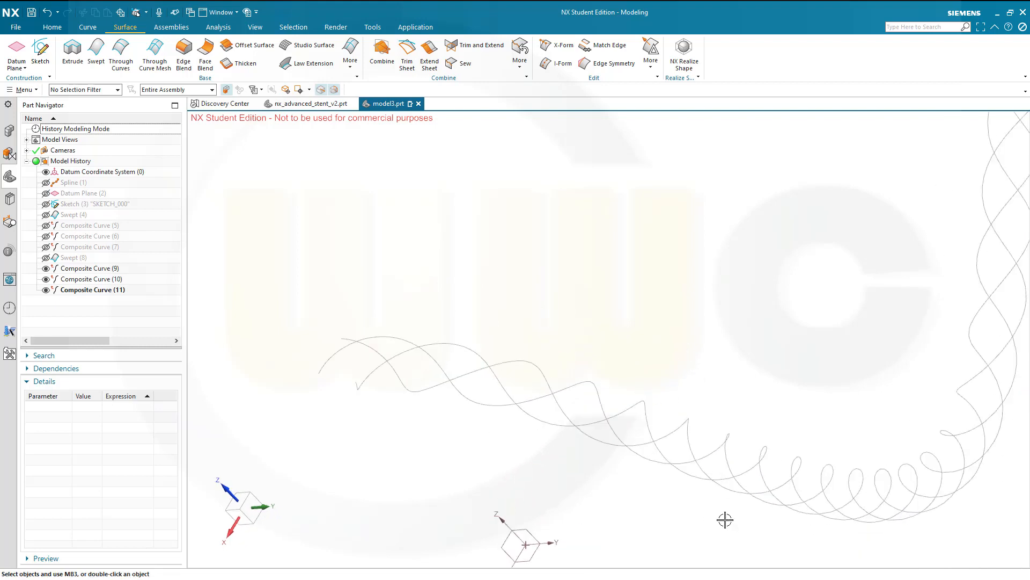
mouse_move(573, 313)
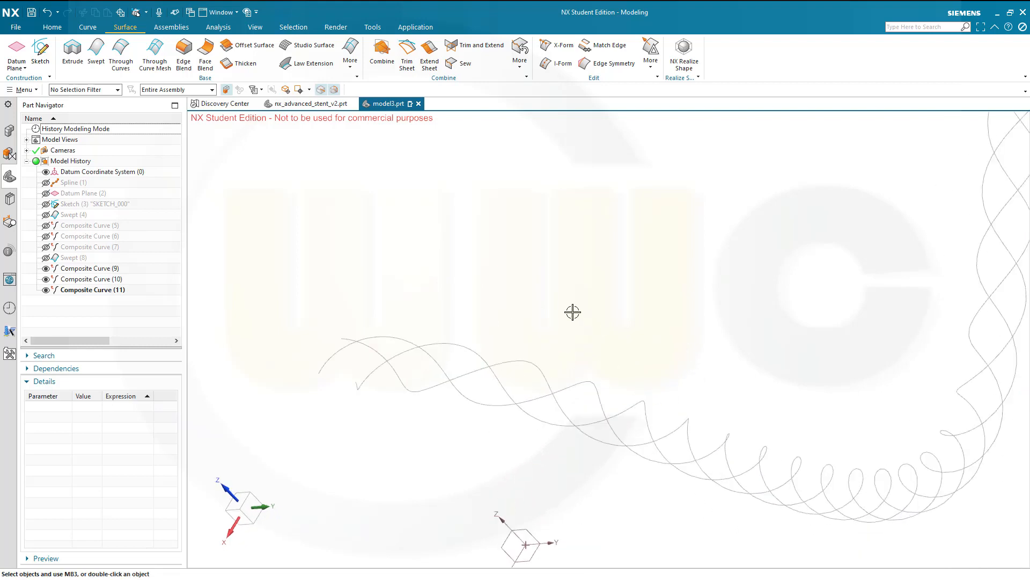
mouse_move(455, 291)
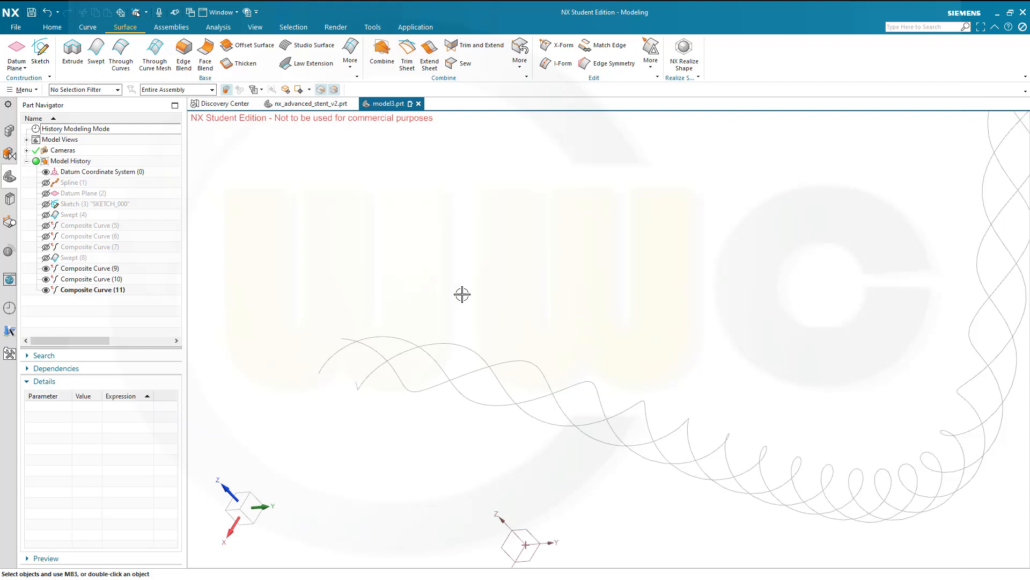
mouse_move(523, 315)
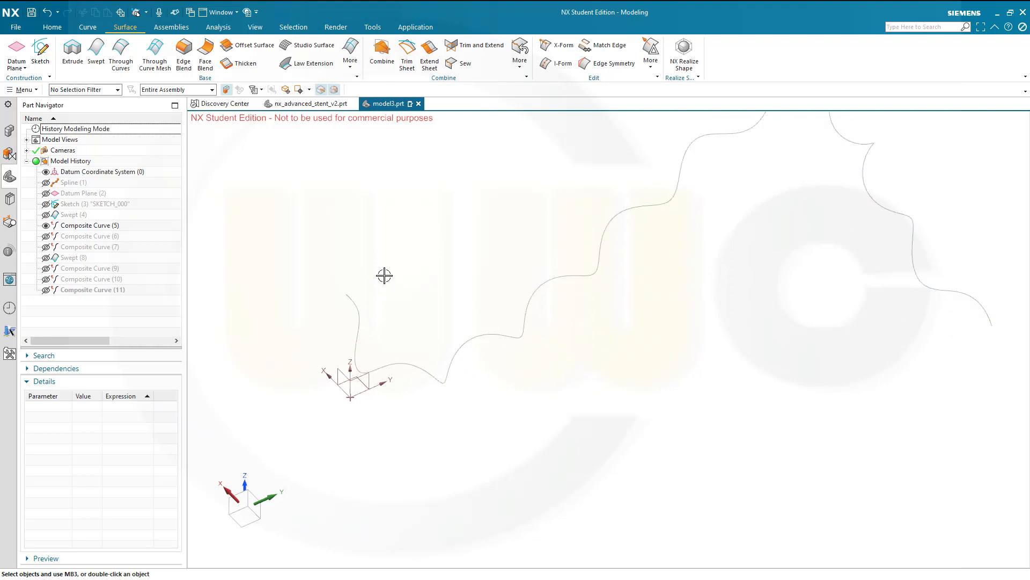
mouse_move(277, 246)
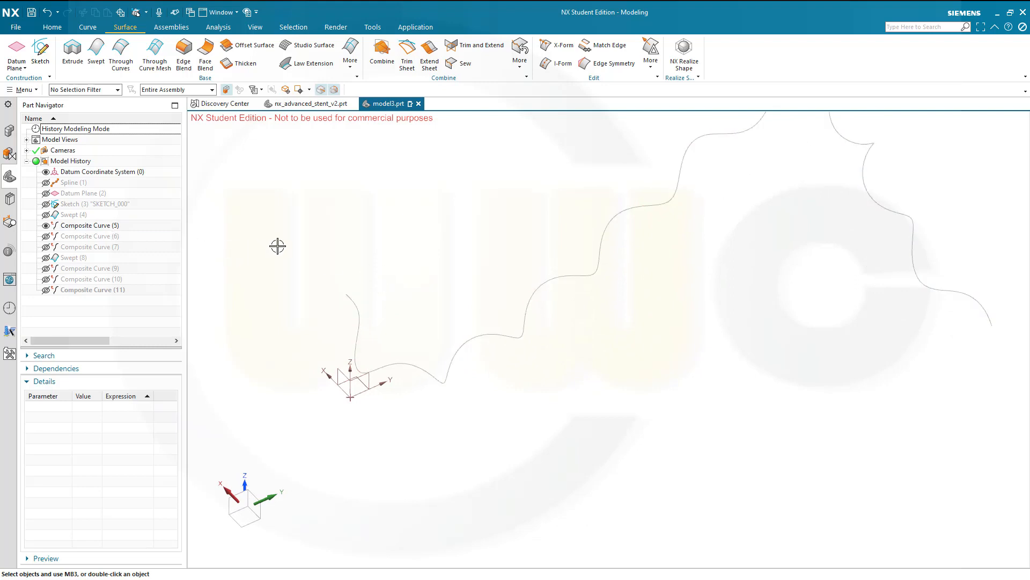
mouse_move(294, 250)
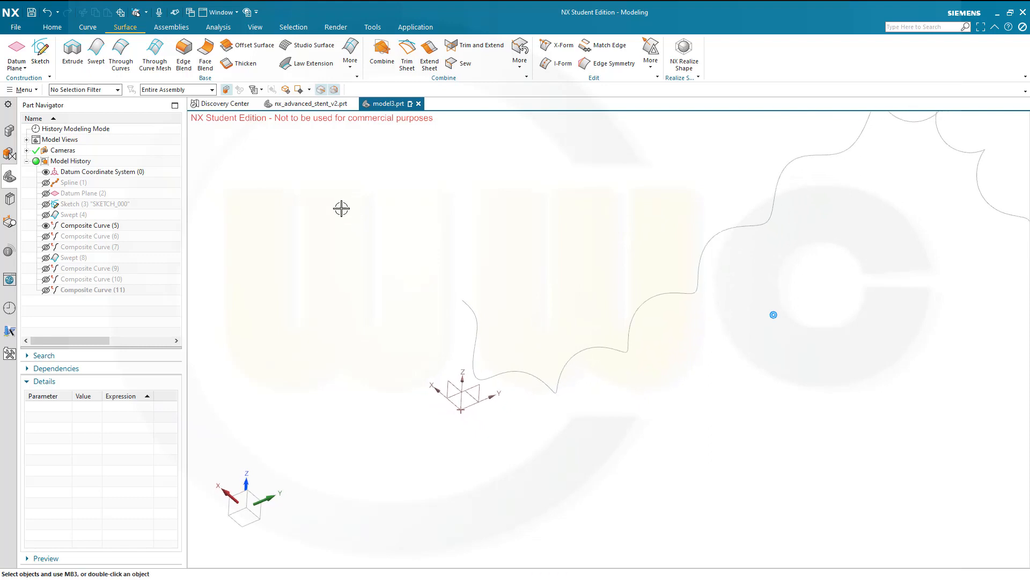
mouse_move(197, 170)
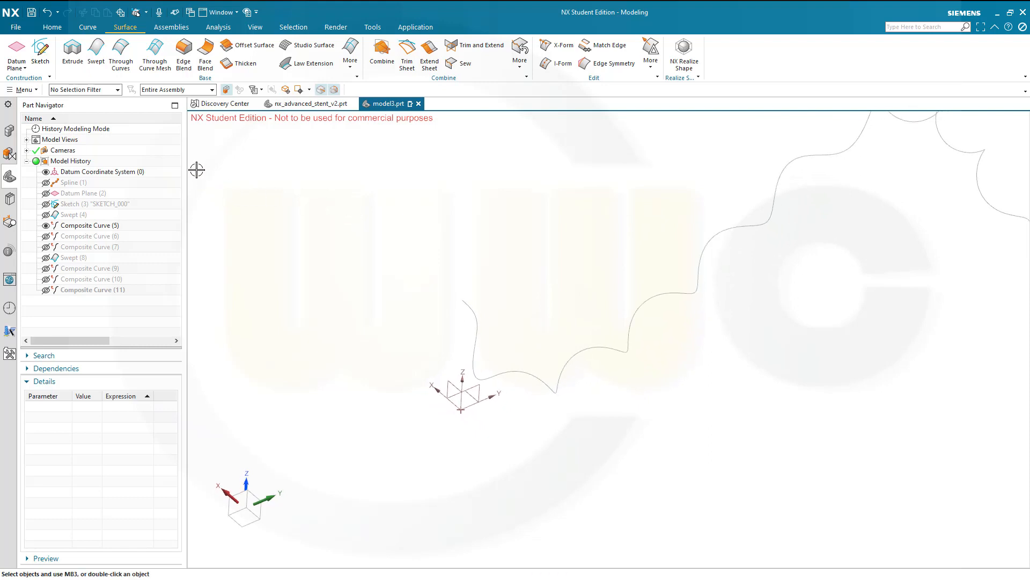
mouse_move(196, 167)
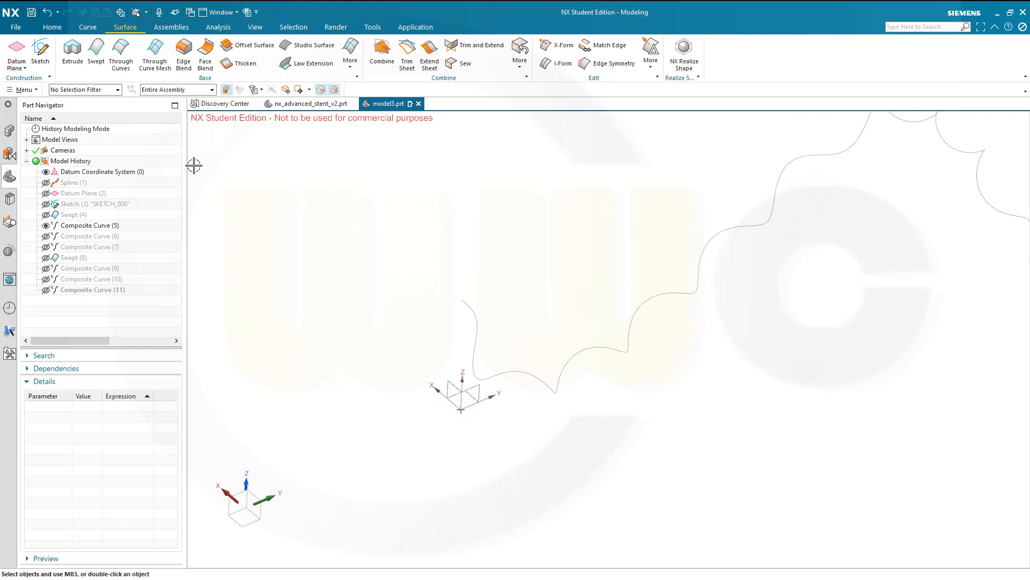
Start an Arc/Circle and snap its centre to the end point of the wavy composite curve
left_click(87, 27)
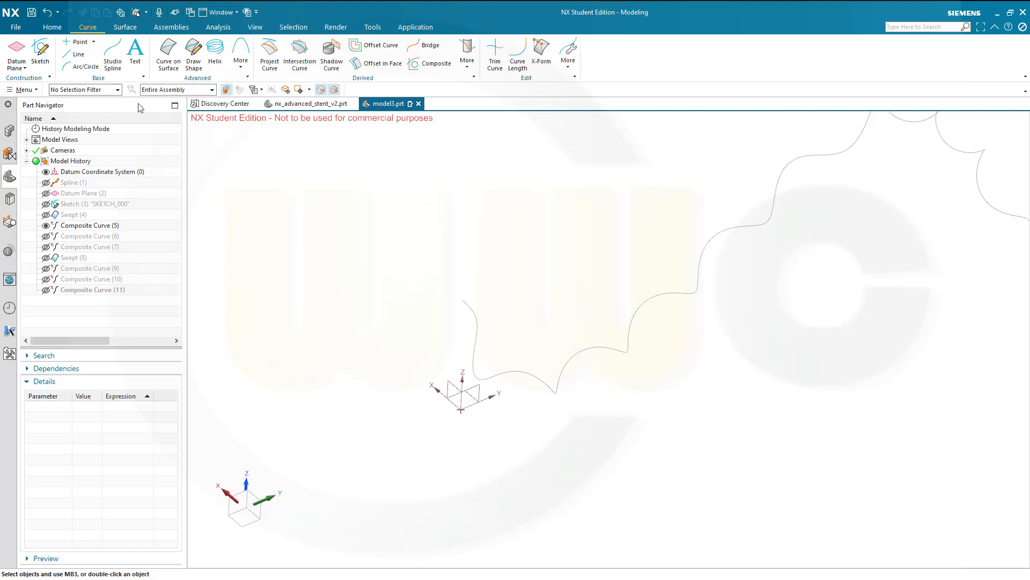
left_click(86, 55)
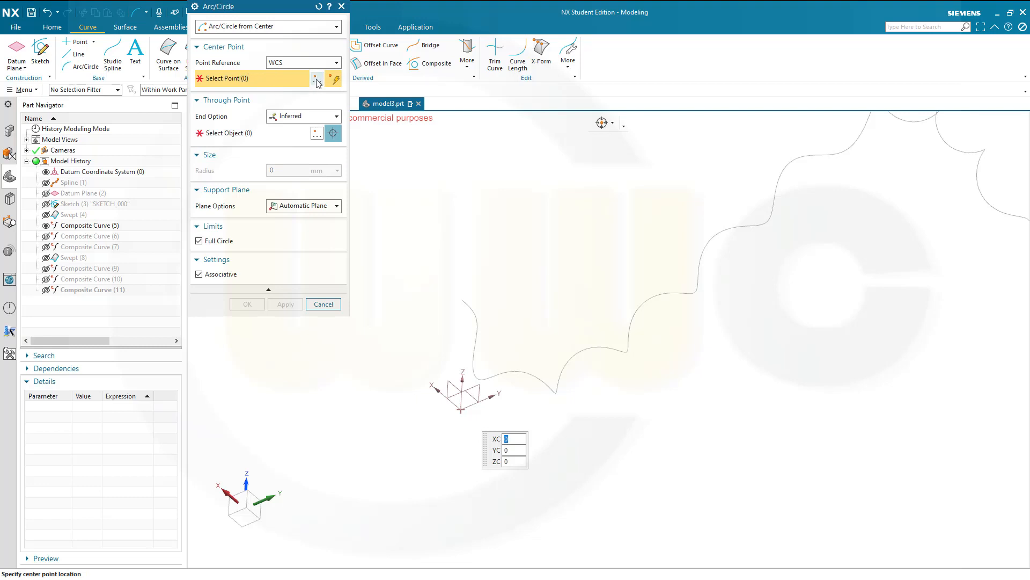
left_click(334, 78)
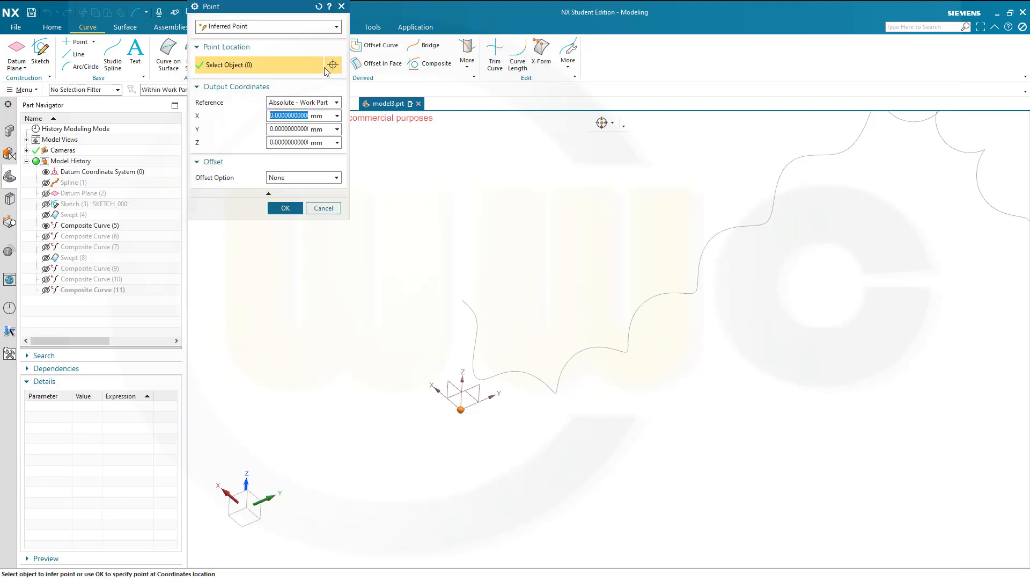
left_click(336, 26)
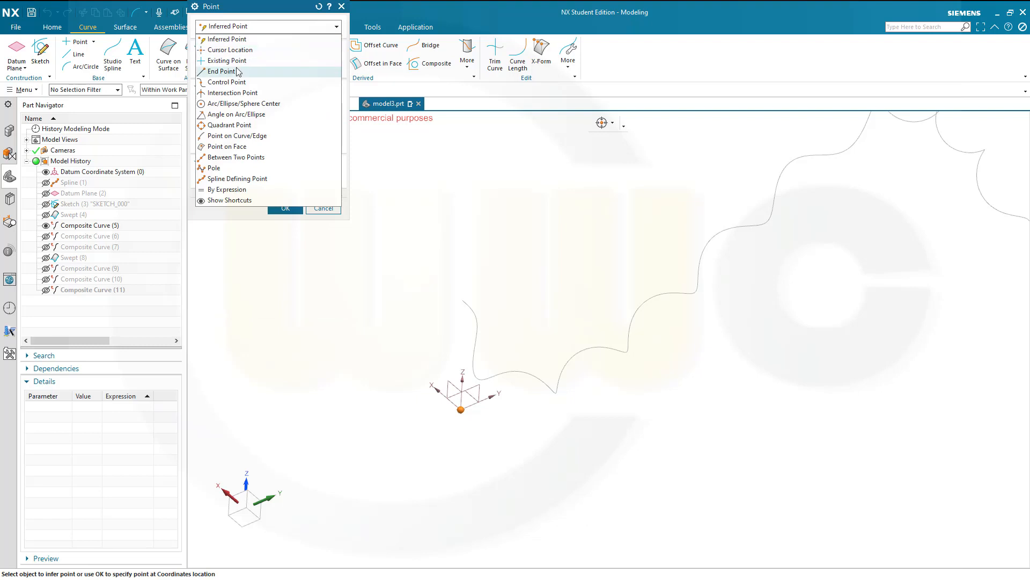
left_click(224, 70)
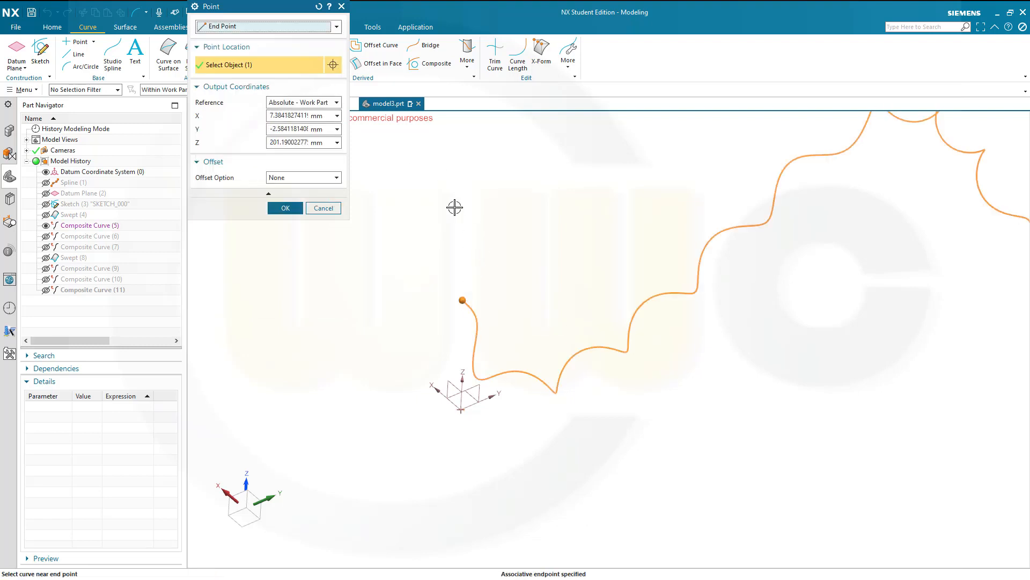
left_click(285, 207)
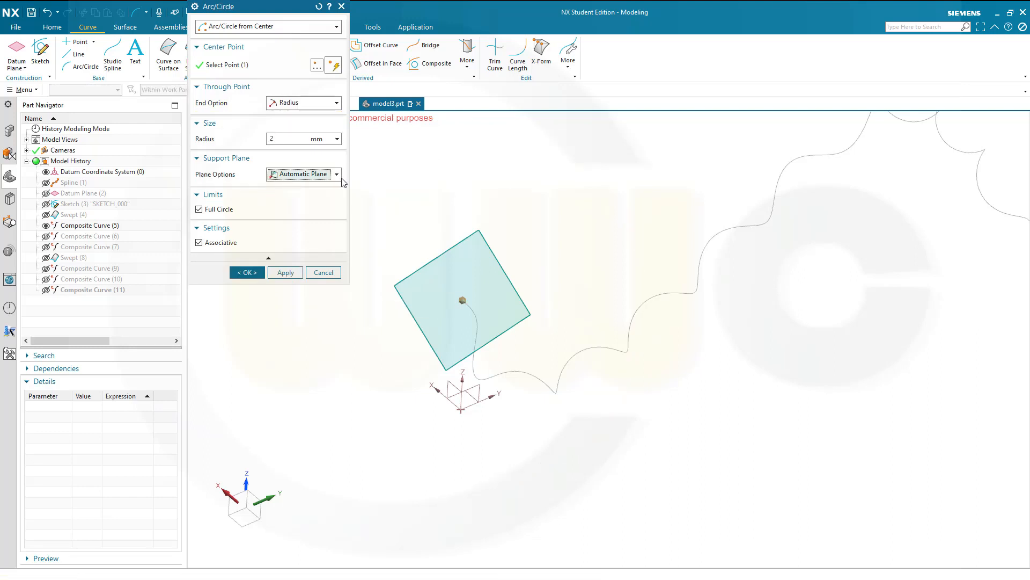
Switch the circle's plane option to an explicitly selected plane
left_click(336, 174)
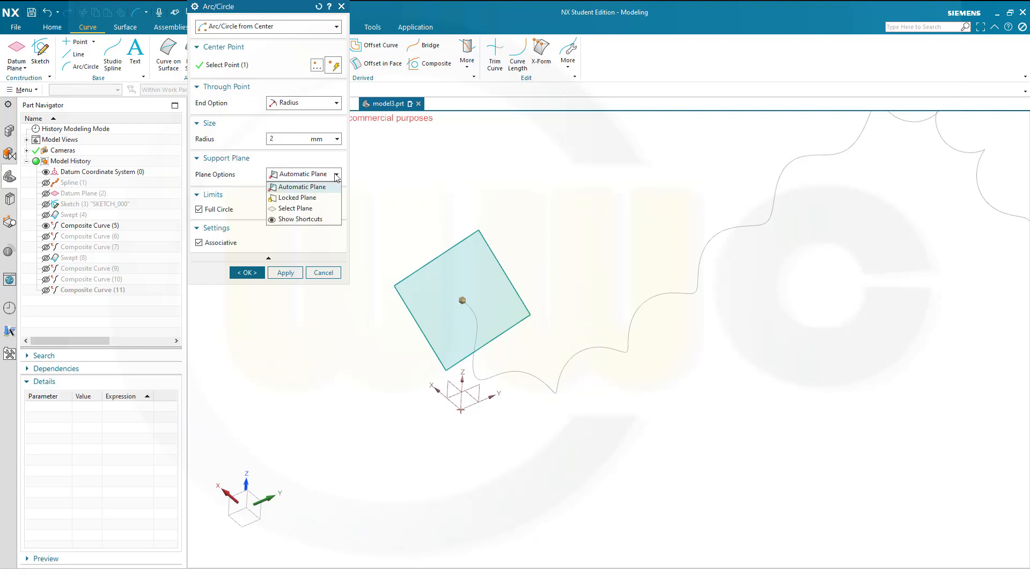
left_click(295, 208)
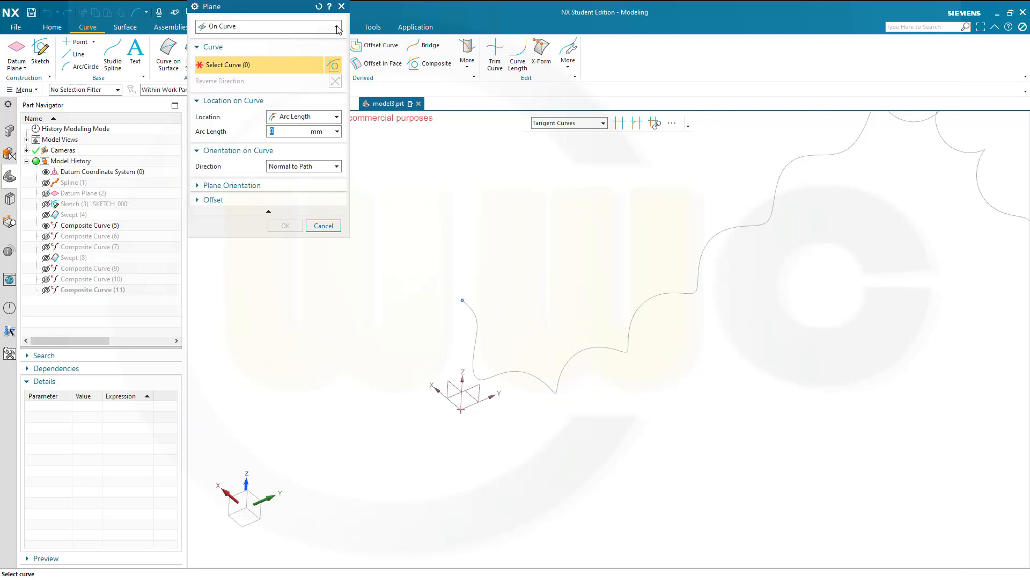
Define the plane on the wavy curve at arc length 0 and create the radius 2 circle Arc (12)
left_click(474, 312)
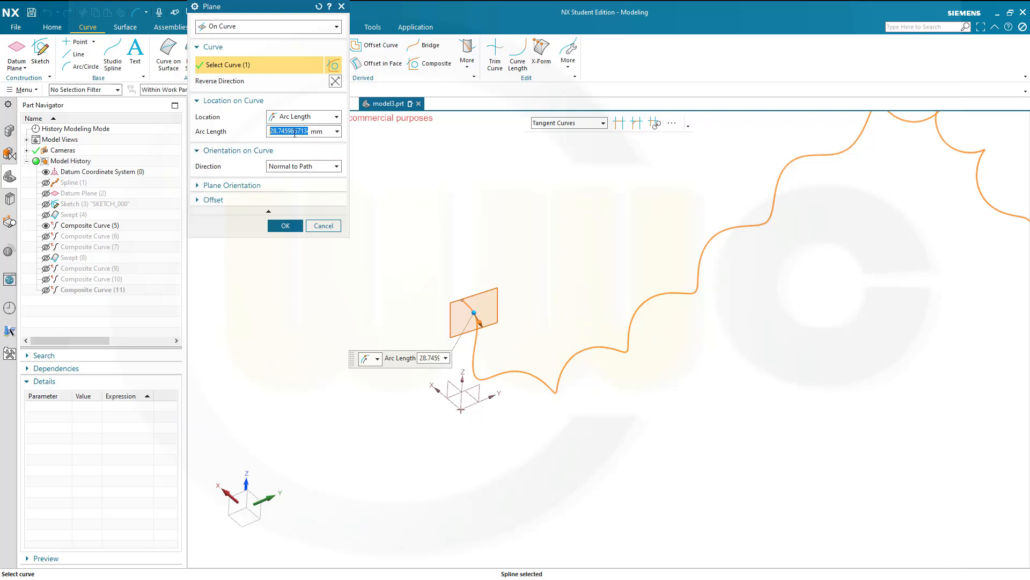
type("0")
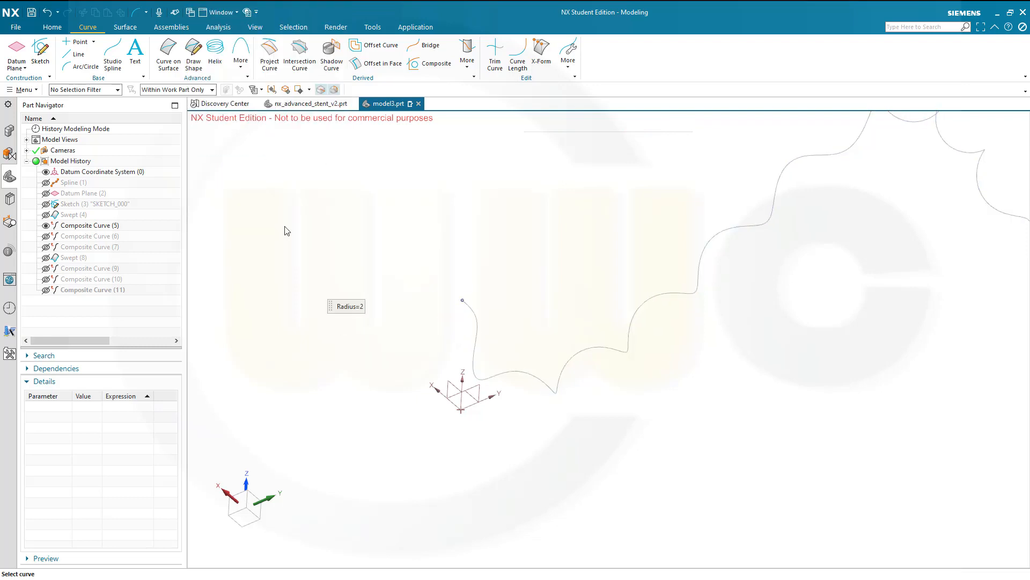
left_click(84, 55)
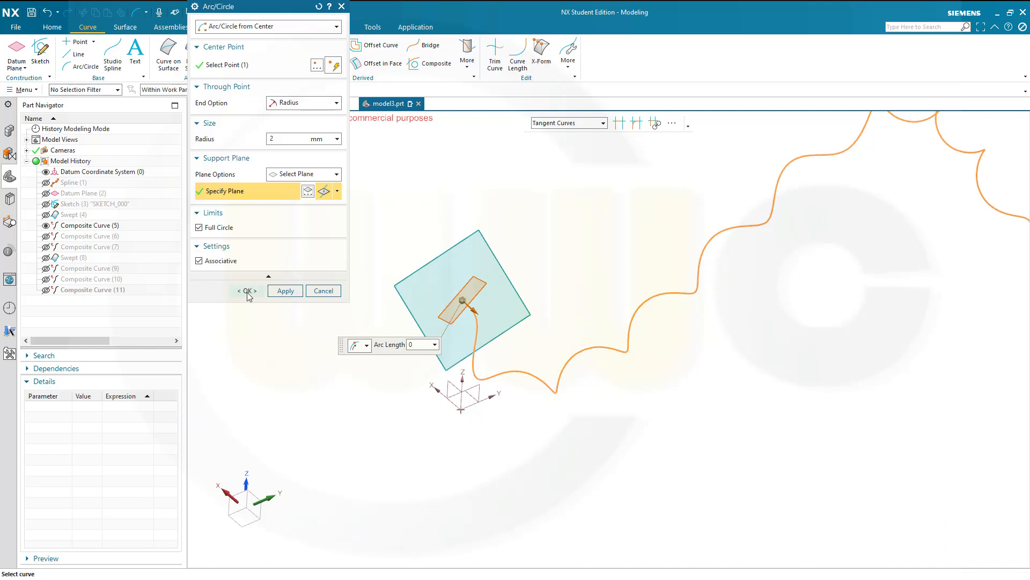
left_click(247, 291)
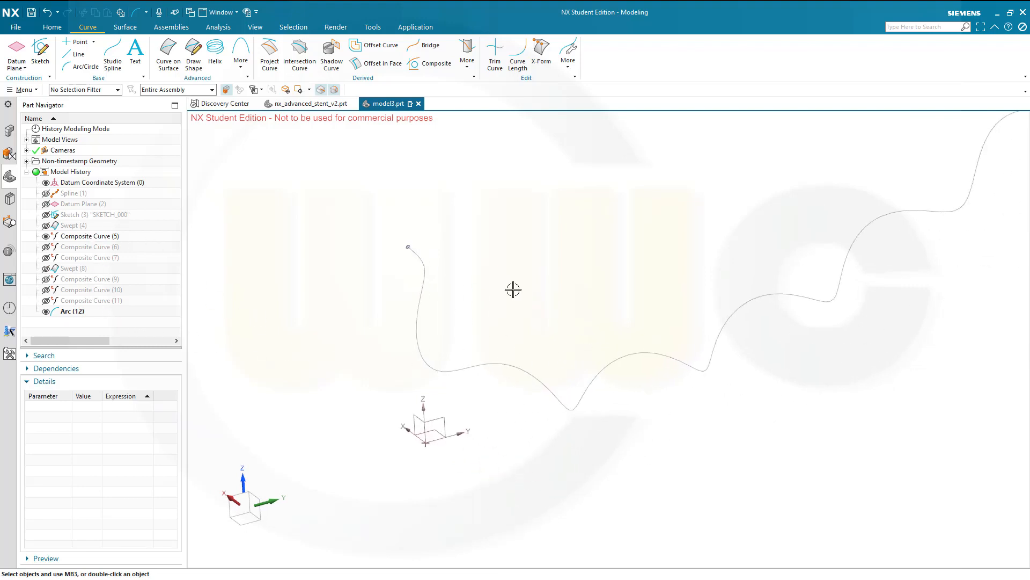
mouse_move(487, 305)
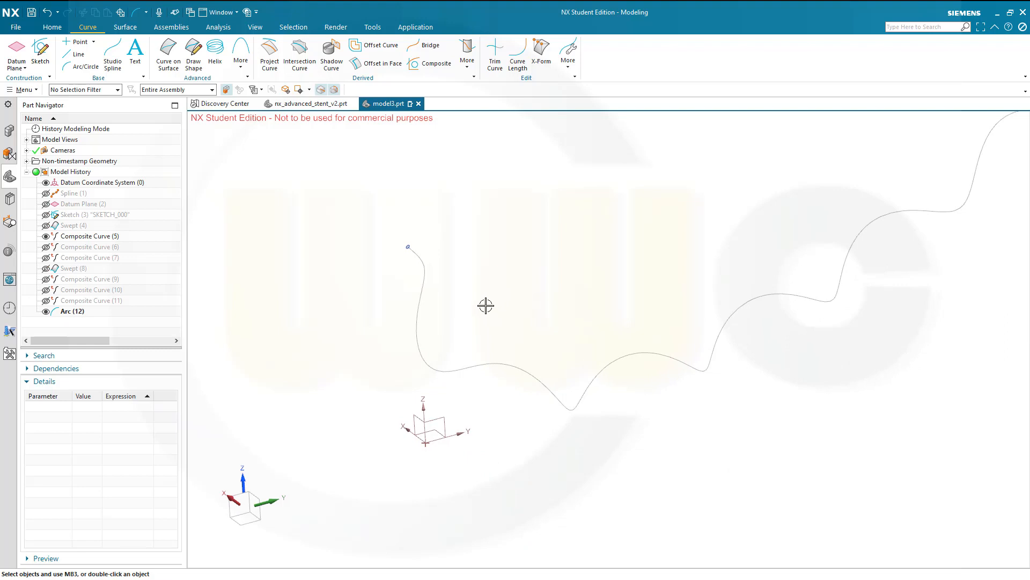
mouse_move(105, 256)
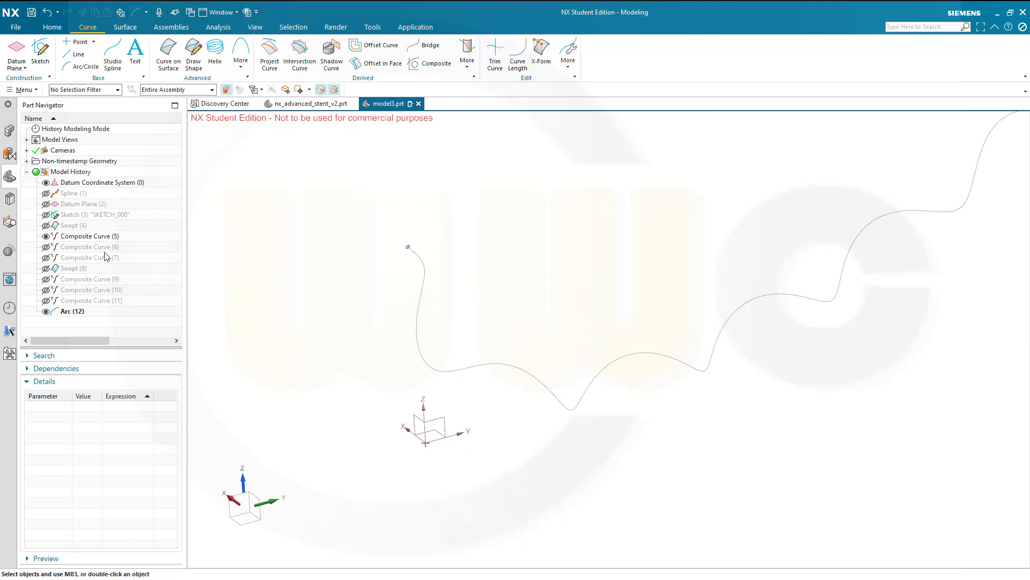
mouse_move(112, 316)
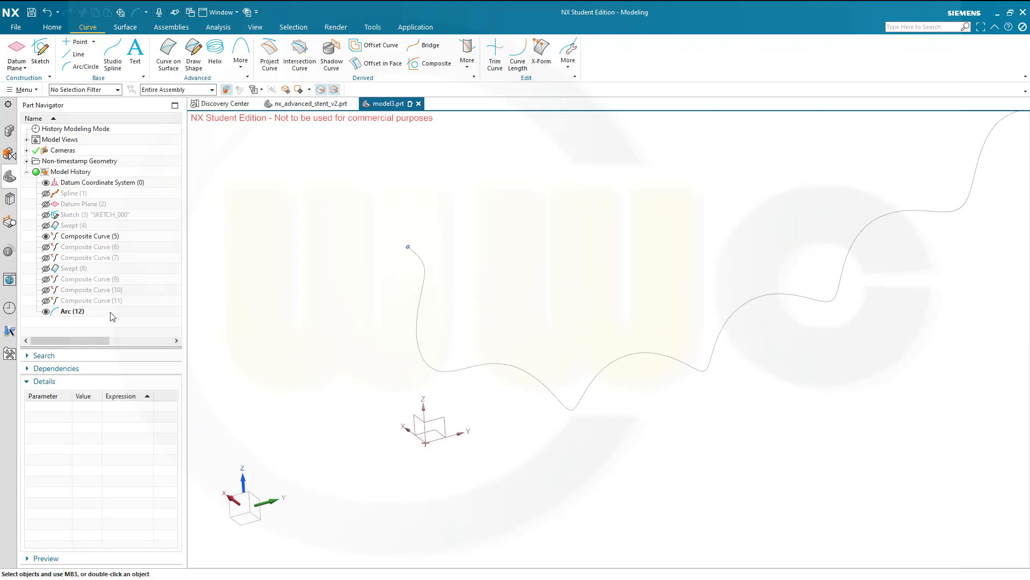
mouse_move(316, 202)
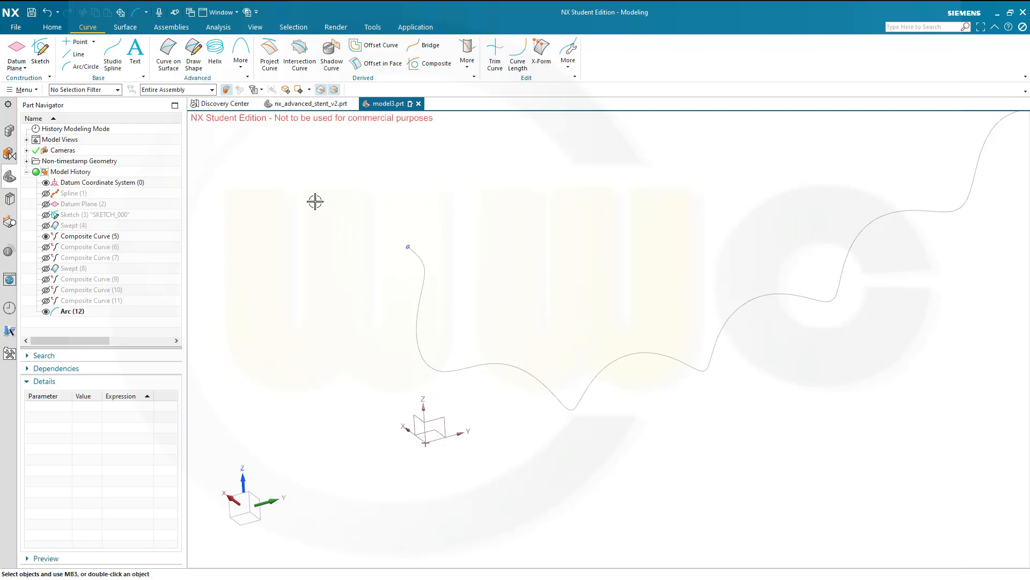
mouse_move(313, 144)
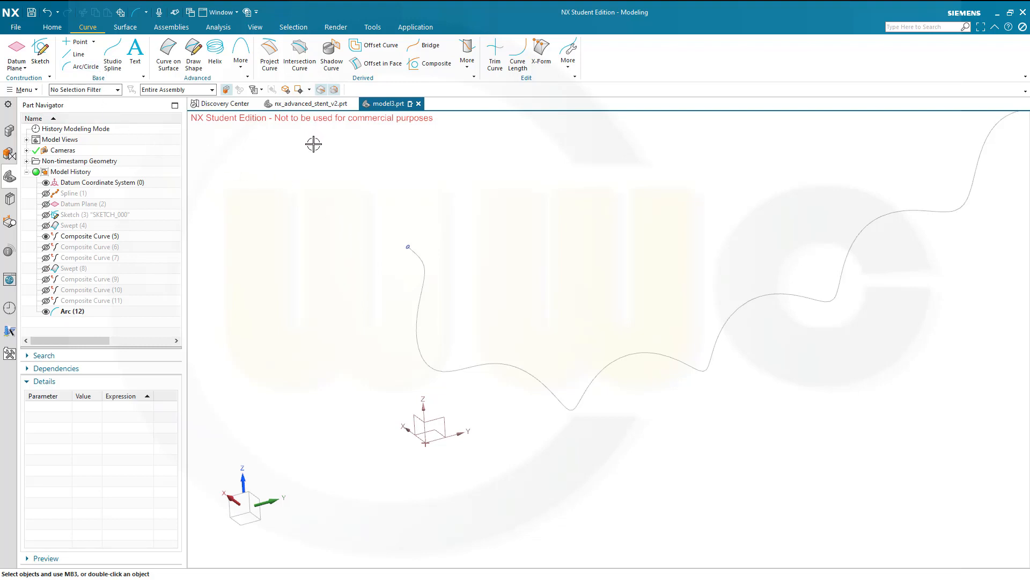
mouse_move(461, 242)
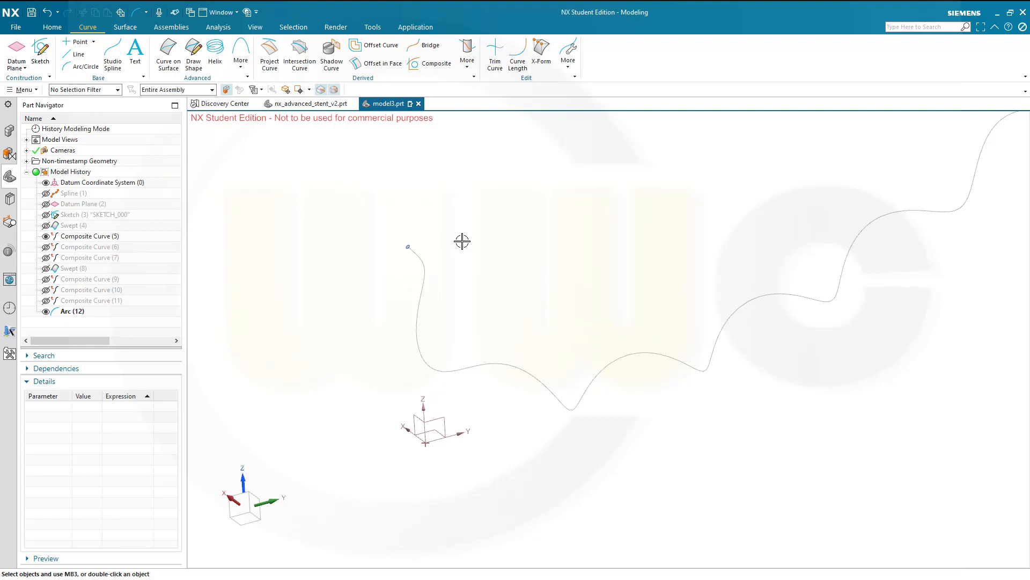
mouse_move(325, 260)
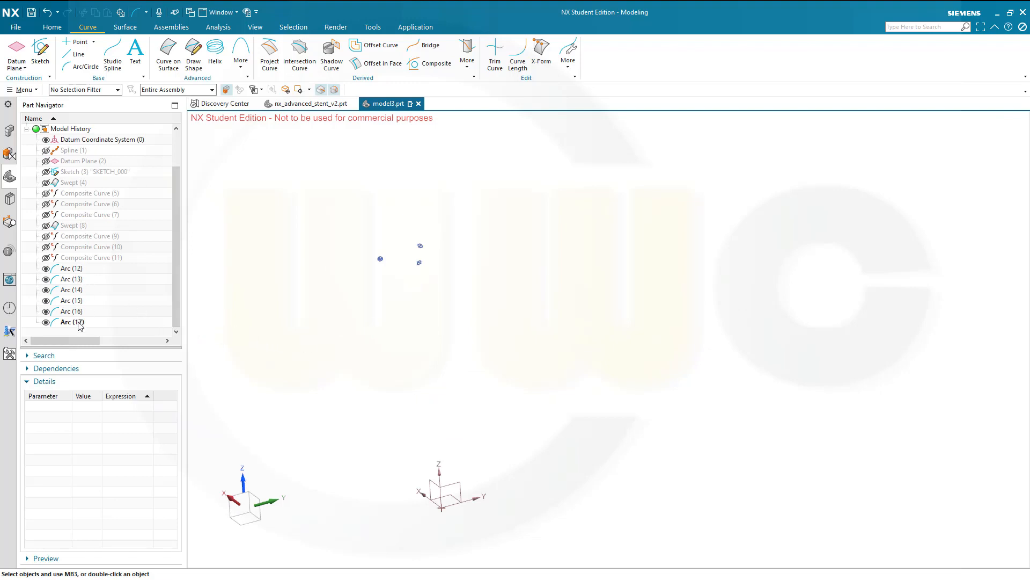
mouse_move(248, 235)
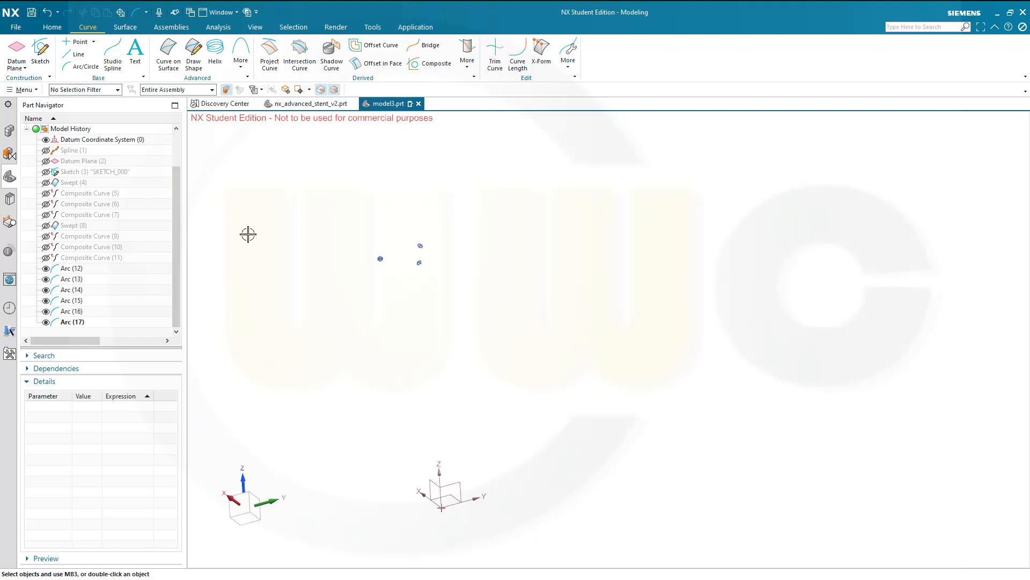
mouse_move(196, 212)
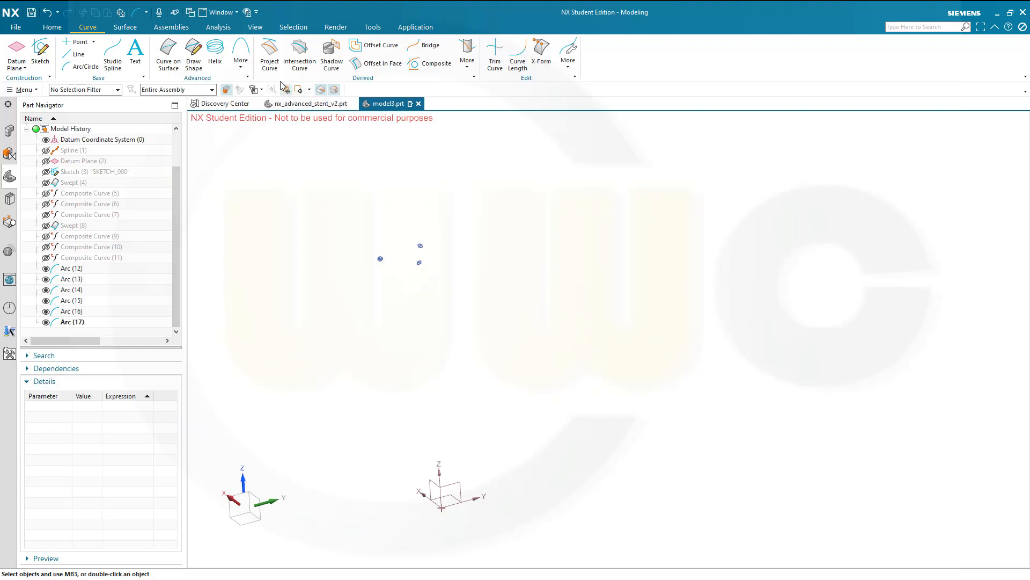
Begin a Sweep Along Guide with a small arc as section and the wavy spline as guide
left_click(125, 26)
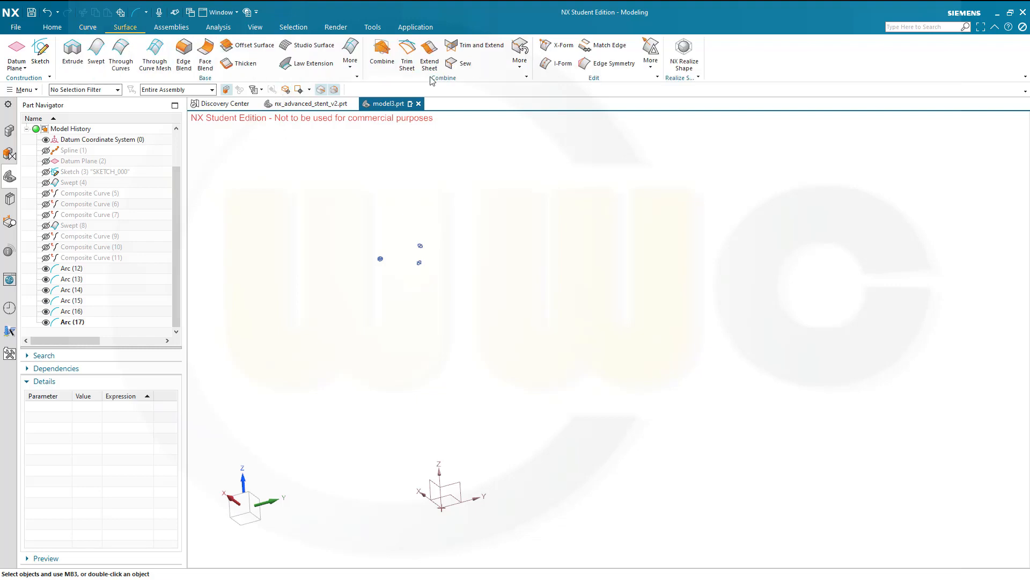
left_click(350, 51)
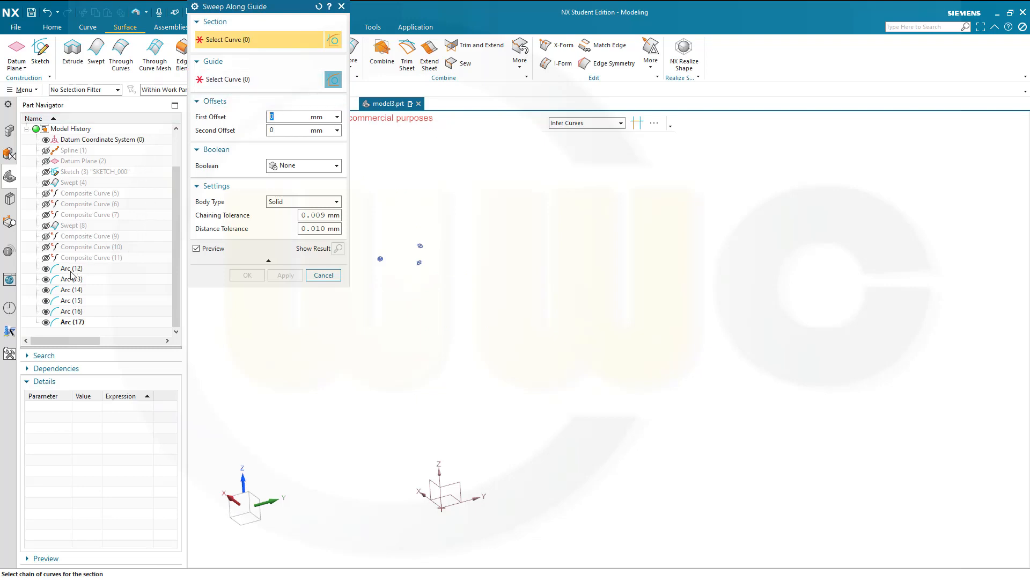
left_click(418, 263)
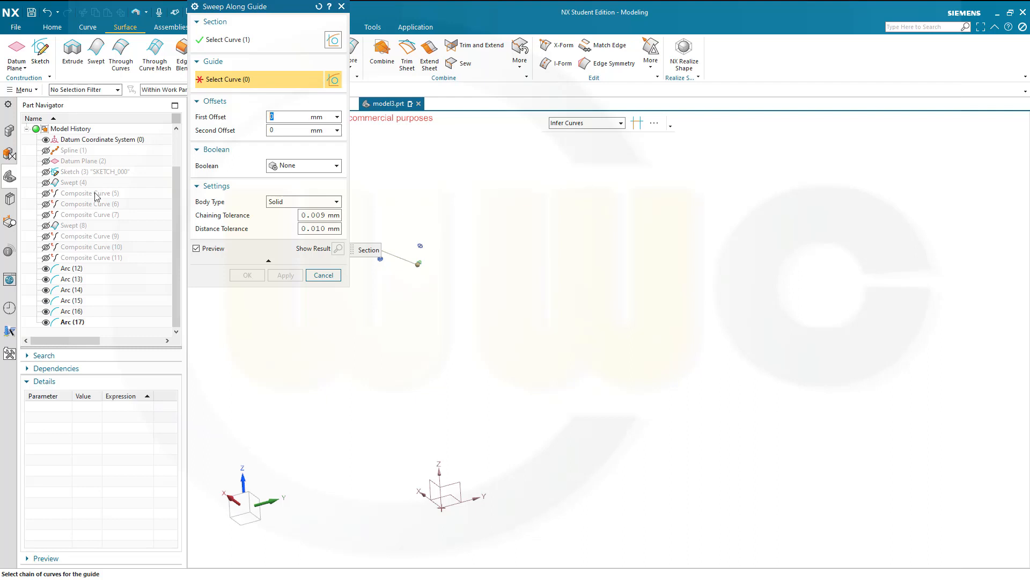
left_click(421, 263)
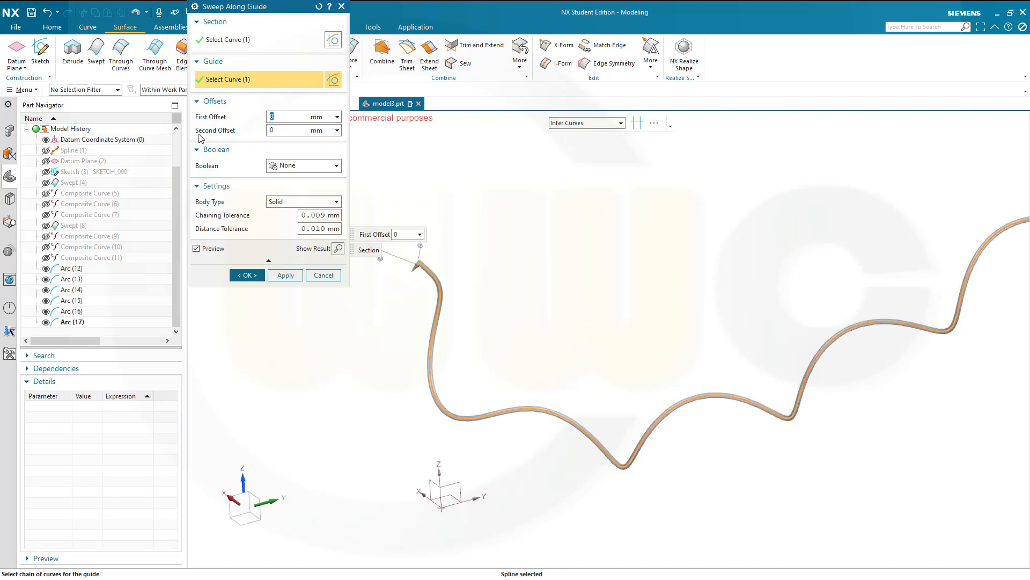
mouse_move(299, 206)
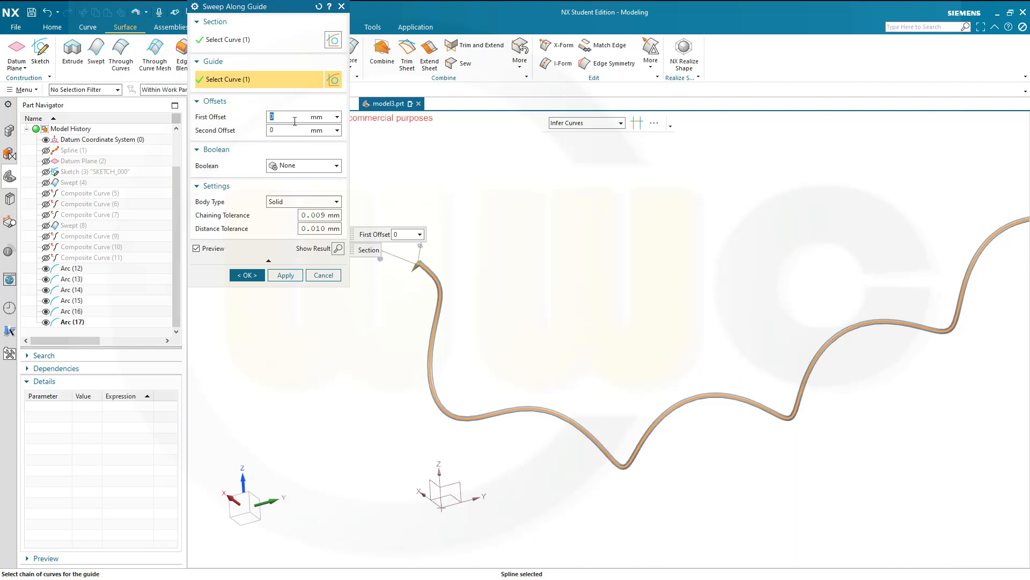
mouse_move(313, 137)
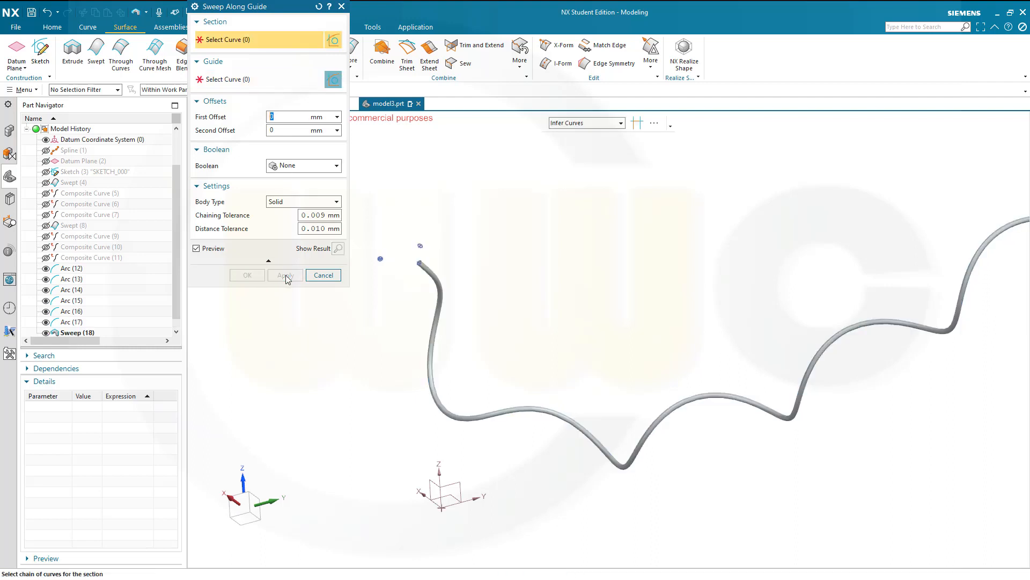
mouse_move(122, 235)
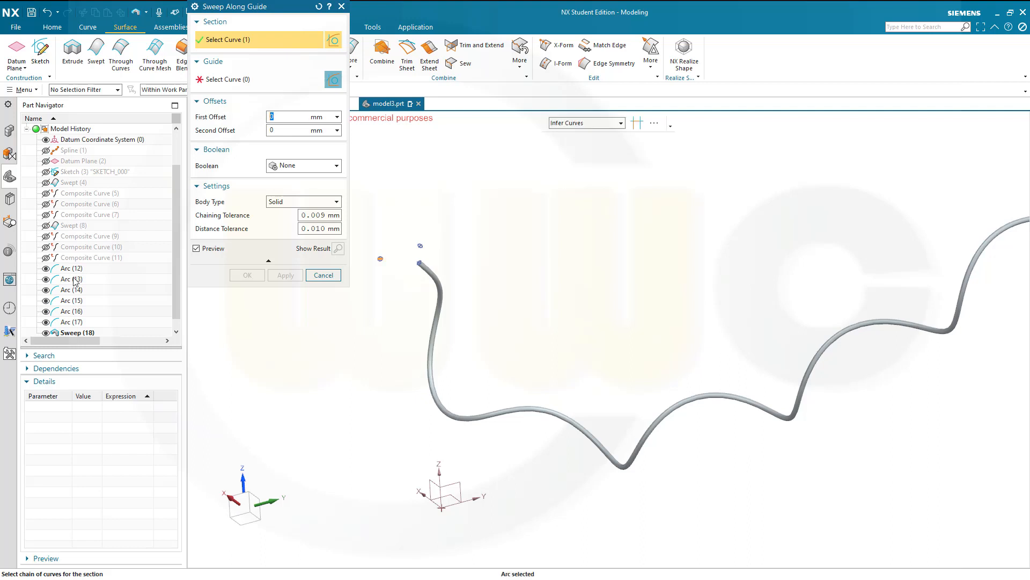
Sweep the next arcs along their guide curves to add the third and fourth wire strands
left_click(230, 79)
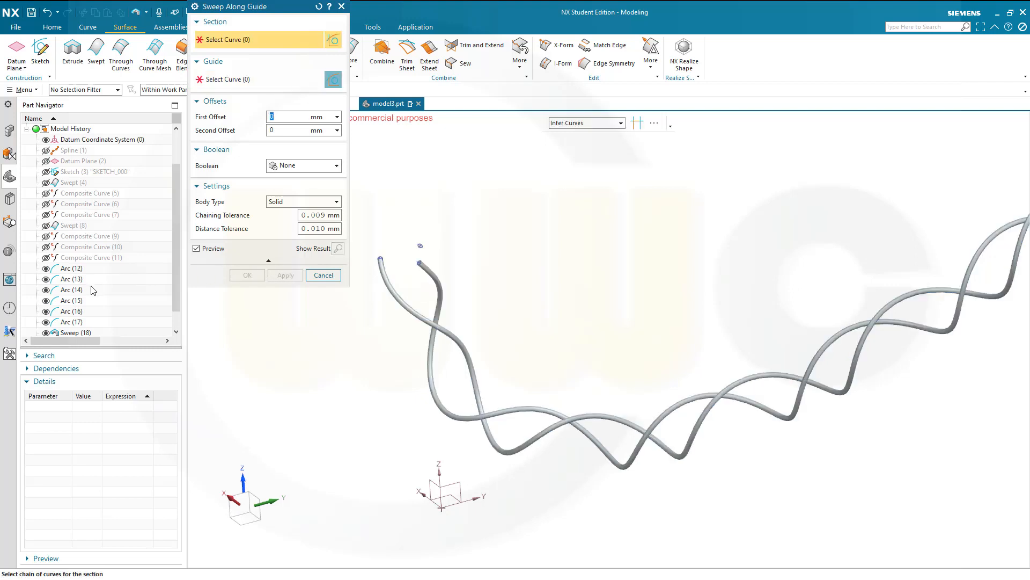
left_click(420, 245)
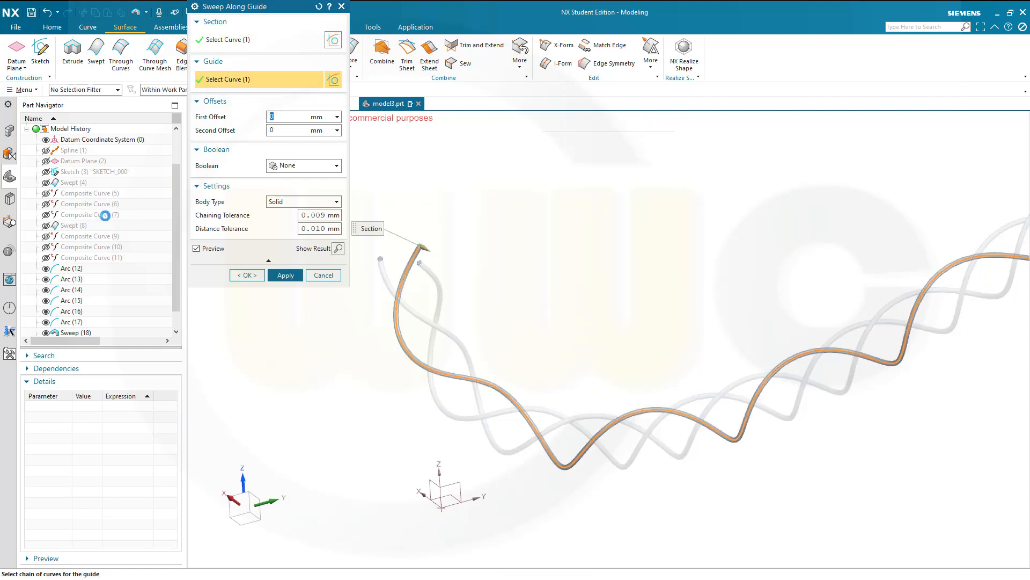
left_click(284, 275)
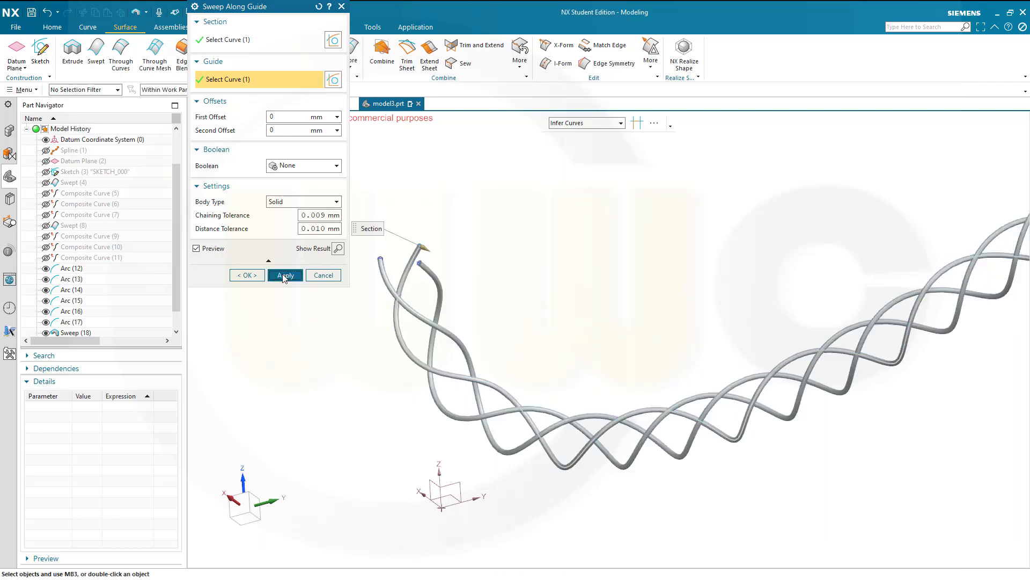
left_click(285, 275)
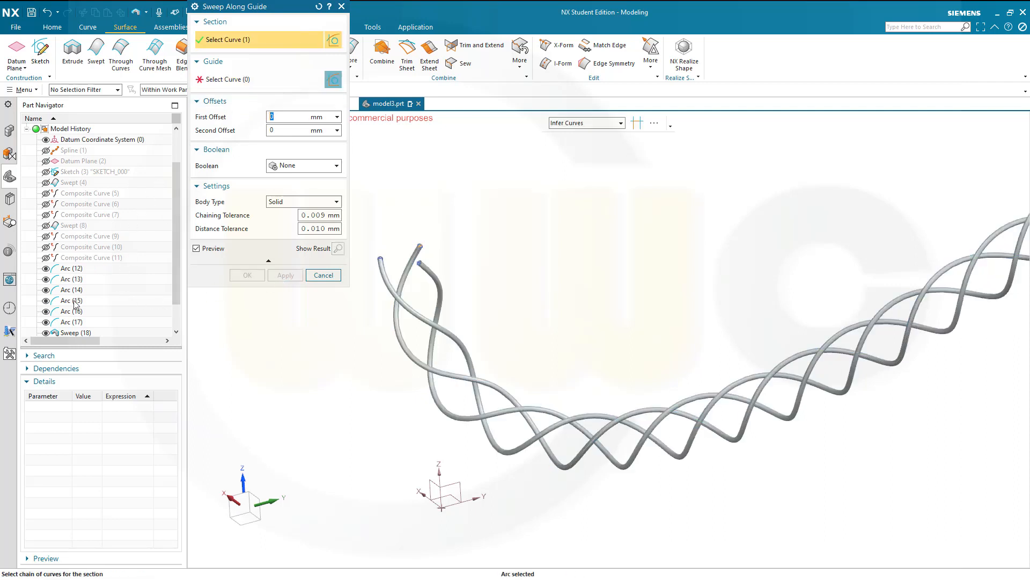
left_click(256, 79)
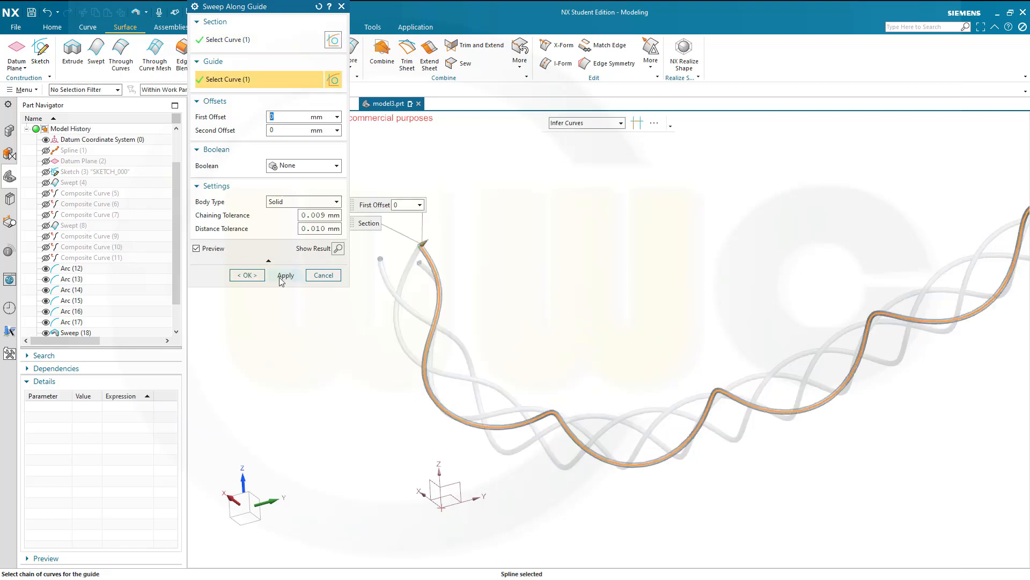
left_click(286, 274)
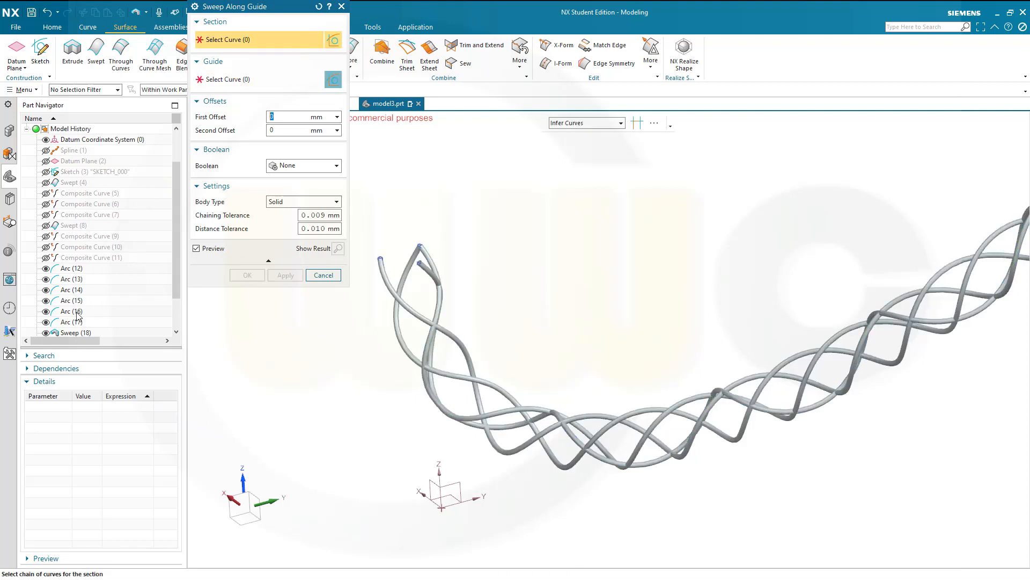
Sweep the remaining arcs to complete the braided strands and show Datum Plane (2) again
left_click(380, 258)
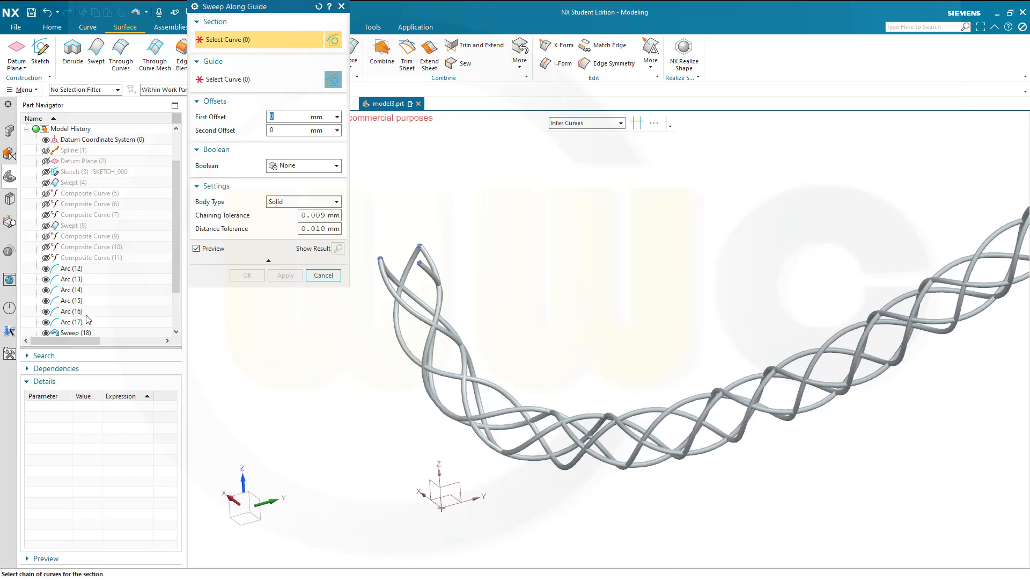
left_click(418, 263)
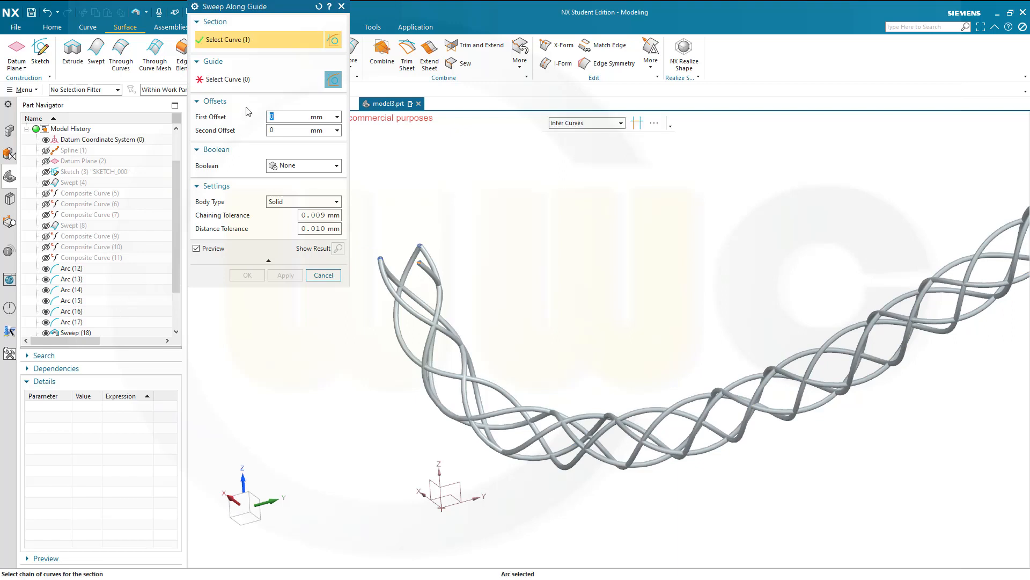
left_click(256, 78)
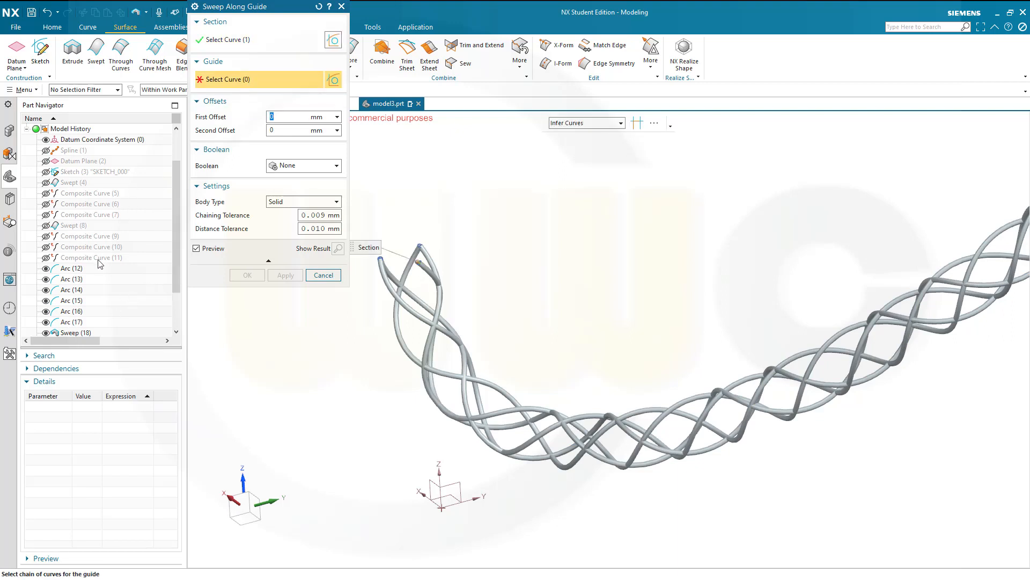
left_click(417, 253)
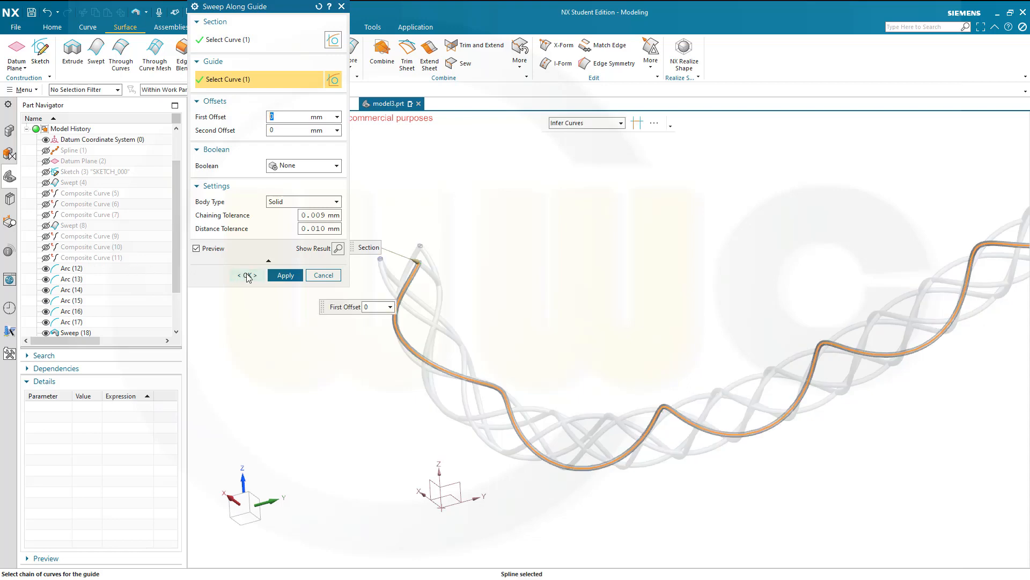
left_click(247, 275)
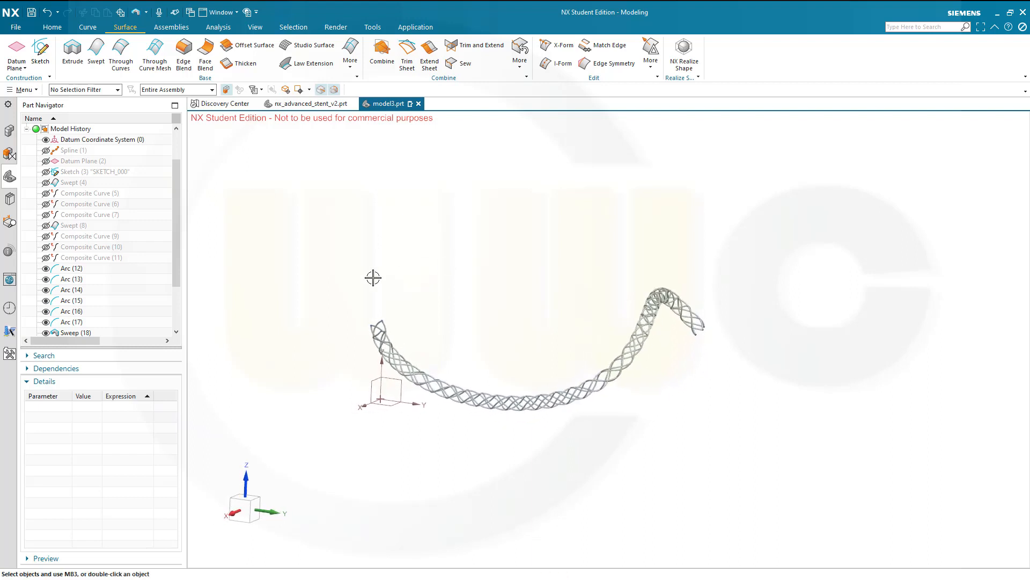
mouse_move(219, 235)
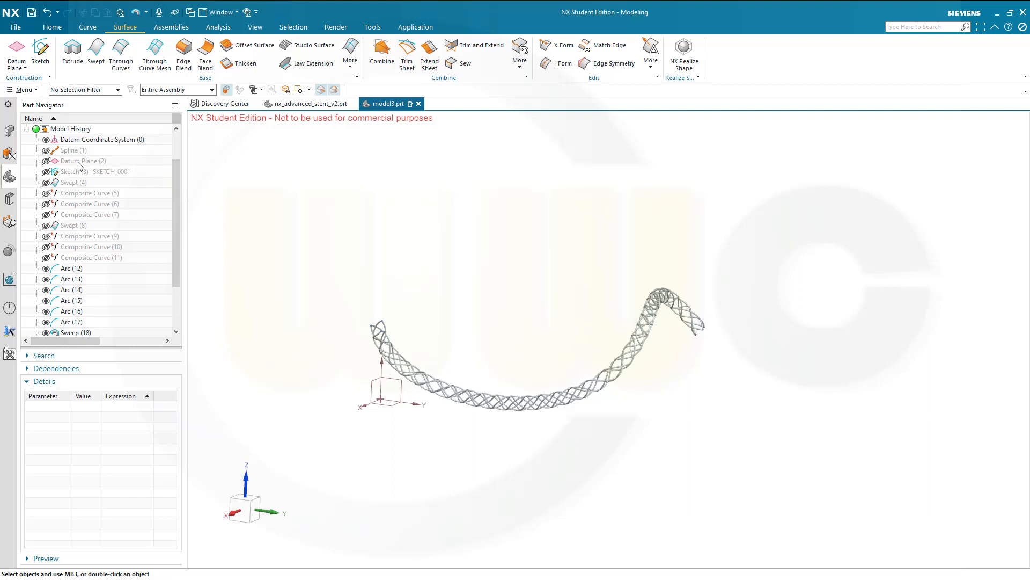
left_click(84, 161)
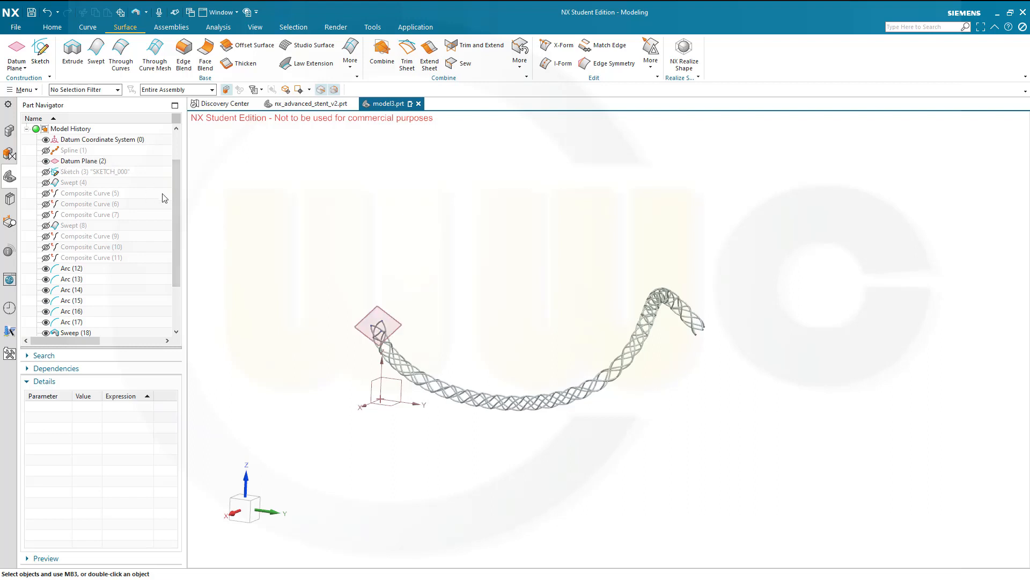
mouse_move(155, 203)
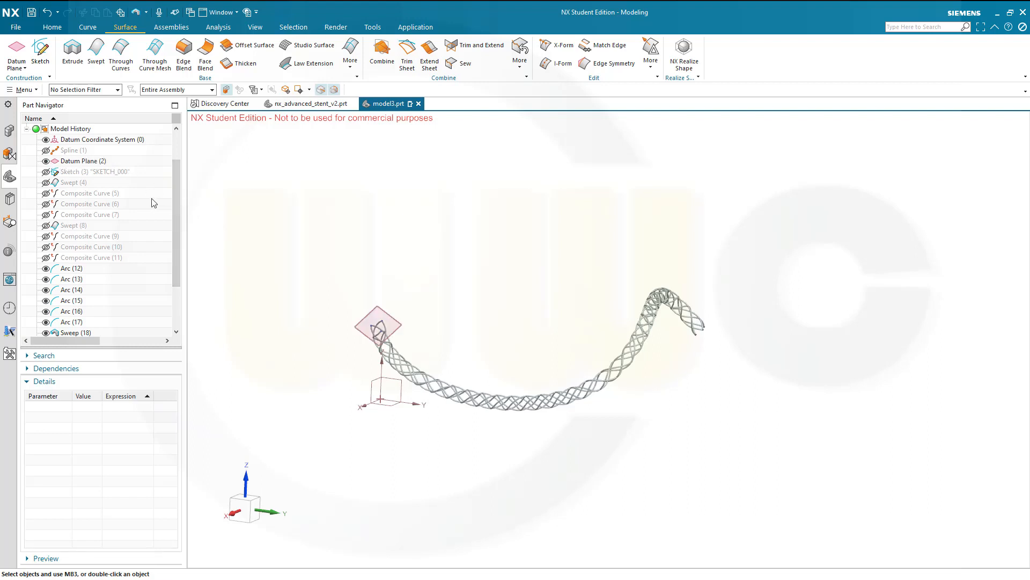
mouse_move(161, 200)
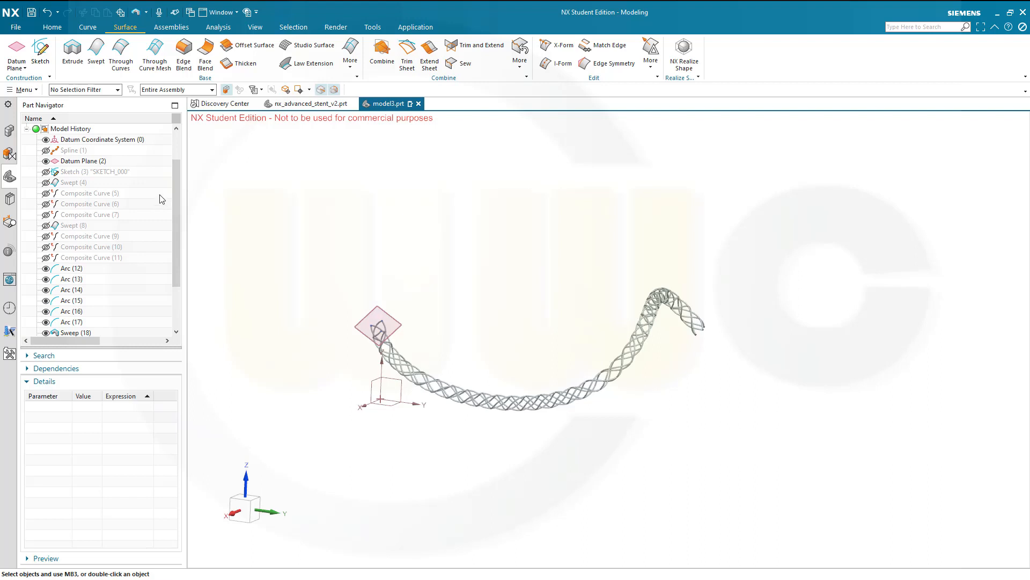
mouse_move(161, 200)
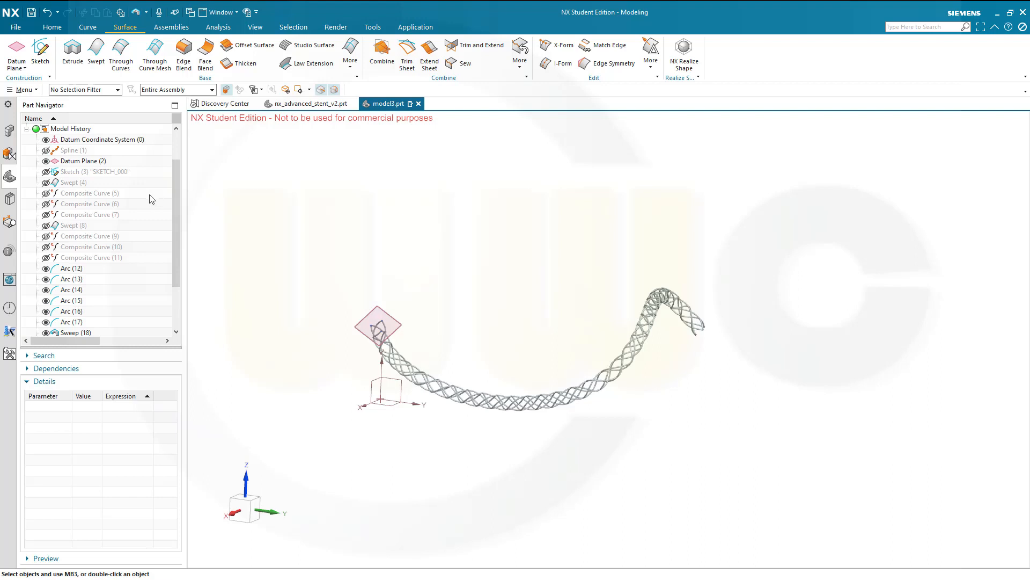
mouse_move(96, 178)
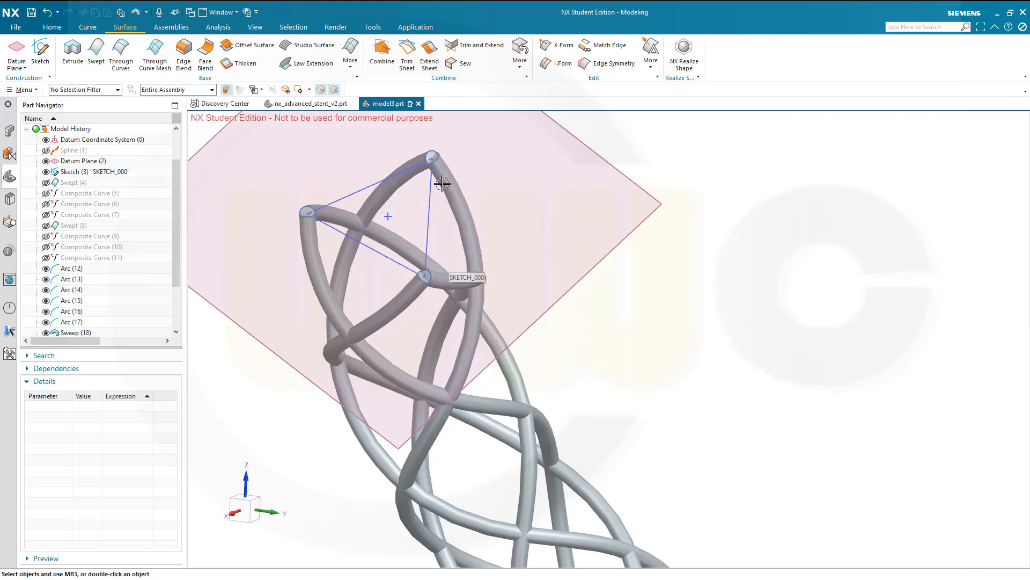
mouse_move(345, 184)
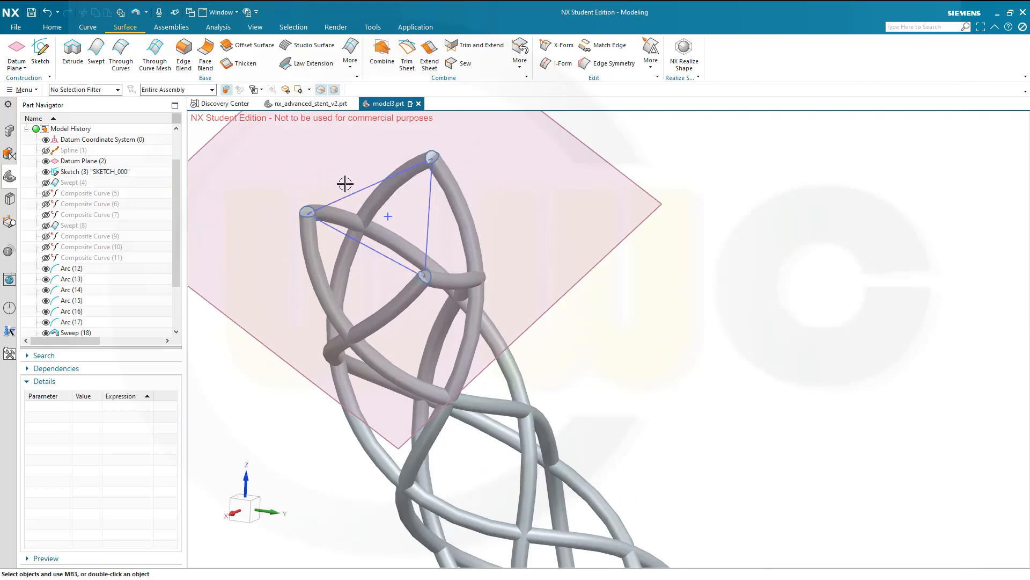
mouse_move(277, 196)
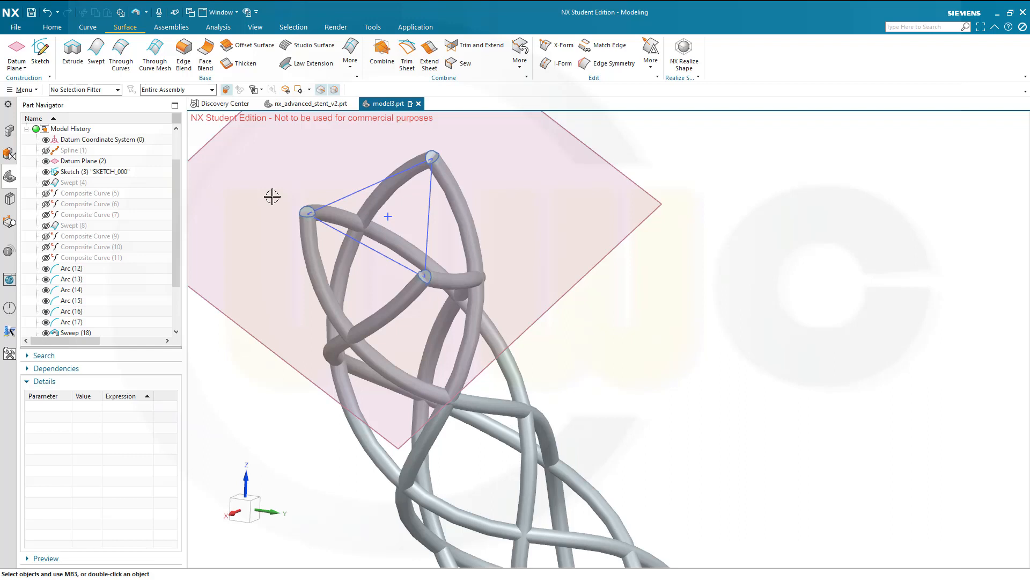
mouse_move(170, 213)
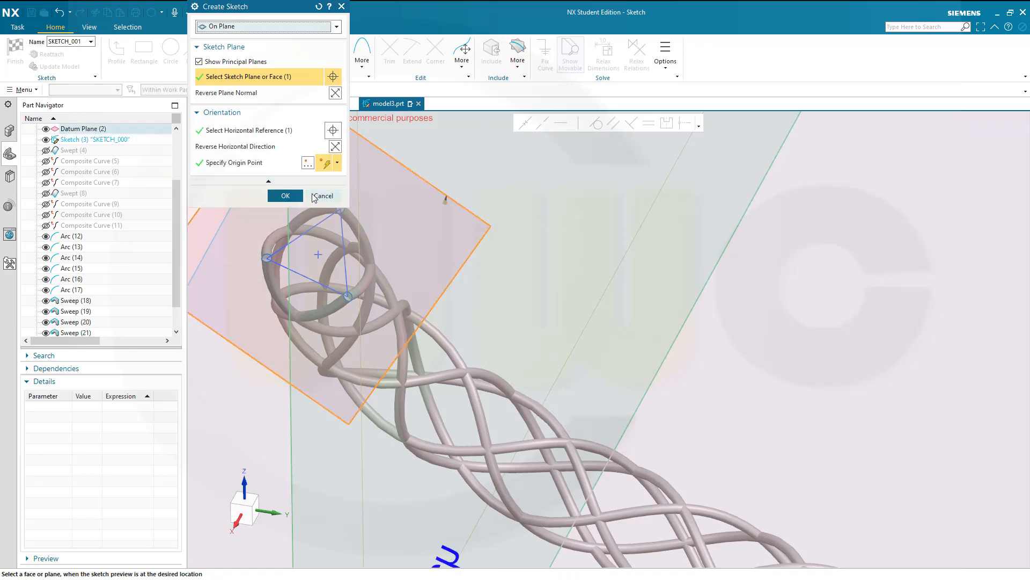
Sketch on the datum plane and include the spline's intersection point with it
left_click(284, 195)
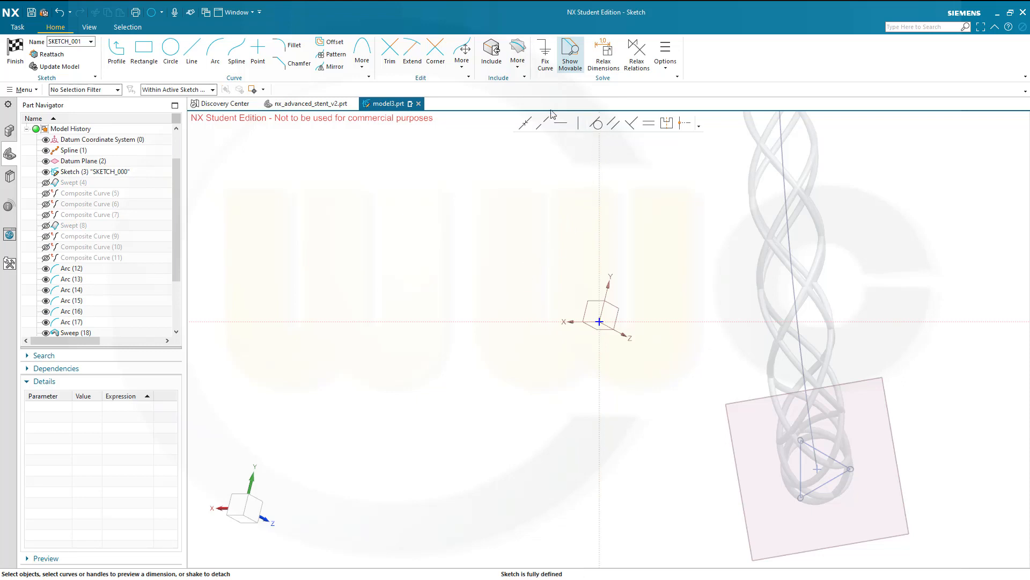
left_click(517, 52)
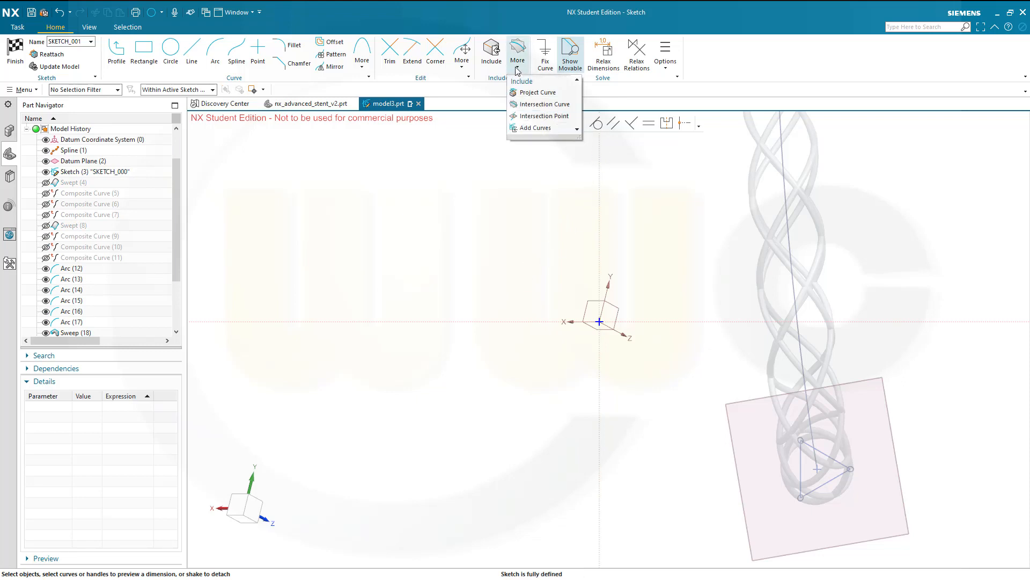
left_click(543, 116)
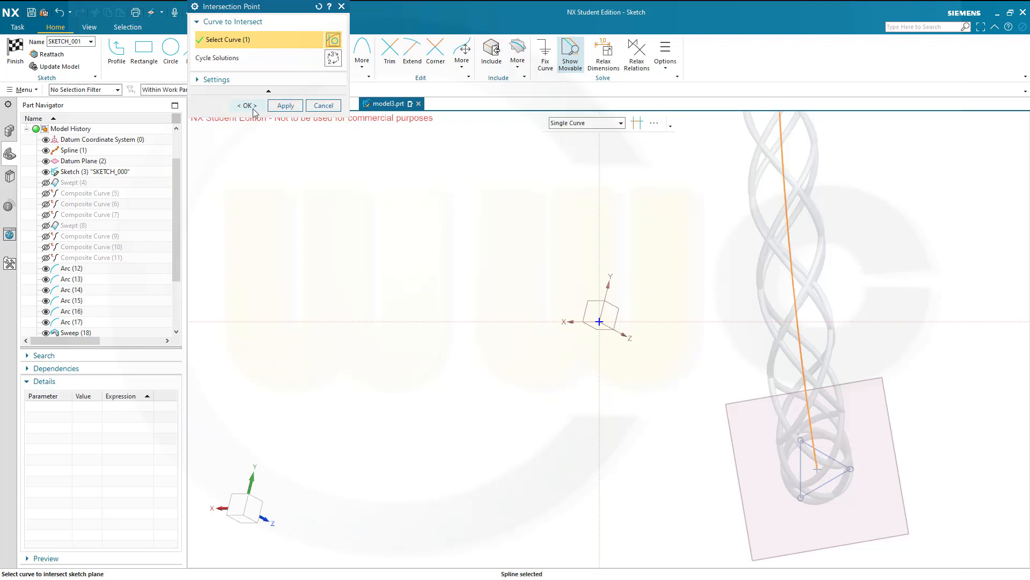
left_click(246, 106)
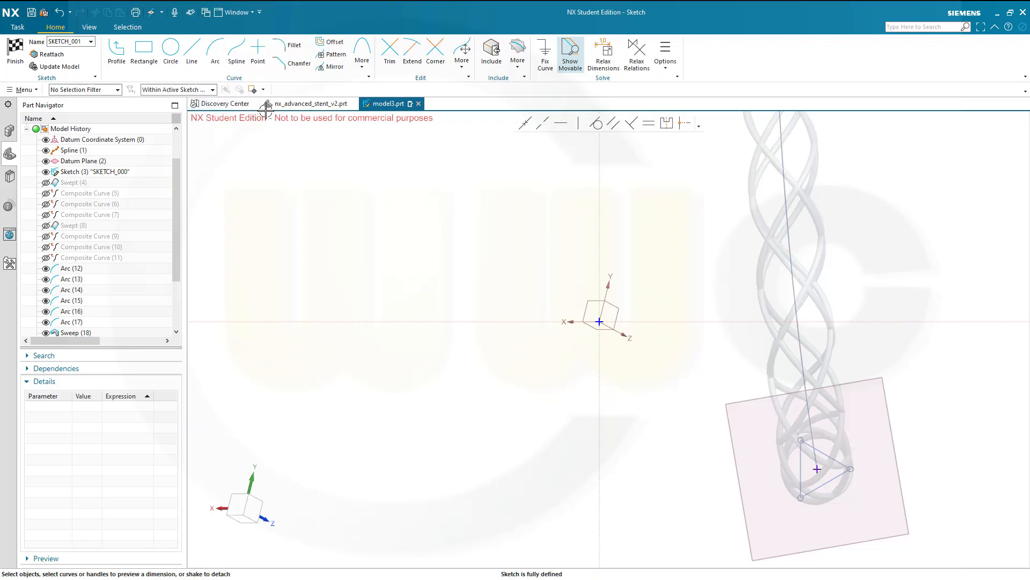
Draw a circle centred on the intersection point with diameter 40
left_click(170, 52)
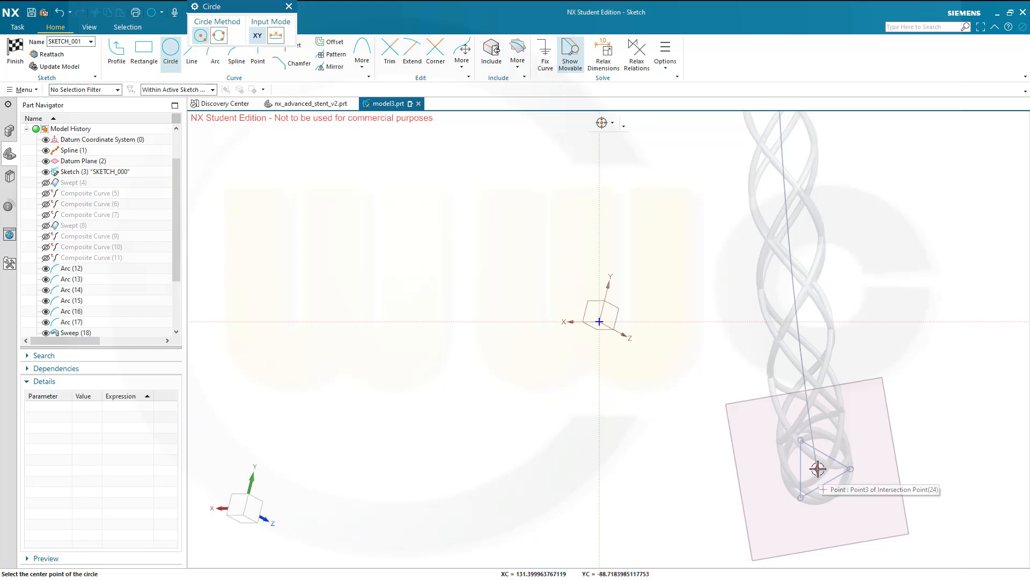
left_click(817, 469)
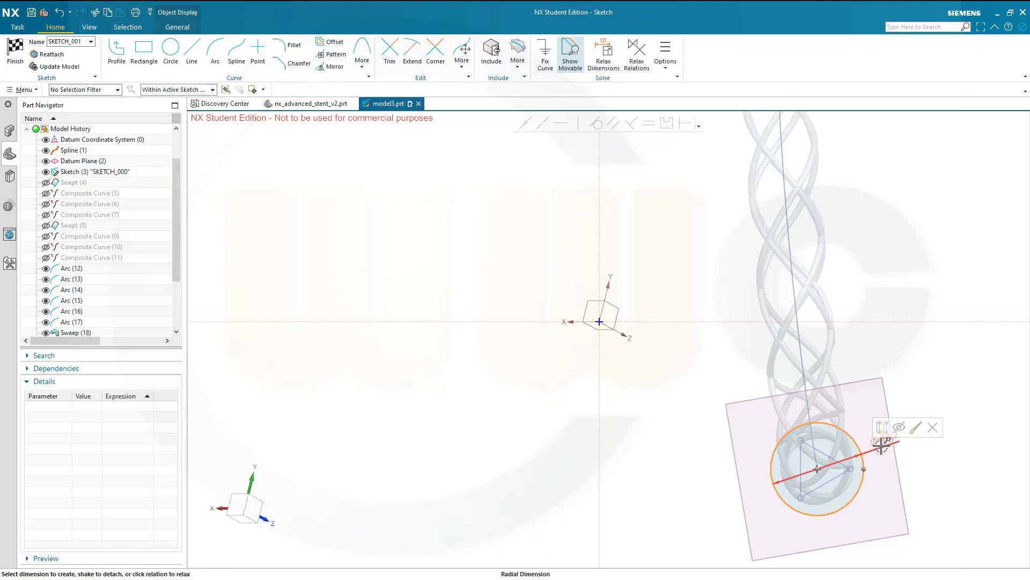
left_click(818, 470)
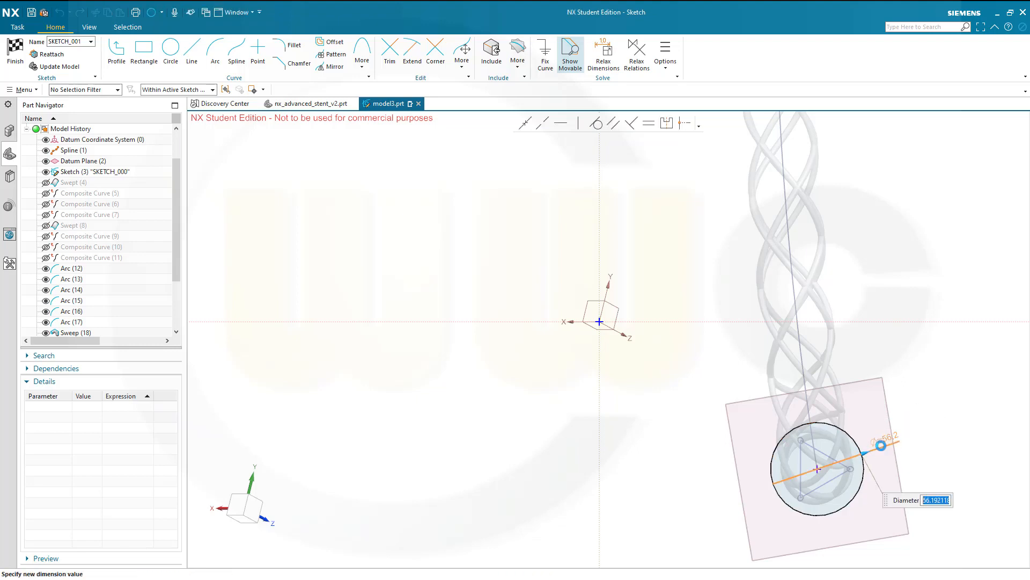
type("40")
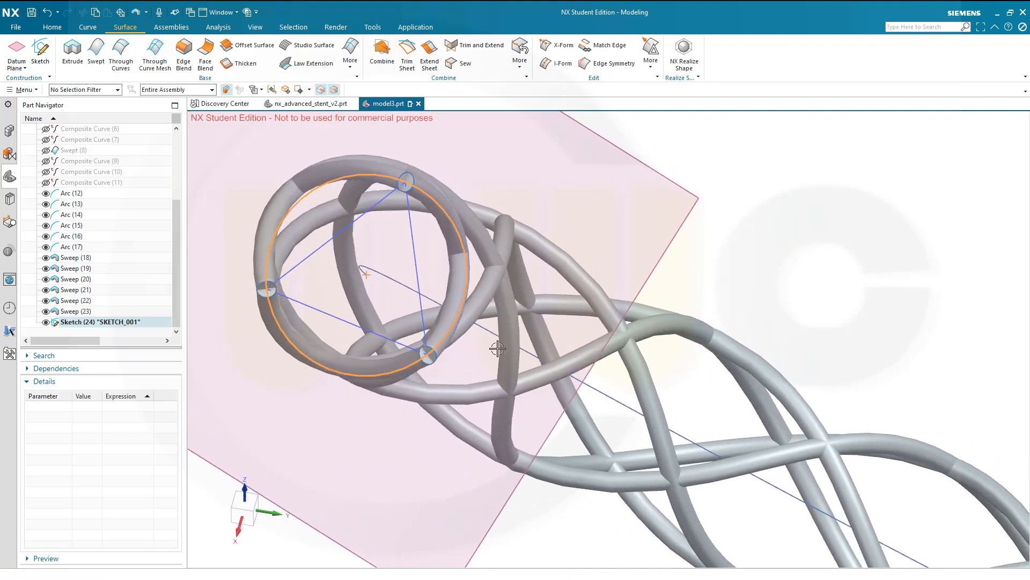
mouse_move(598, 294)
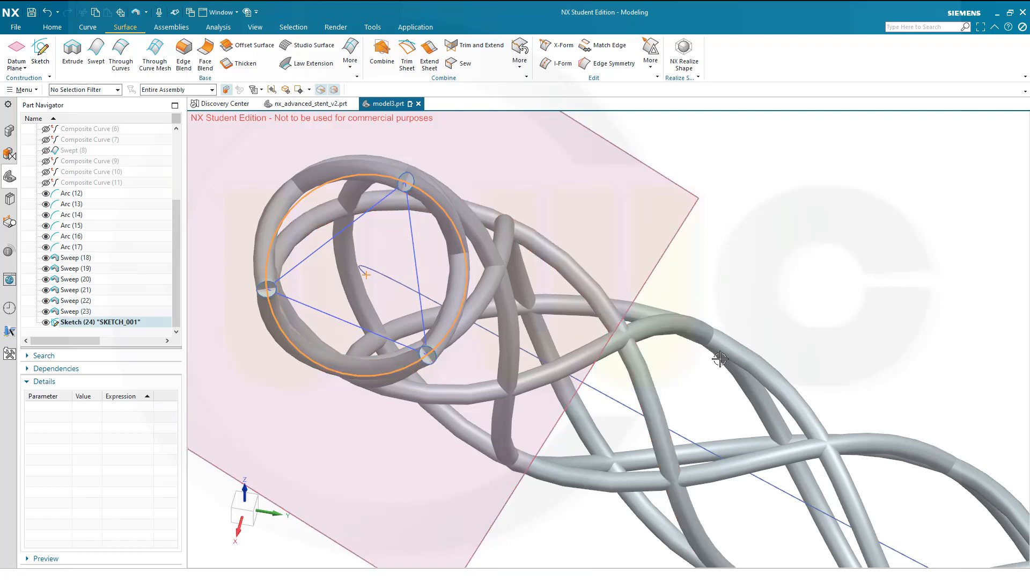
mouse_move(608, 478)
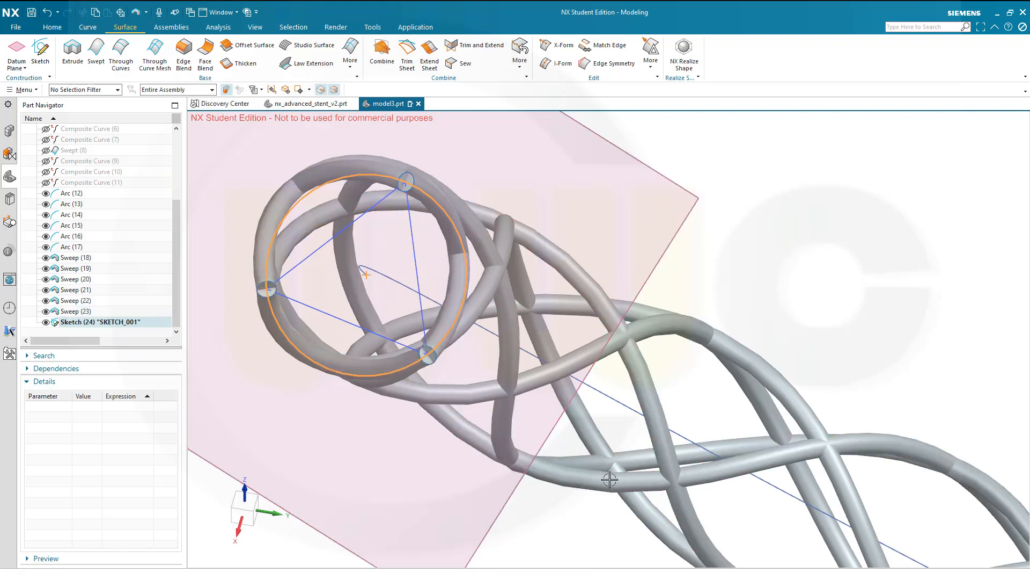
mouse_move(864, 383)
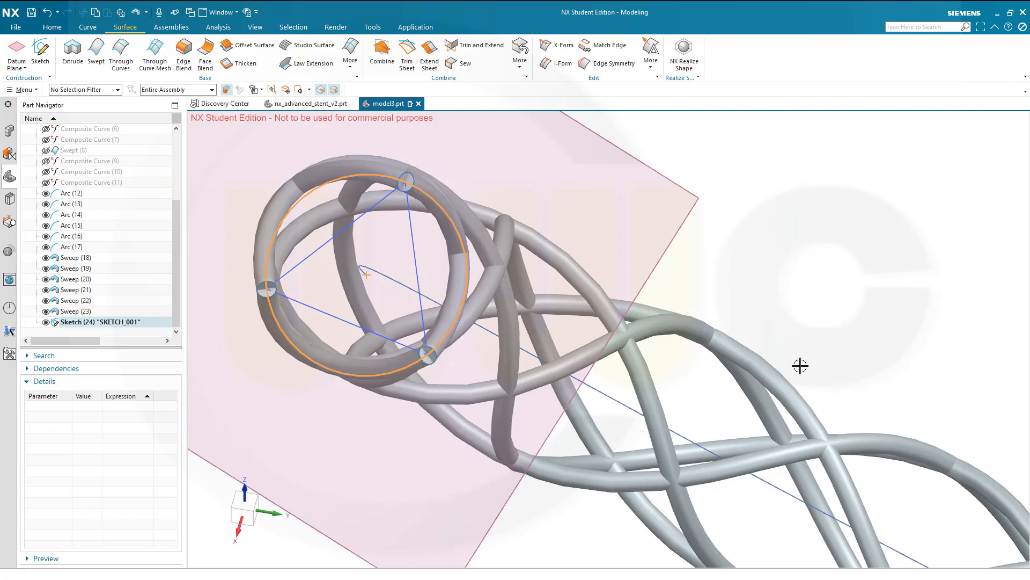
mouse_move(221, 122)
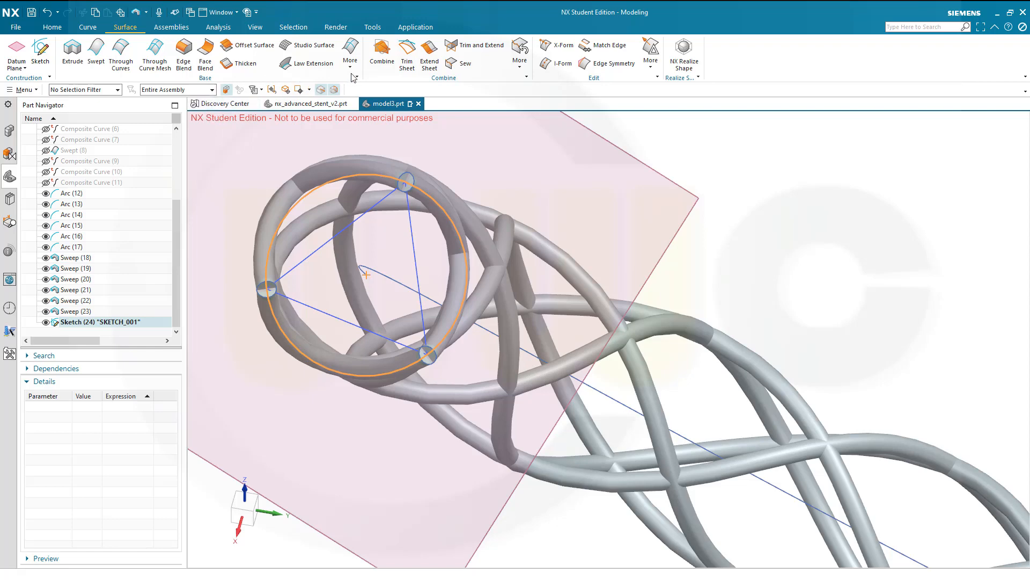
Sweep the circle along the spline with 0.5 and -0.5 offsets into a thin-walled tube
left_click(350, 53)
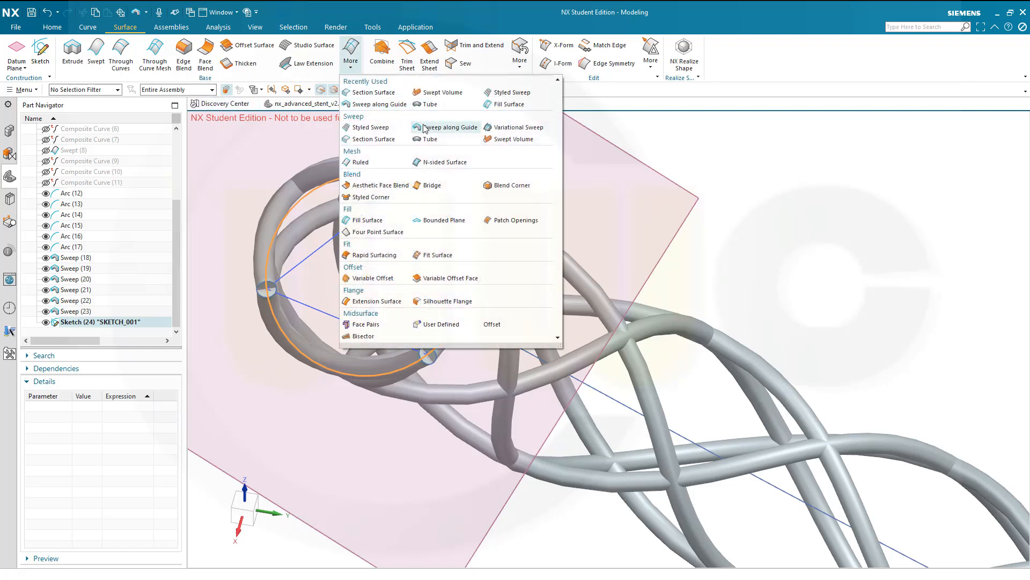
left_click(449, 127)
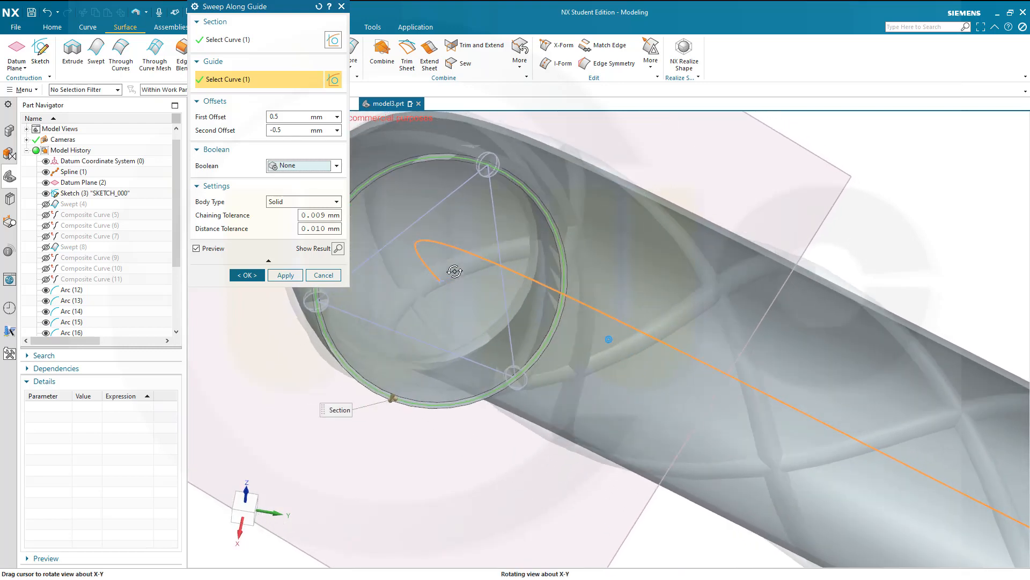
left_click_drag(454, 269, 439, 256)
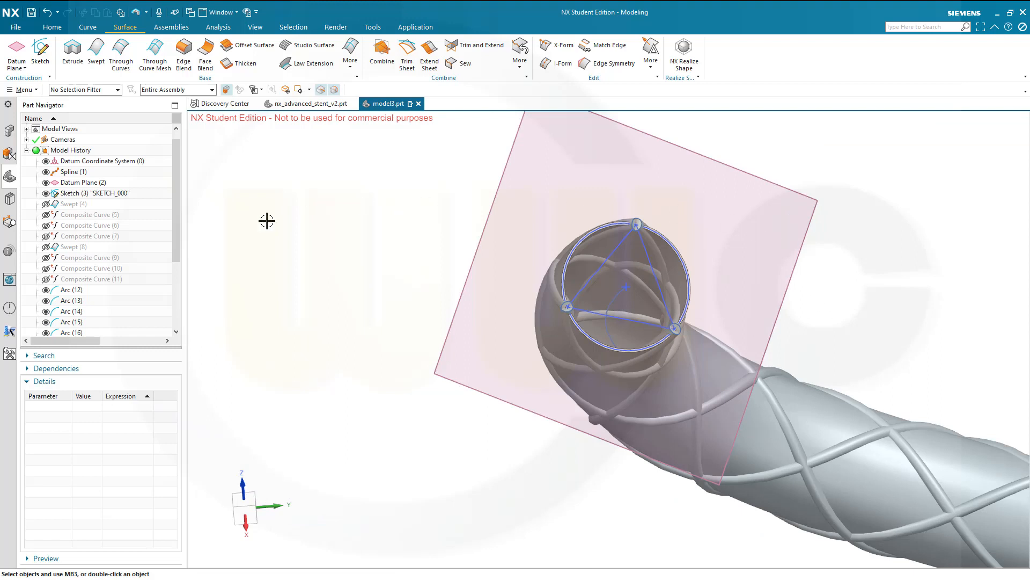
Hide Spline (1), Datum Plane (2) and the circle sketch in the Part Navigator
left_click(46, 183)
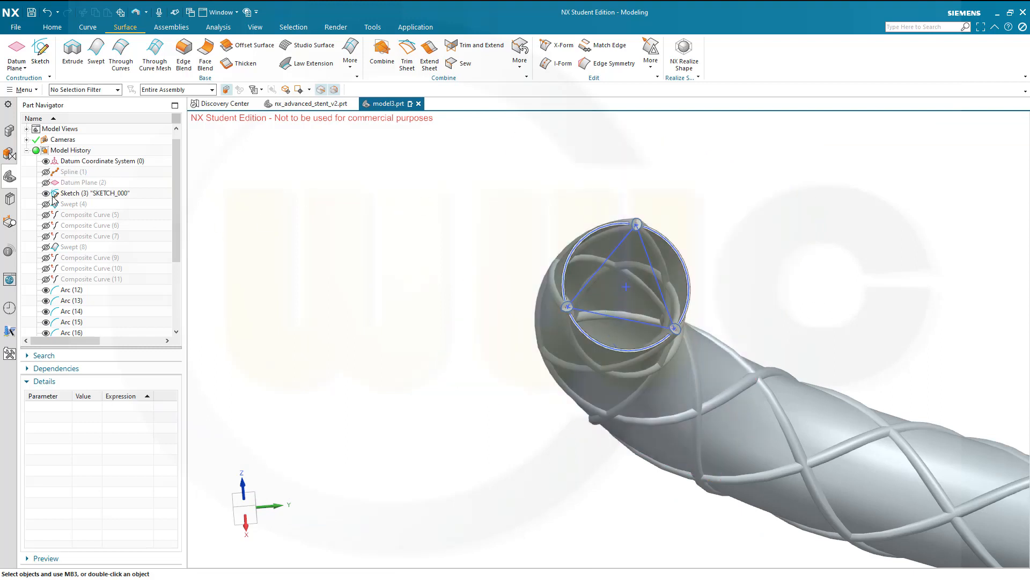
scroll("down", 3)
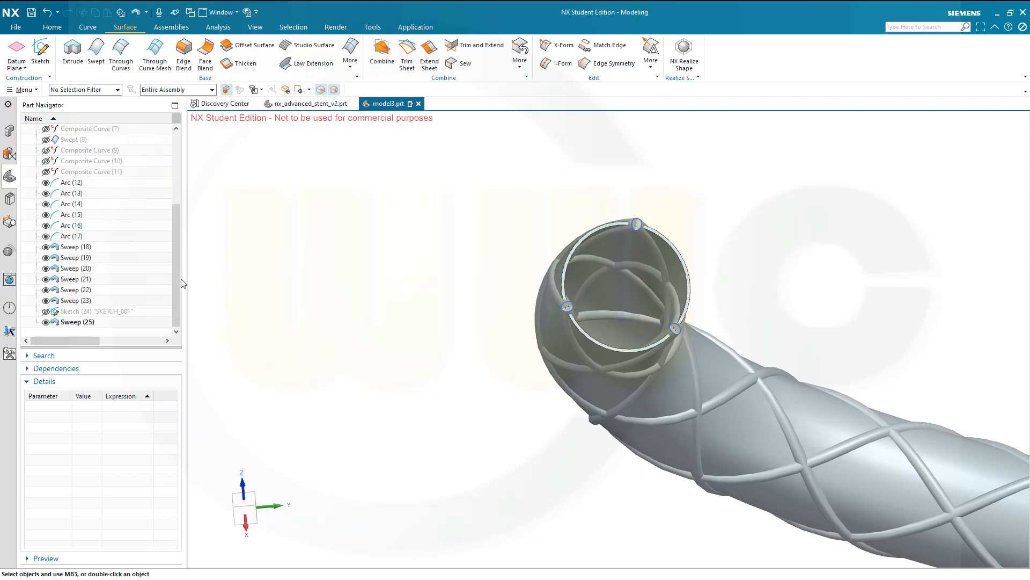
mouse_move(165, 304)
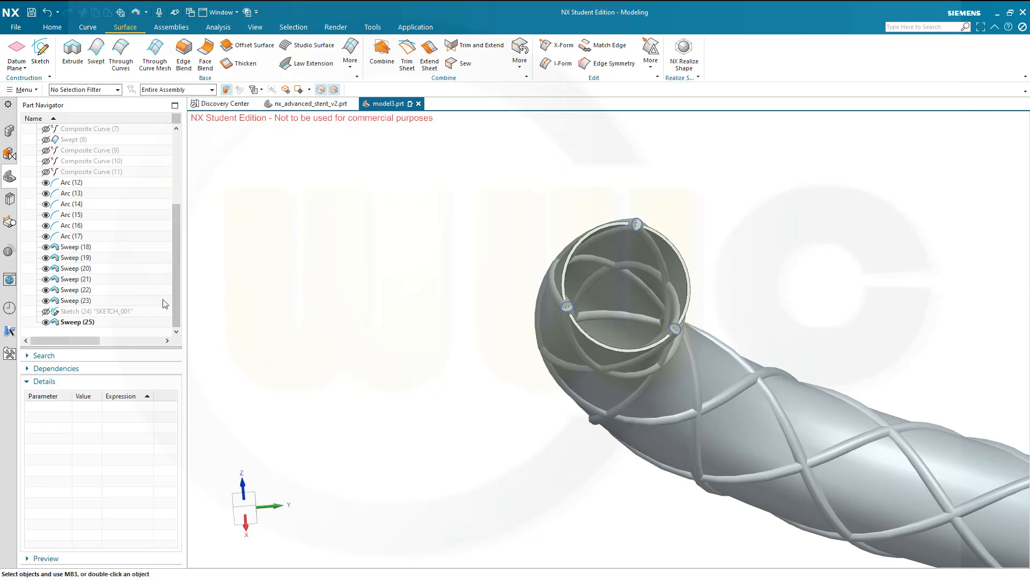
mouse_move(79, 297)
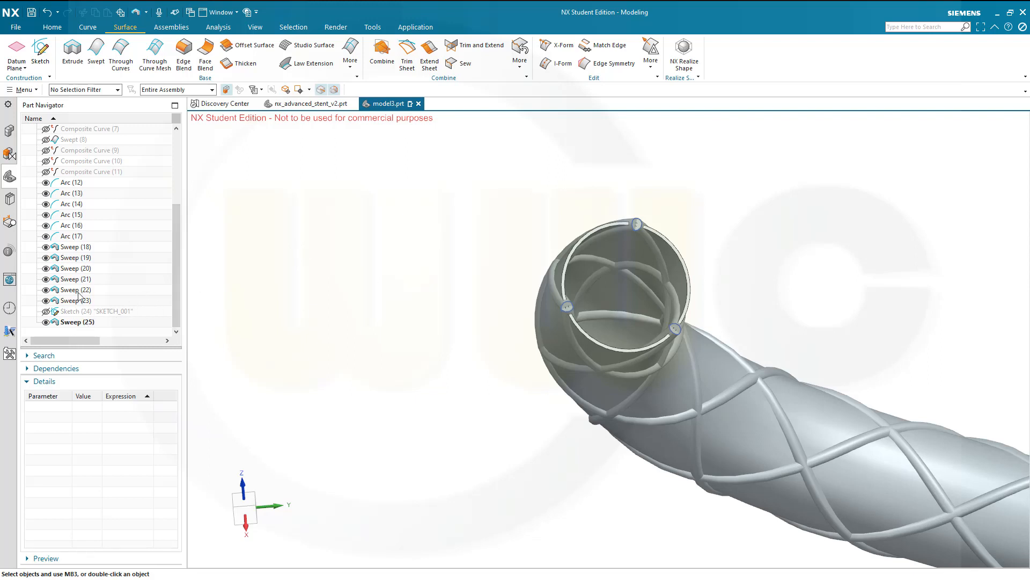
mouse_move(370, 232)
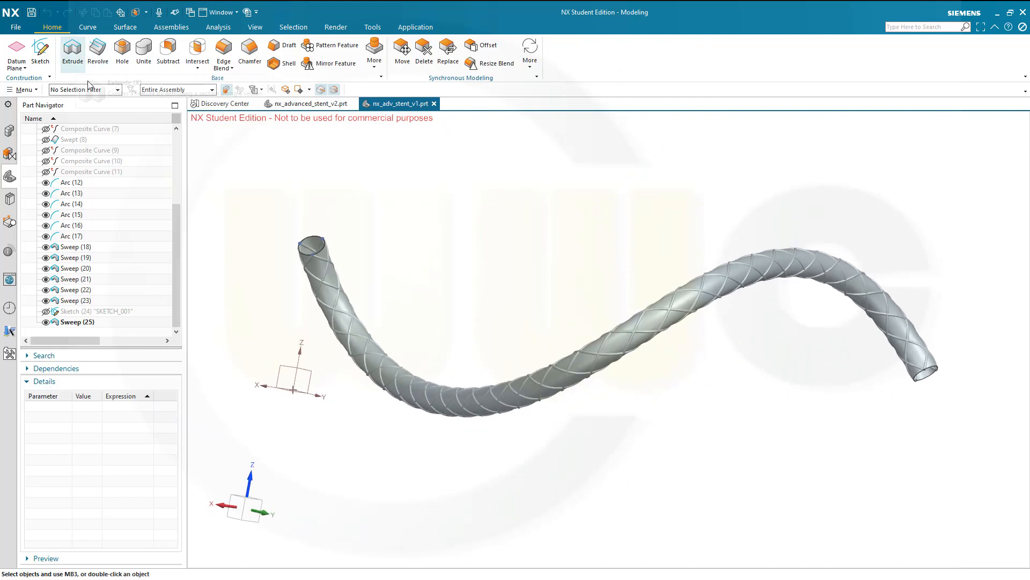
mouse_move(197, 62)
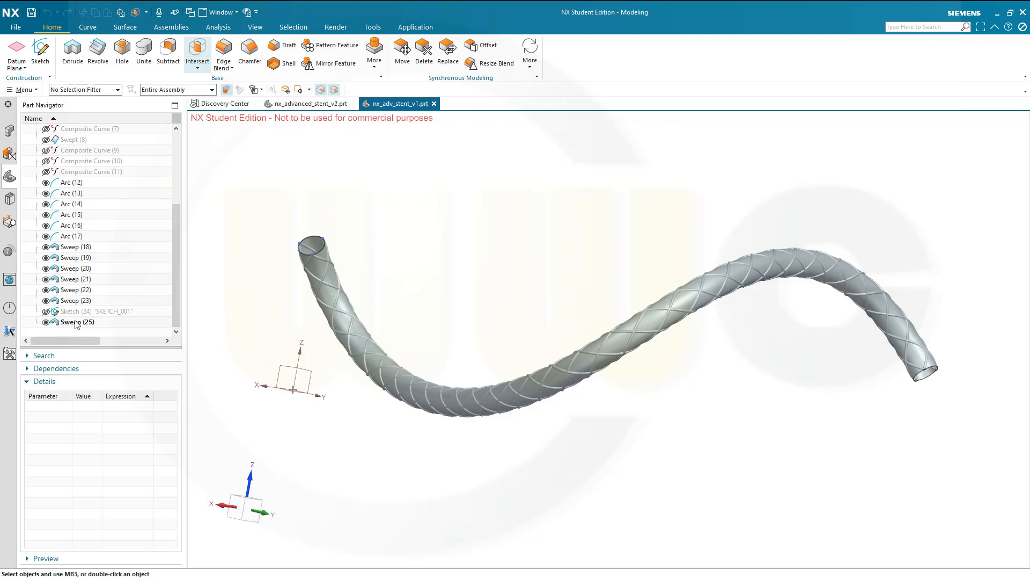
Start Intersect on the tube Sweep (25) with Keep Target and Keep Tool unchecked
left_click(197, 52)
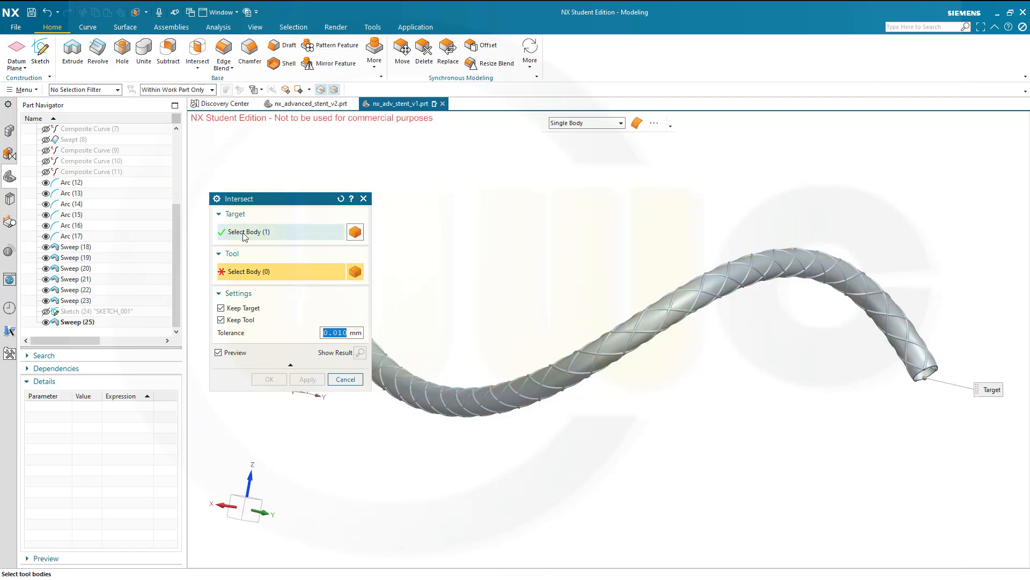
left_click_drag(282, 198, 328, 130)
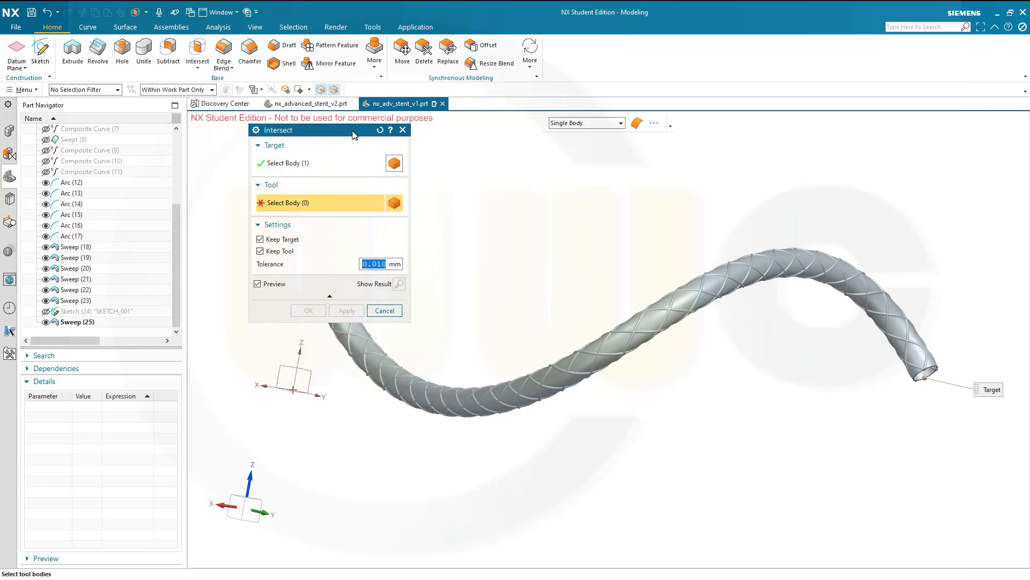
left_click(258, 239)
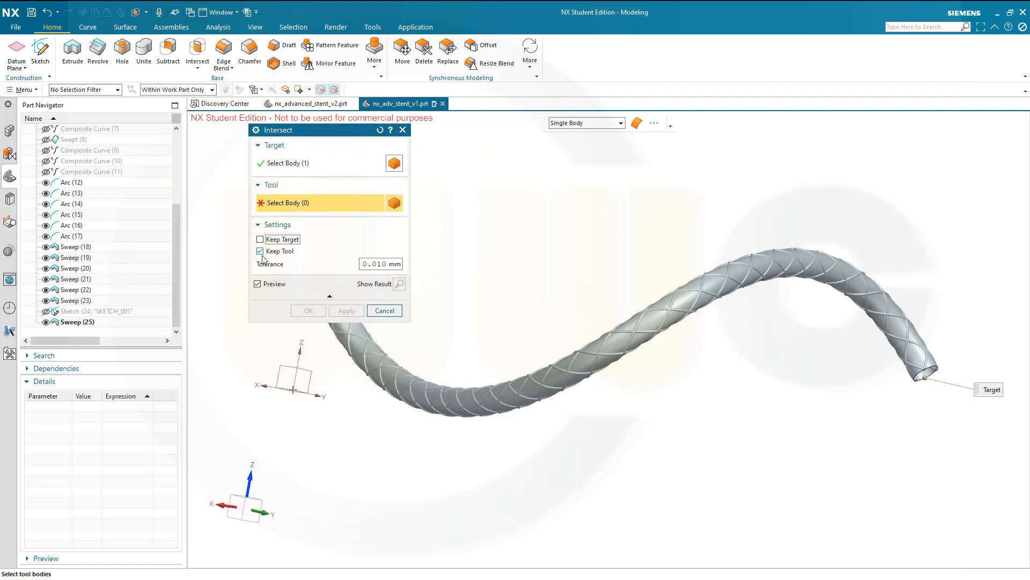
left_click(259, 251)
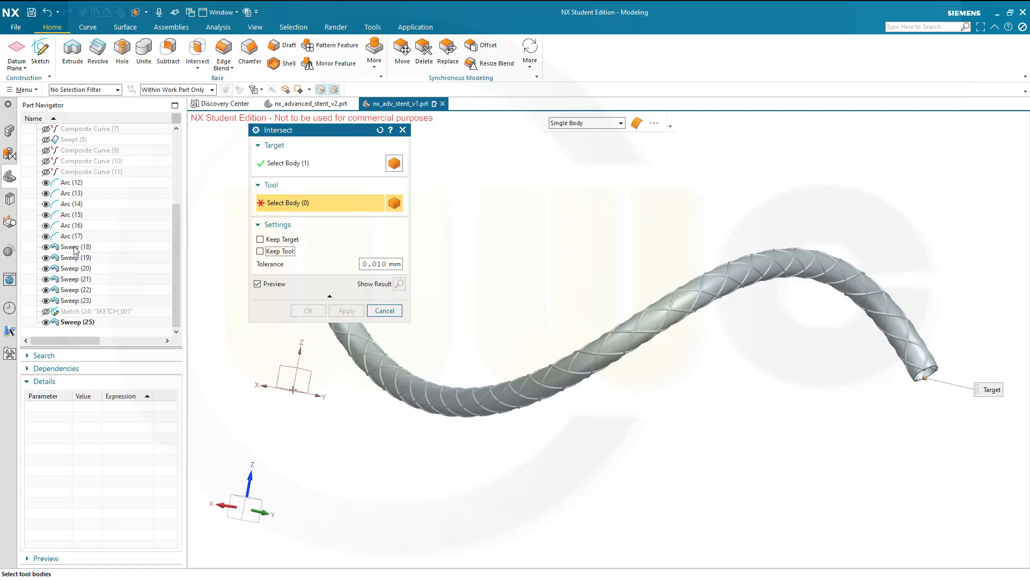
Select the wire strand sweeps as tools and create Intersect (26), the braided mesh tube
left_click(71, 247)
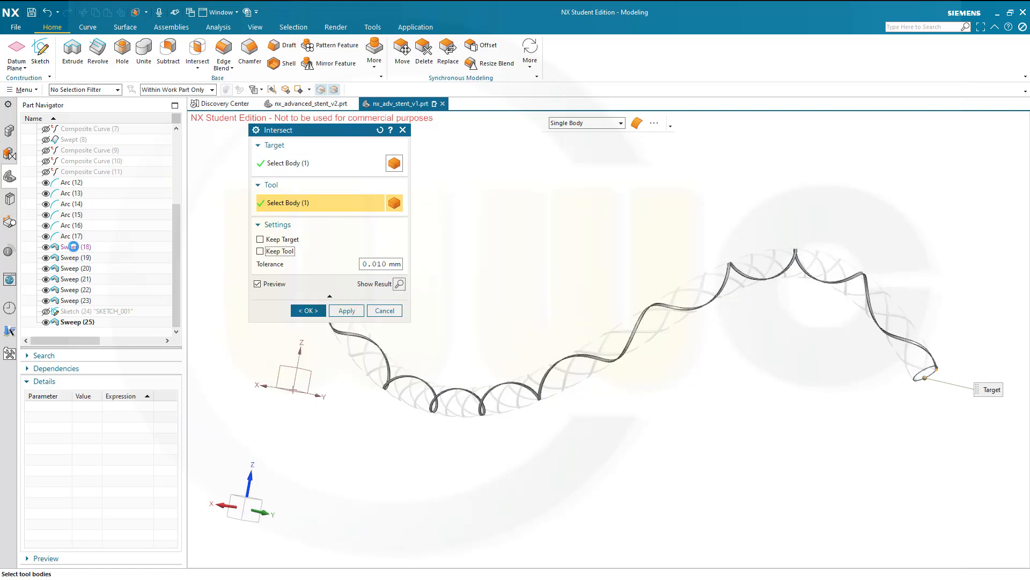
left_click(75, 247)
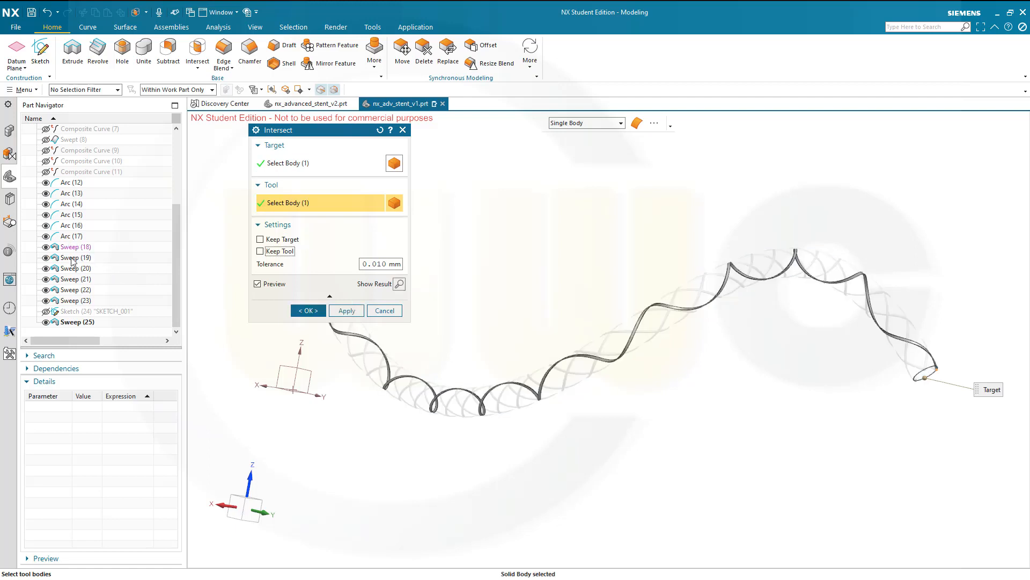
left_click(74, 256)
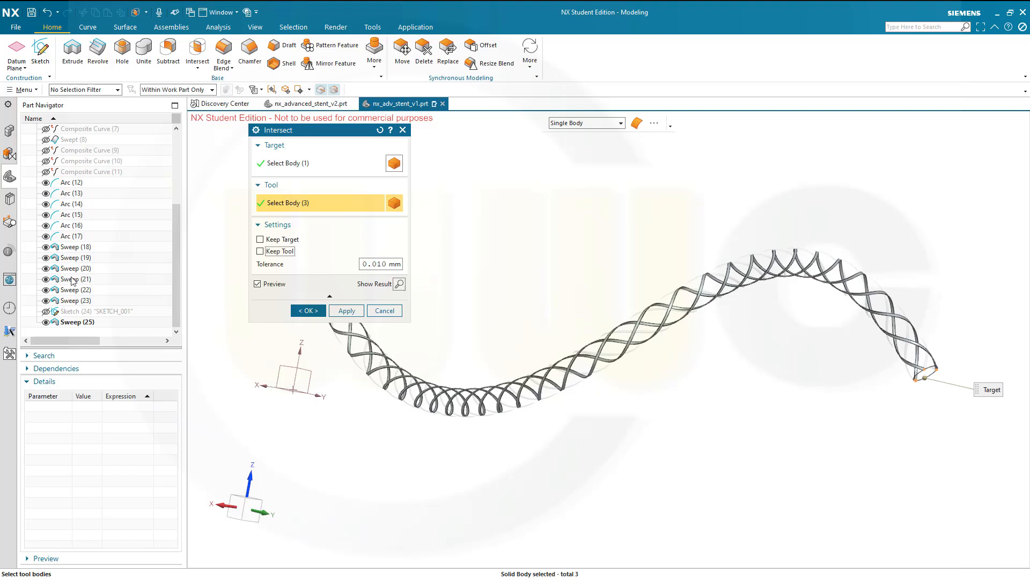
left_click(68, 280)
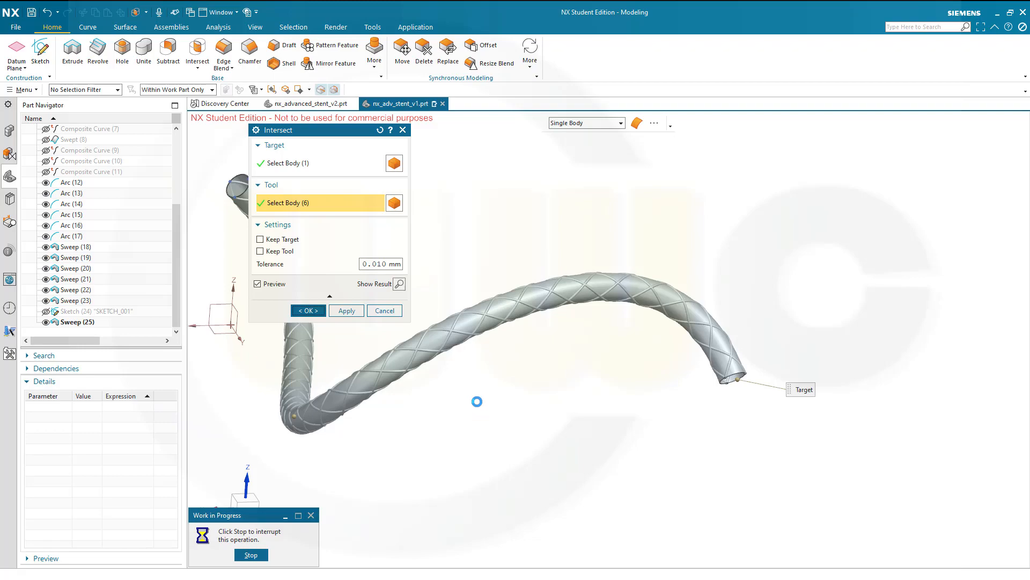
left_click(307, 311)
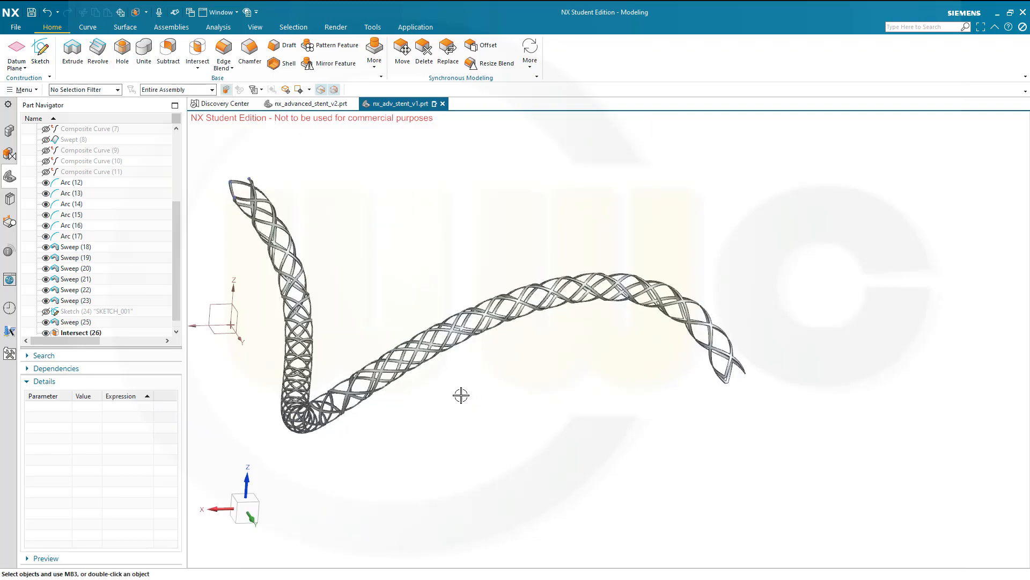